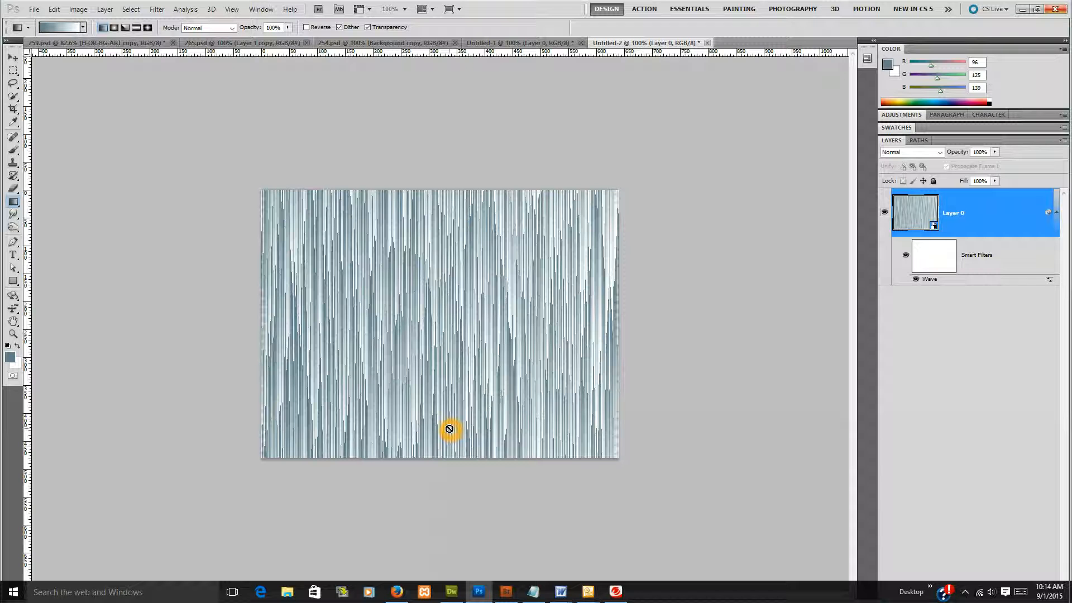
Create a new blank document from the Web preset at 640 x 480
click(32, 9)
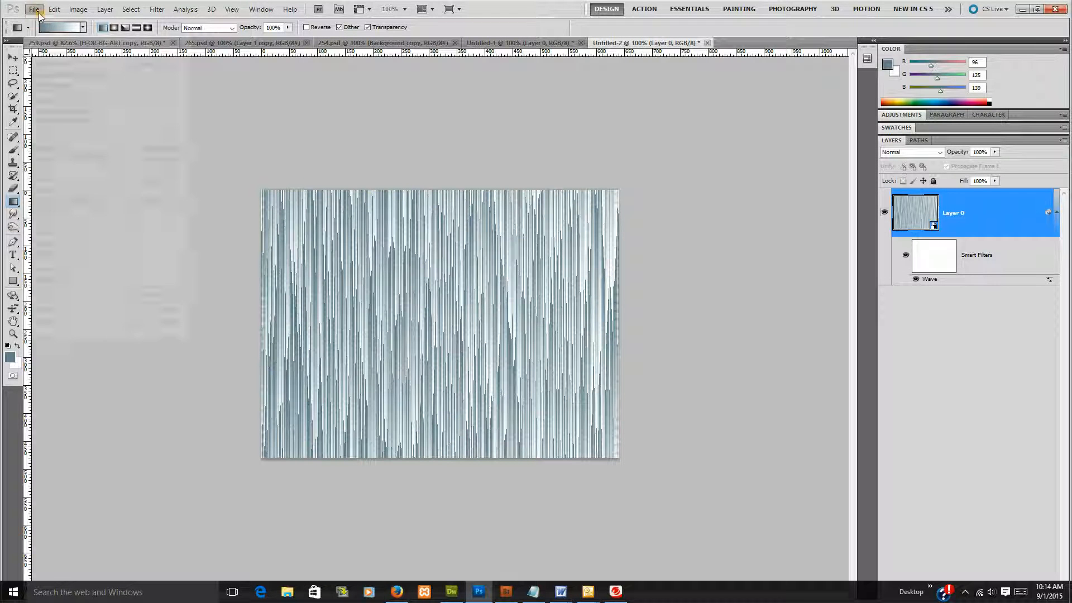
click(33, 9)
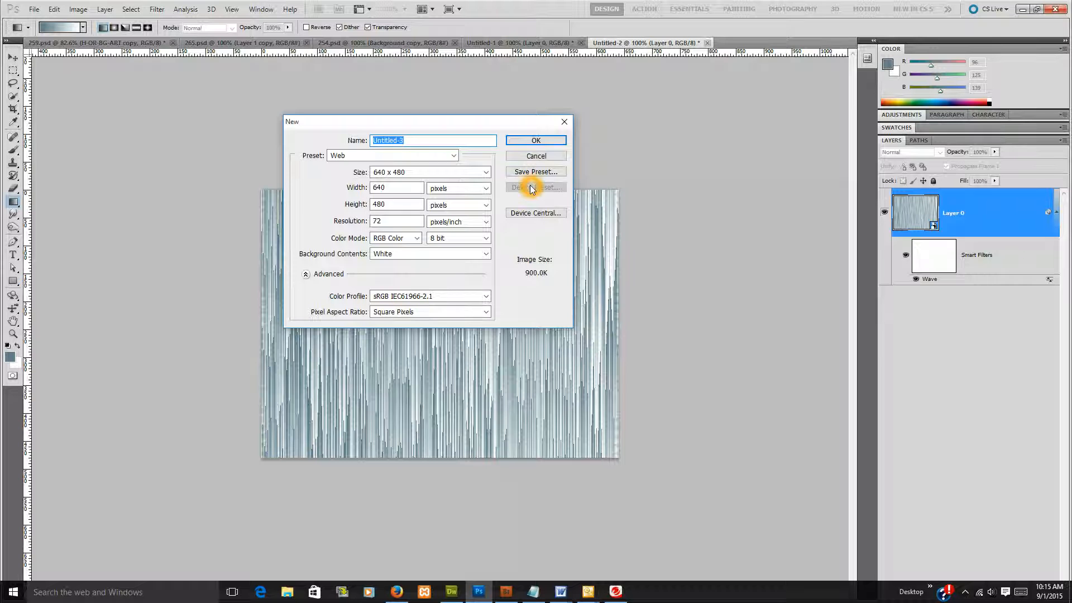
click(486, 172)
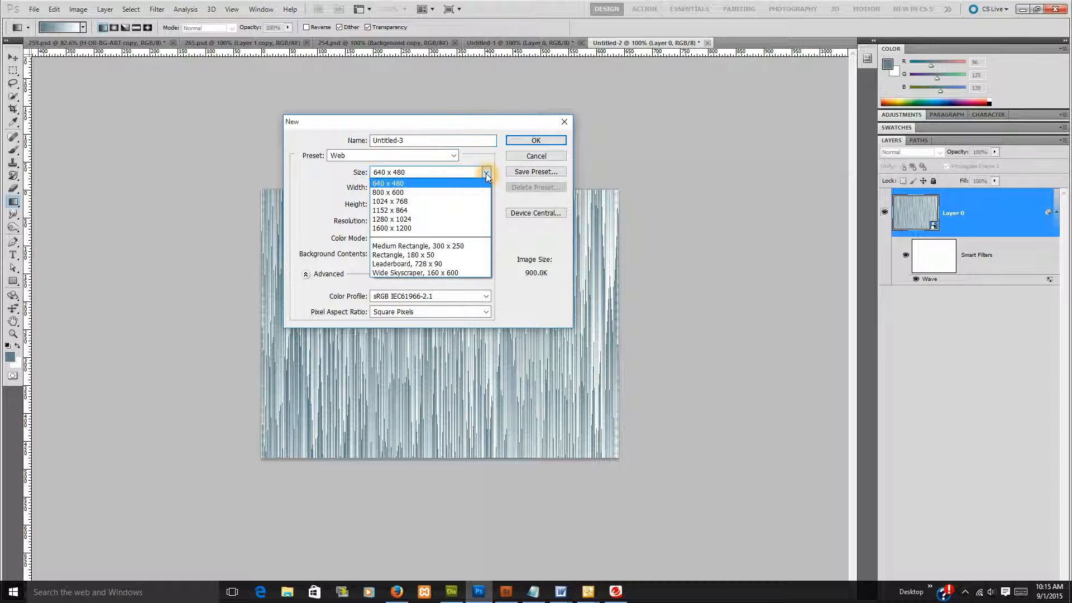
click(389, 183)
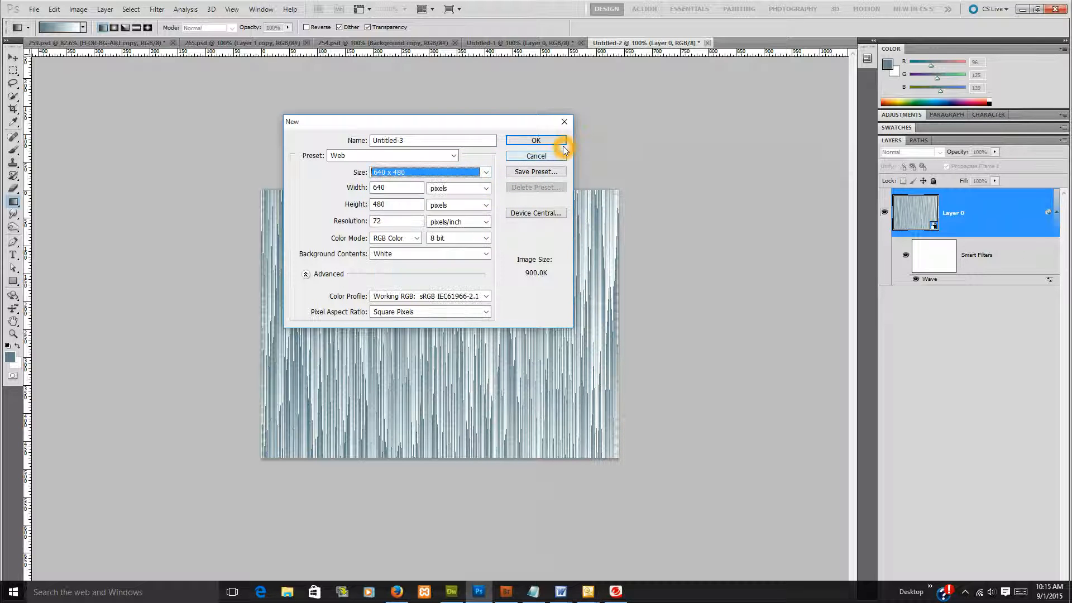
click(536, 140)
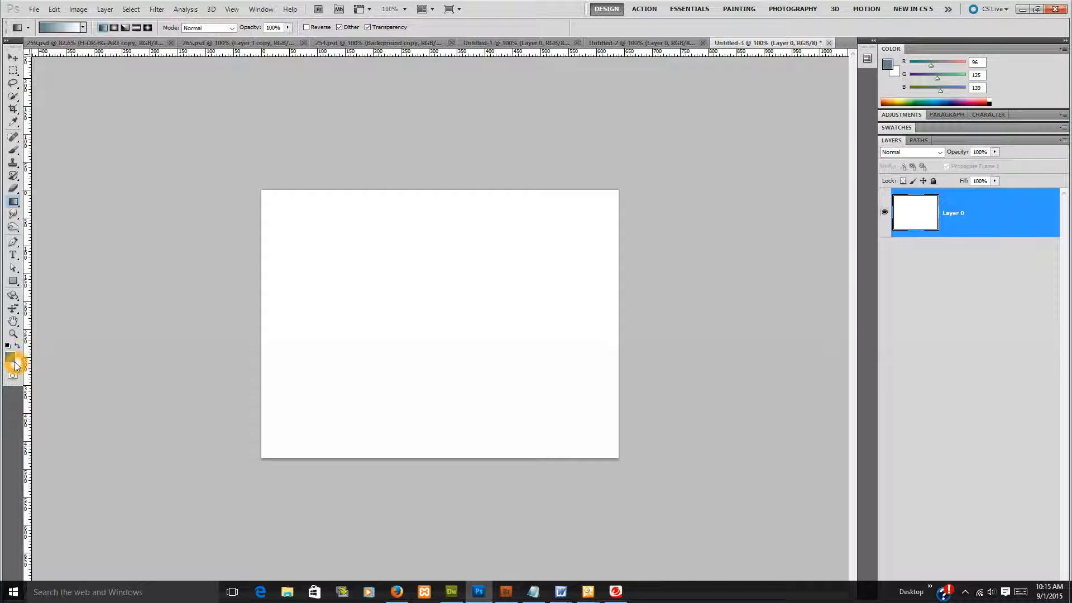
click(81, 27)
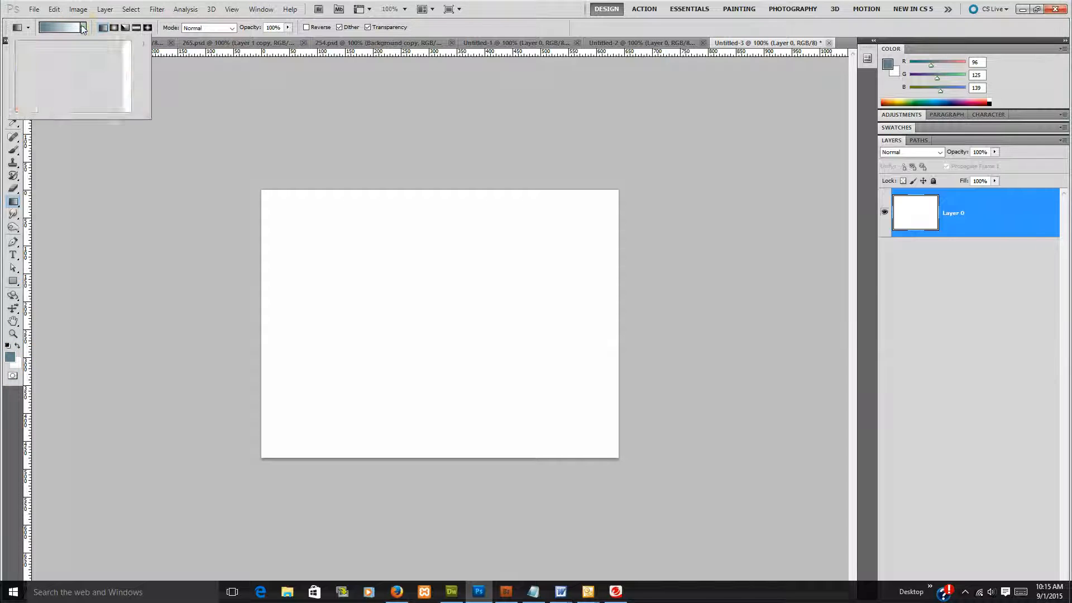
click(82, 27)
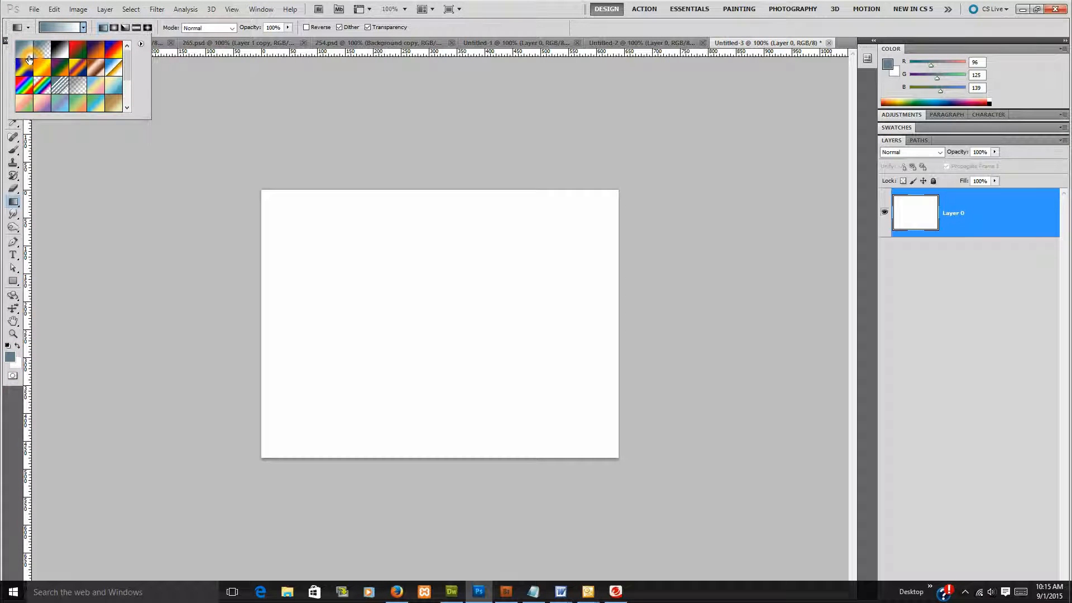
mouse_move(27, 55)
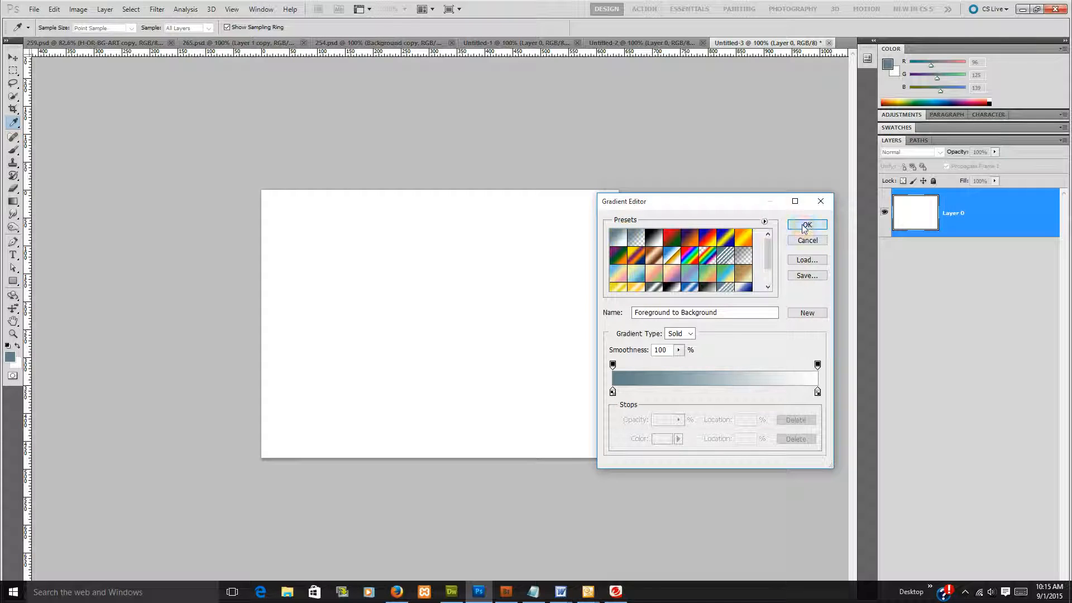
click(807, 224)
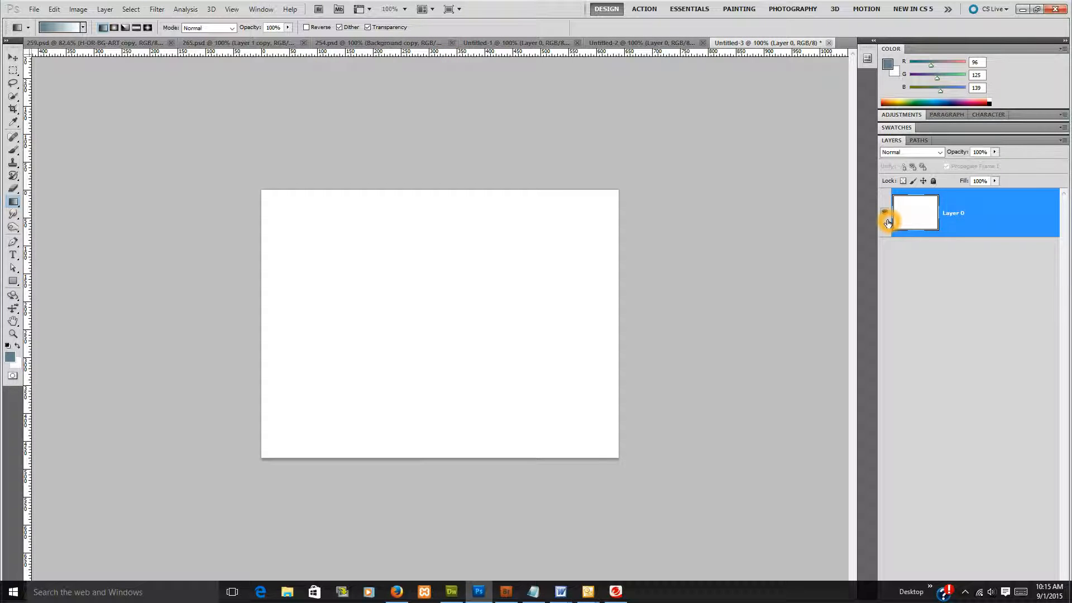
mouse_move(887, 216)
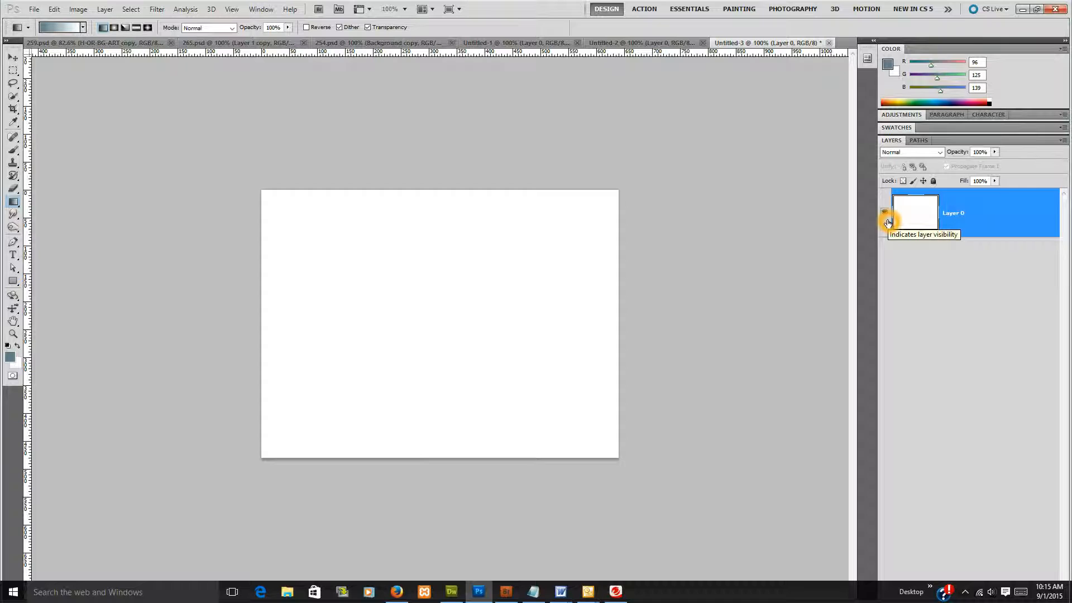
Enable Show Transform Controls on the Move tool, then return to the Gradient tool
click(11, 59)
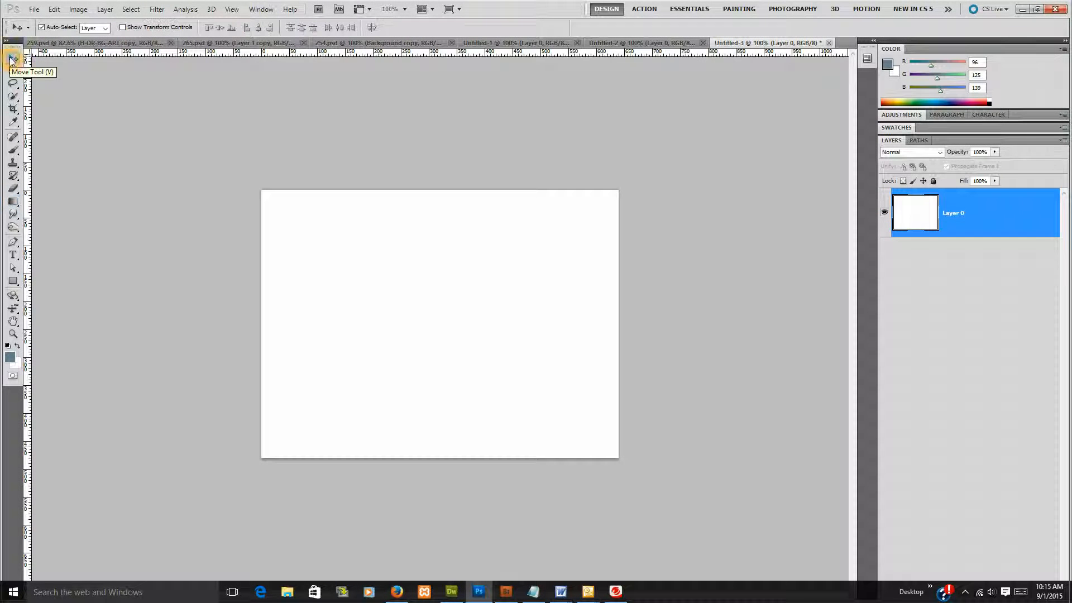
mouse_move(127, 84)
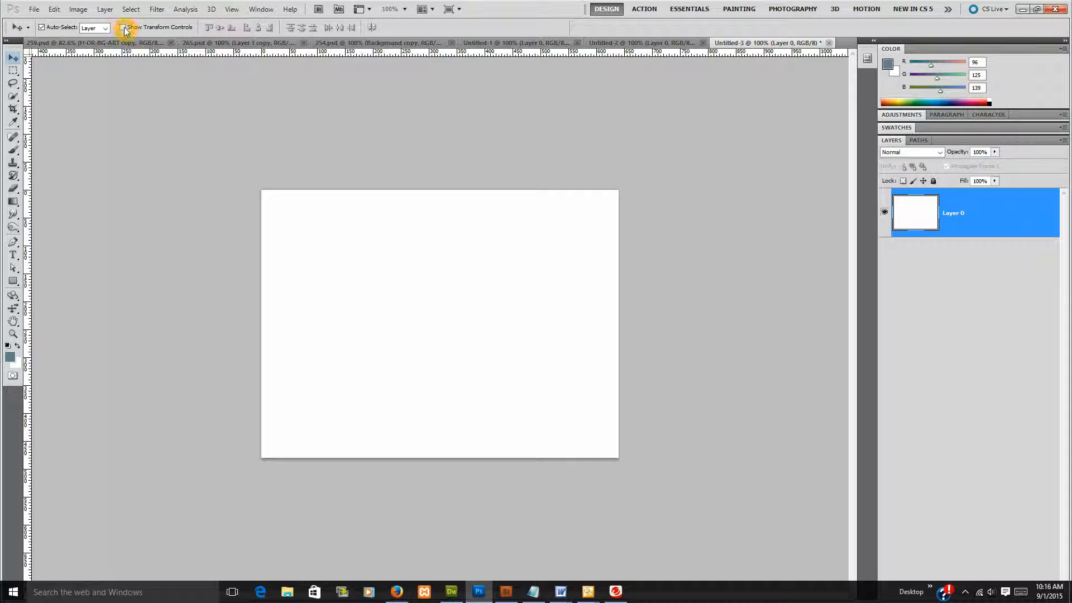
click(124, 27)
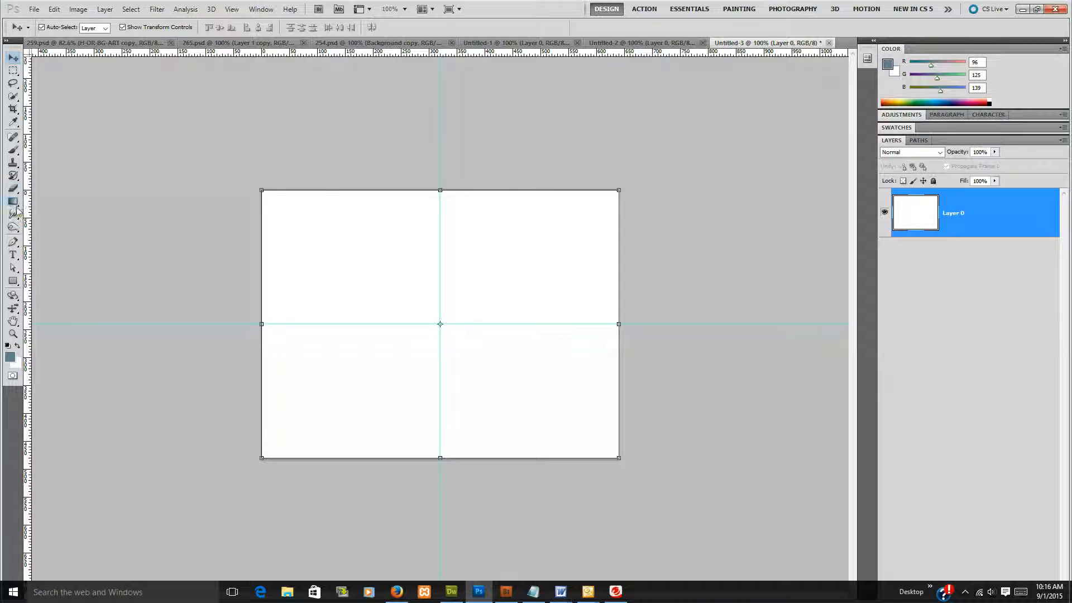
click(12, 203)
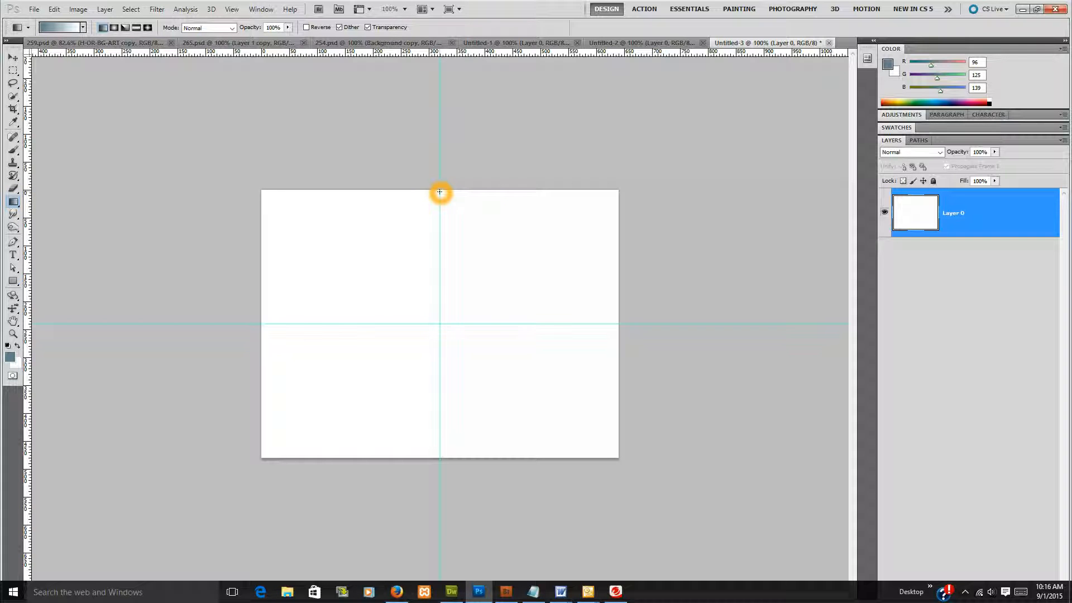
mouse_move(440, 191)
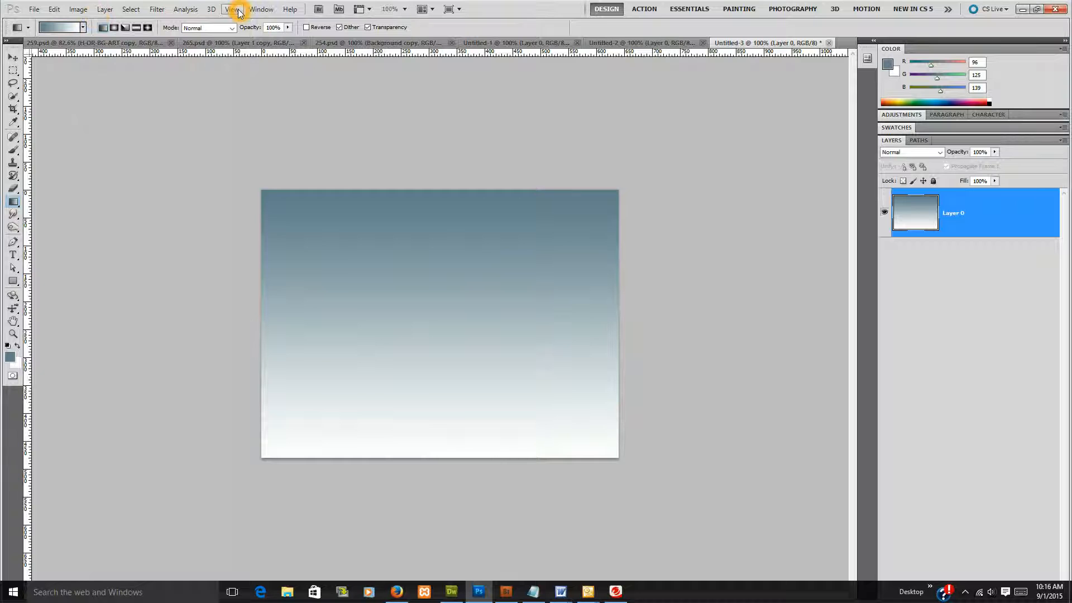
Convert the gradient layer (Layer 0) to a smart object
click(233, 9)
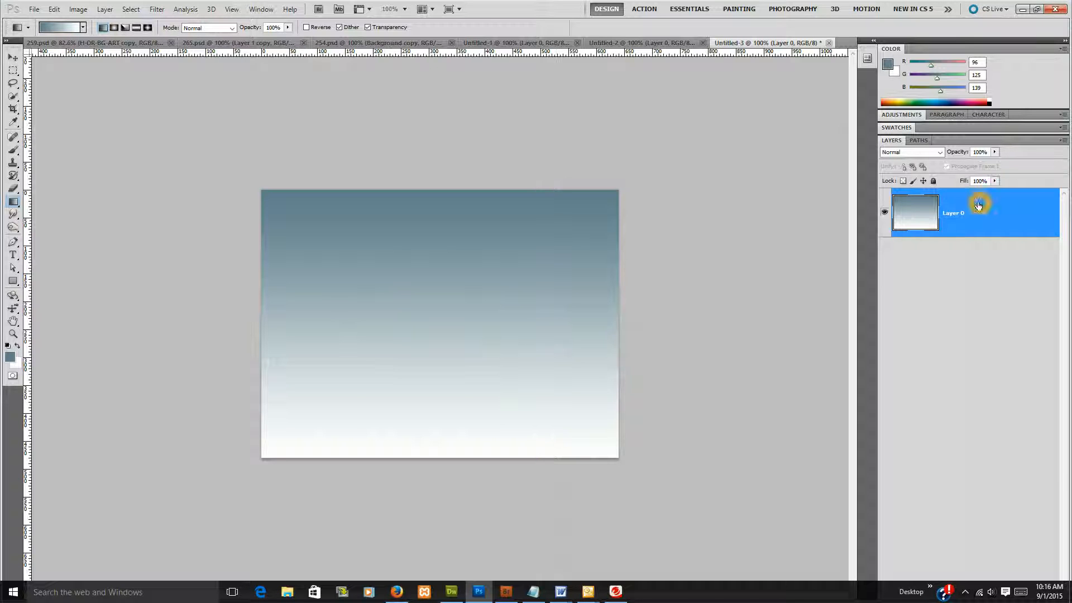
right_click(980, 205)
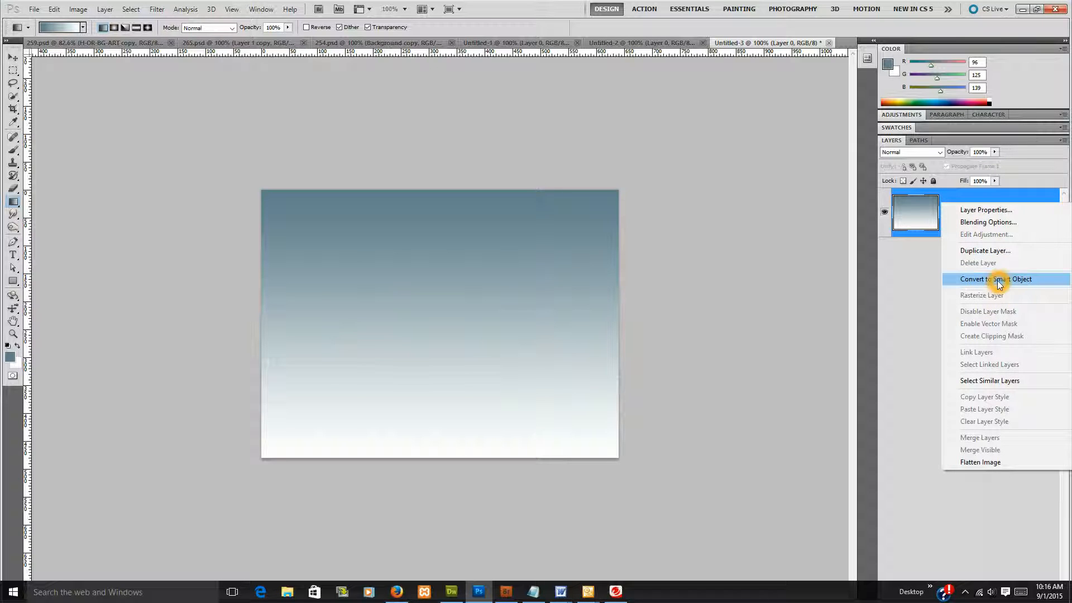
click(996, 280)
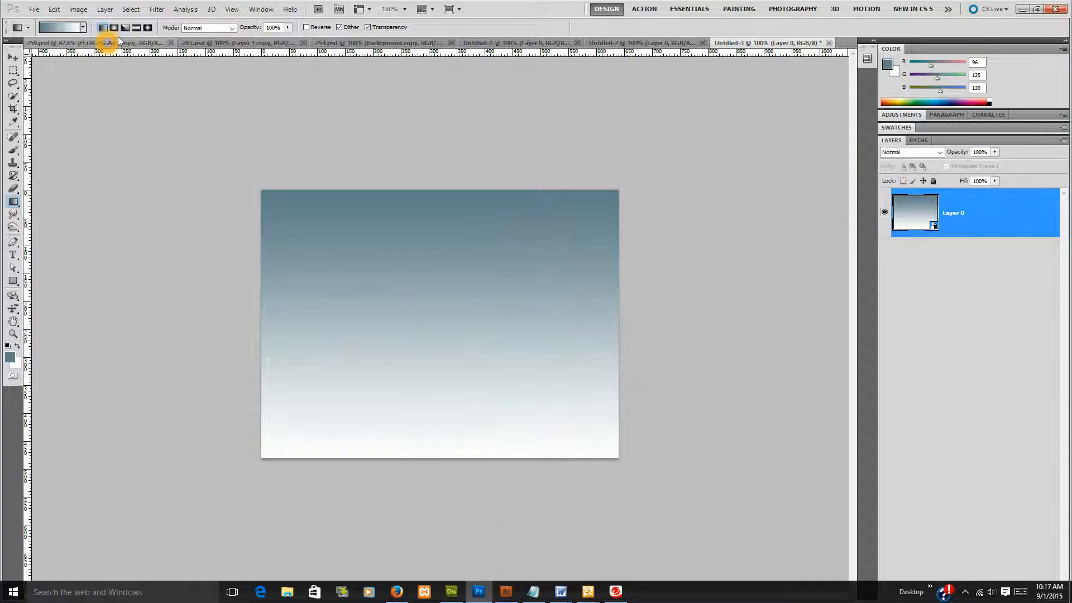
Apply a Wave filter with 999 triangle generators, horizontal scale 1%, vertical 100%
click(157, 9)
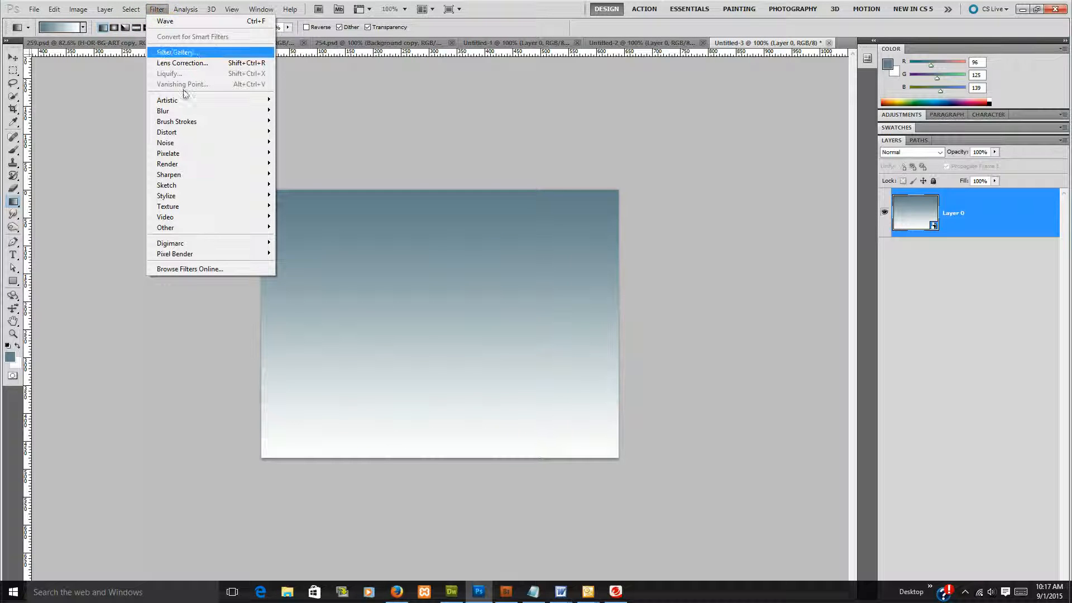
mouse_move(167, 185)
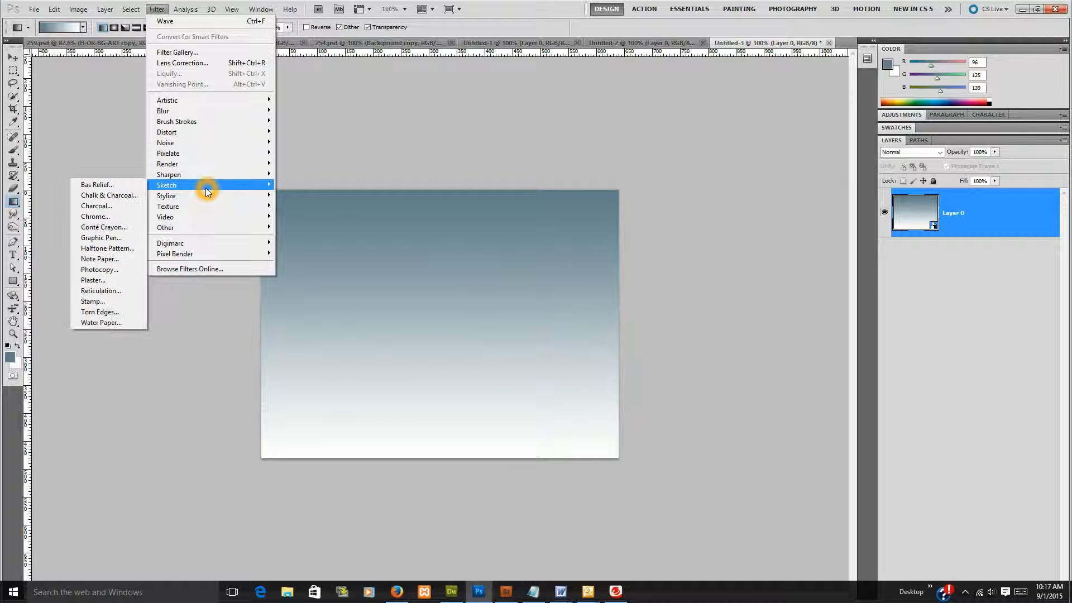
mouse_move(199, 131)
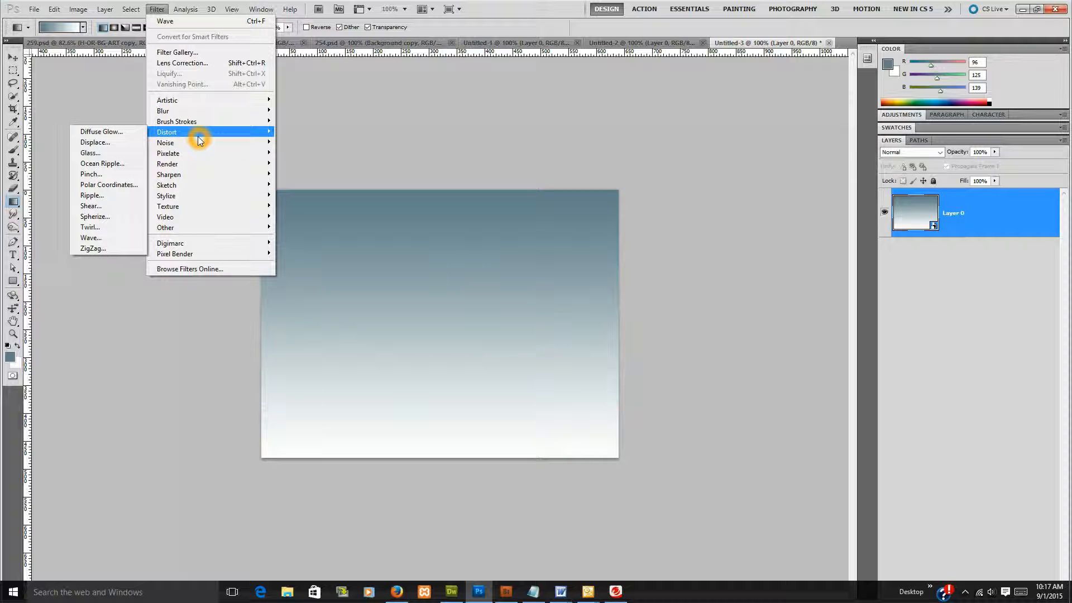
mouse_move(167, 174)
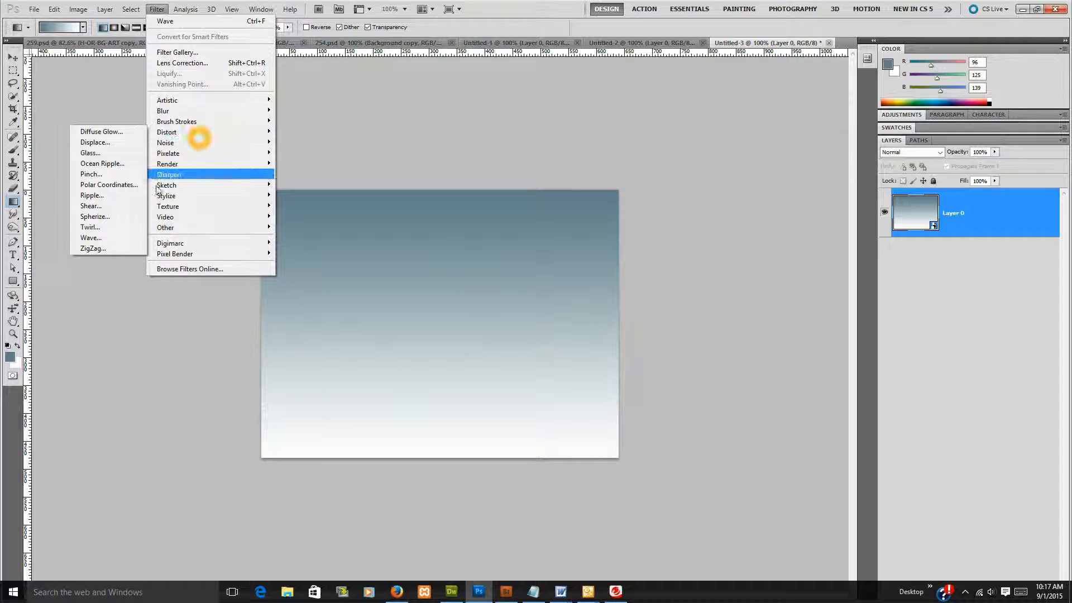
click(89, 237)
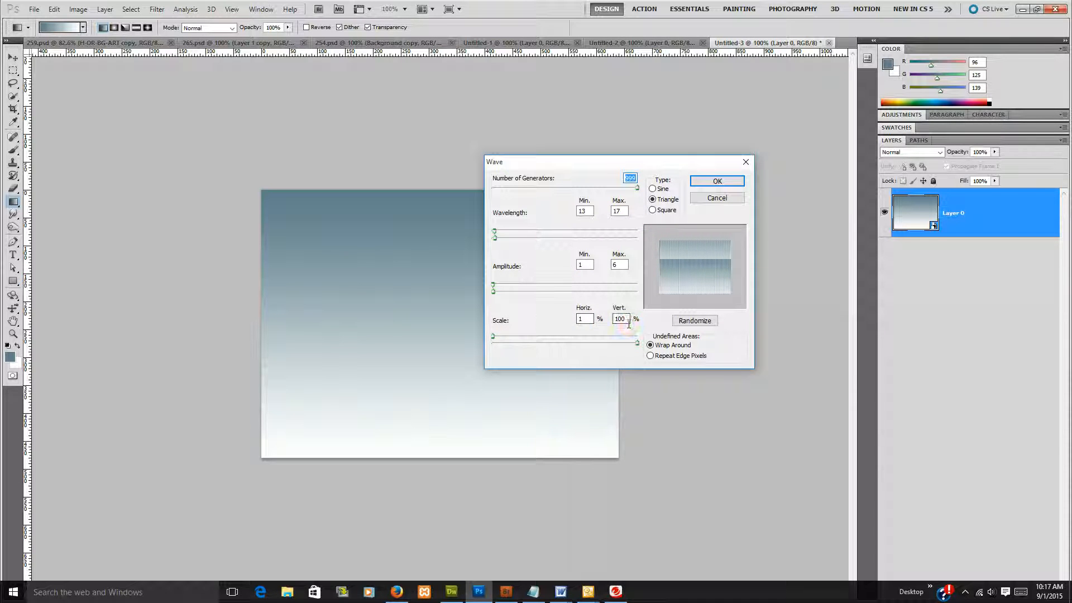
click(582, 320)
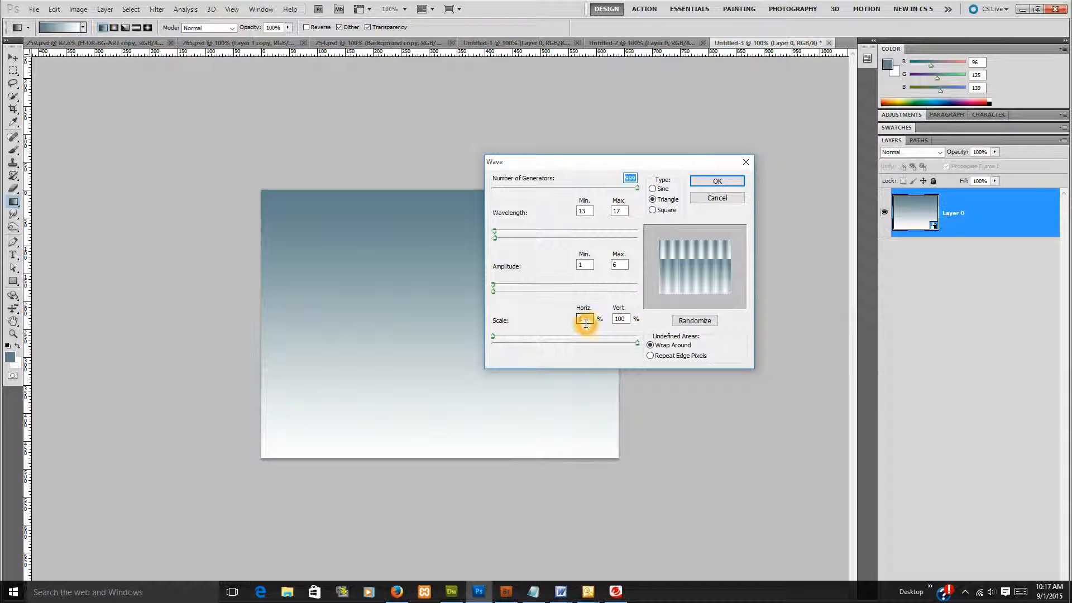
click(583, 320)
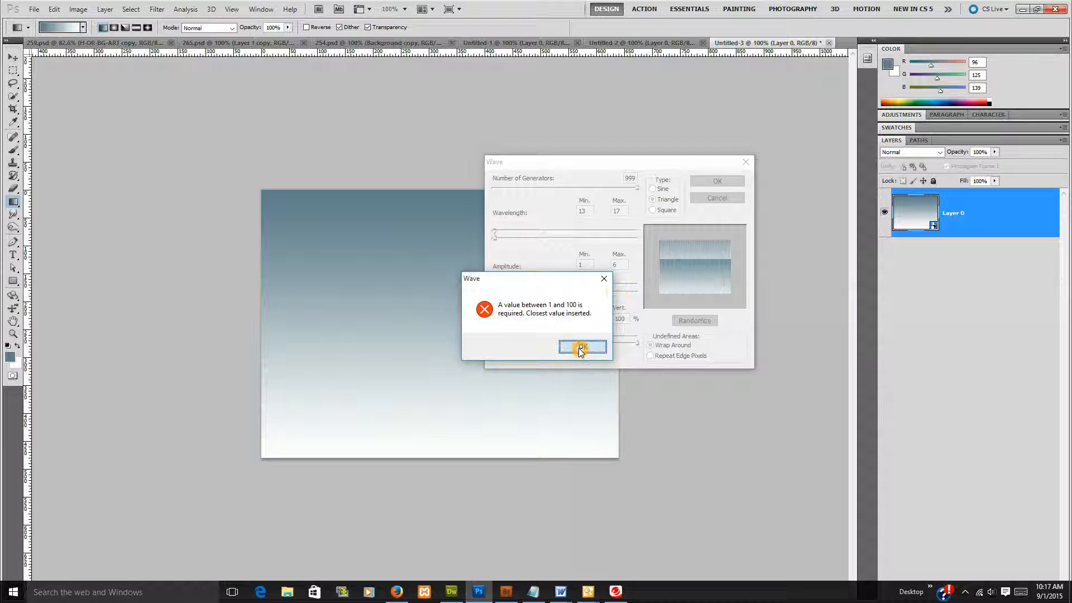
click(582, 349)
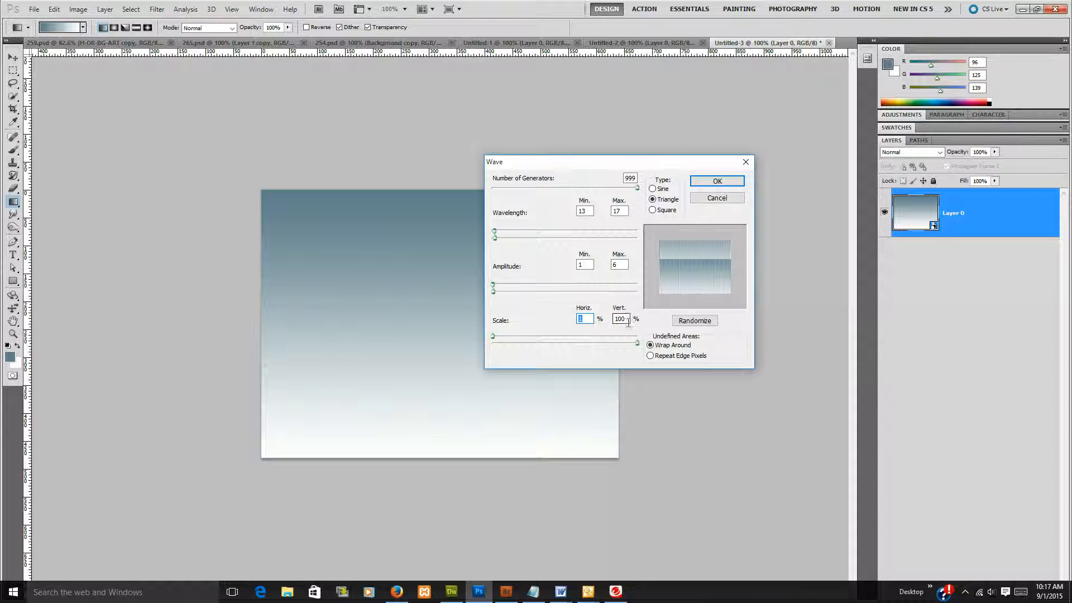
click(693, 321)
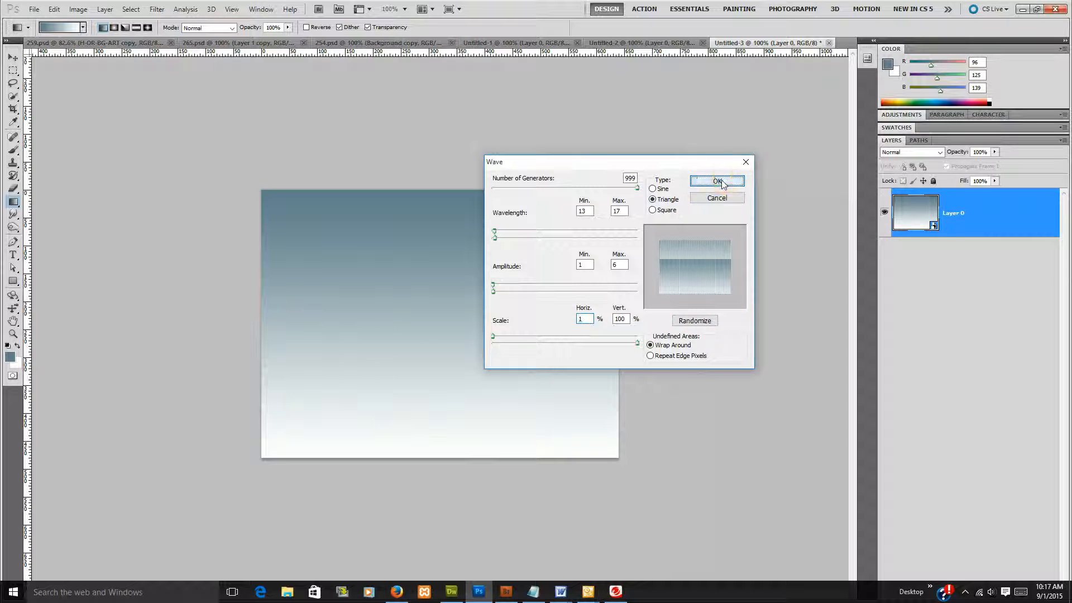
click(717, 181)
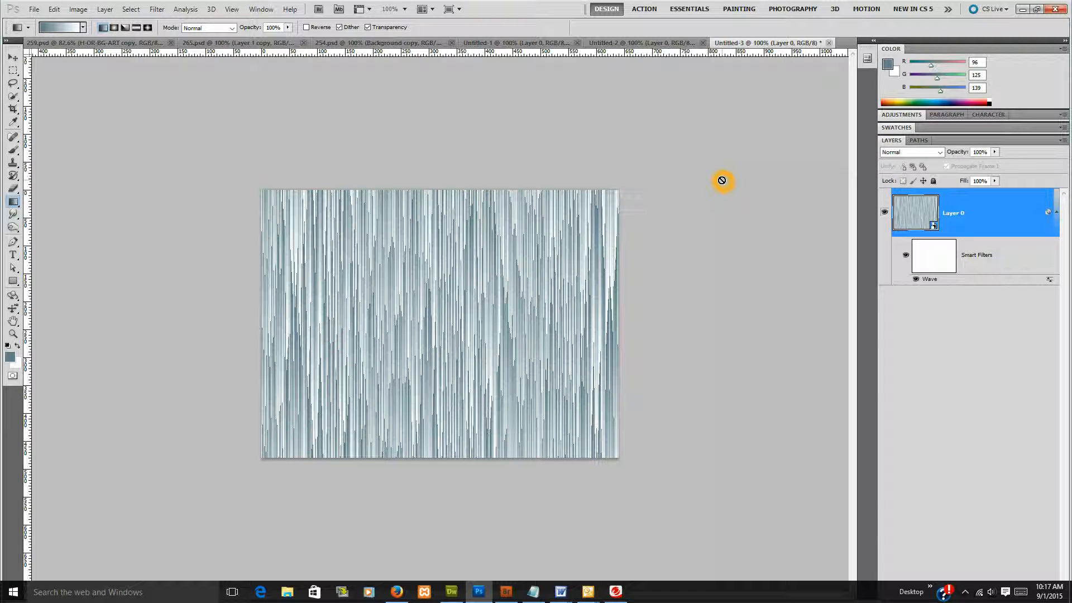
Inside the smart object, duplicate Layer 0 and hide the original gradient layer
double_click(915, 213)
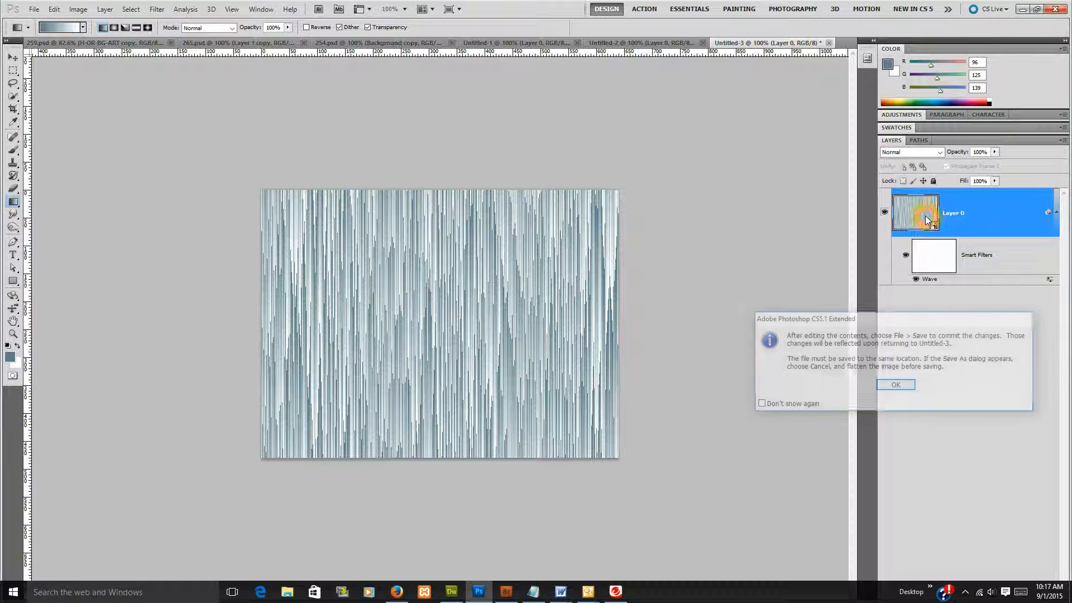
click(896, 384)
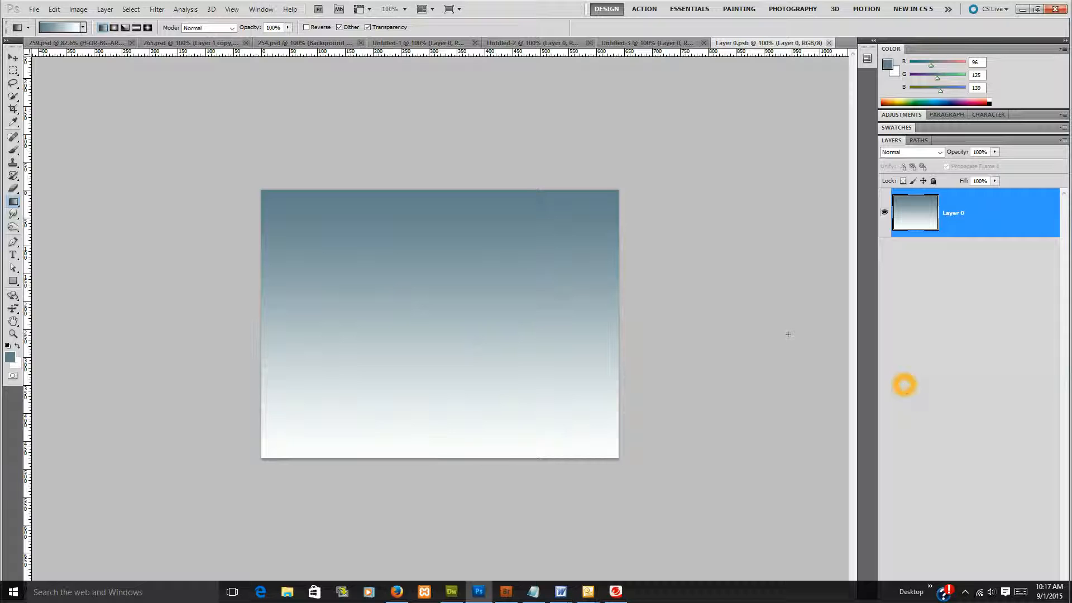
mouse_move(20, 369)
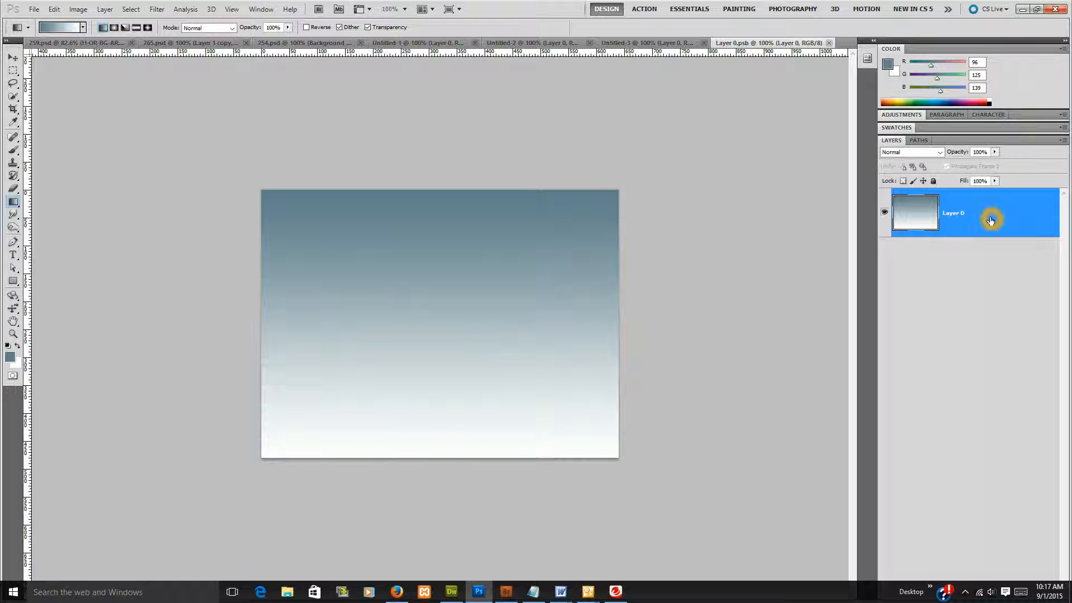
right_click(992, 212)
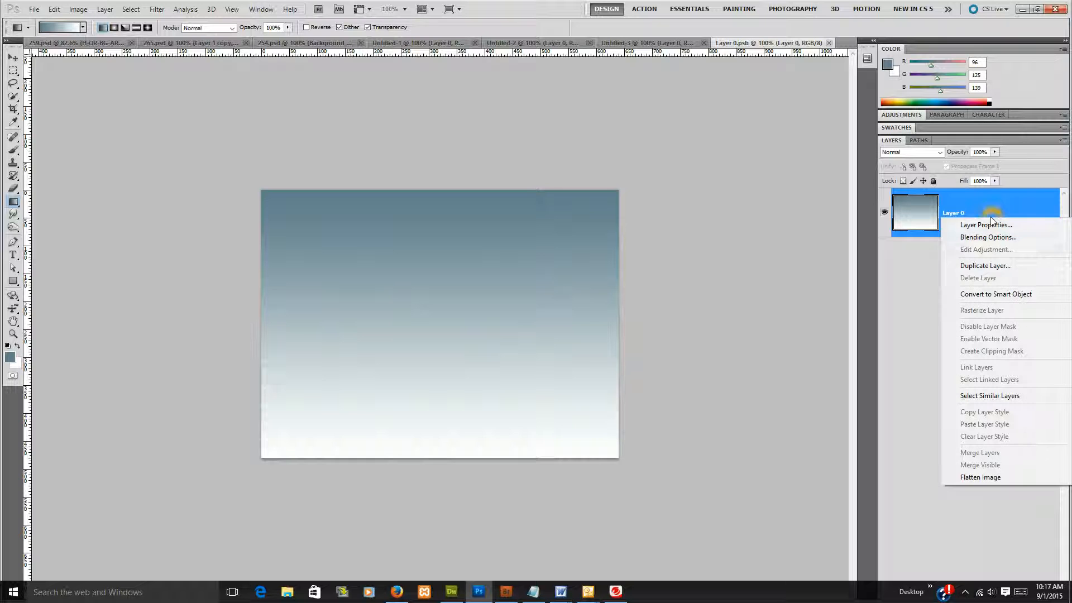
click(985, 265)
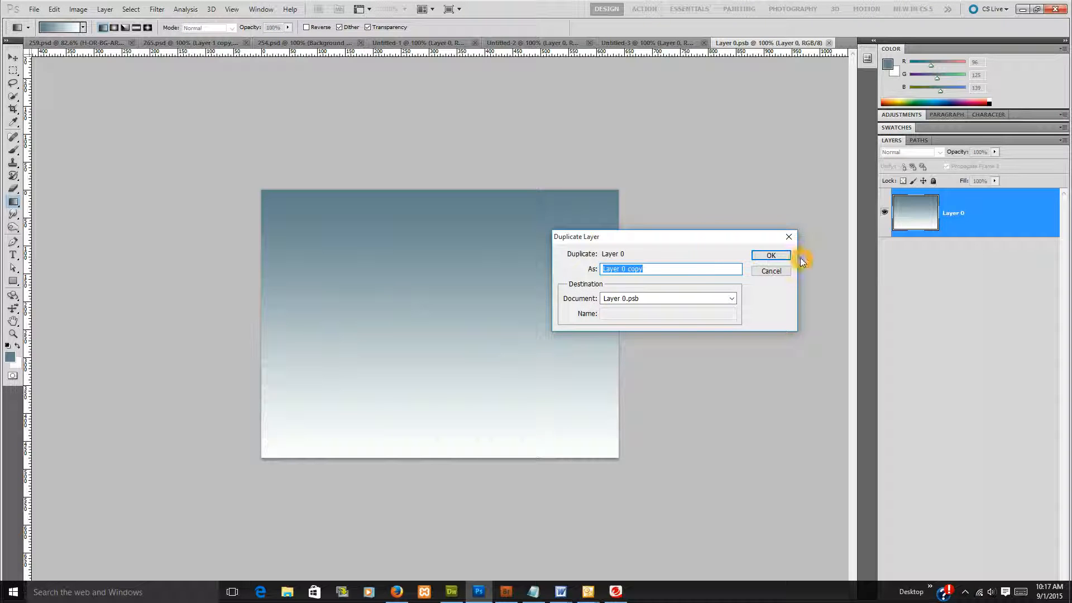
click(770, 254)
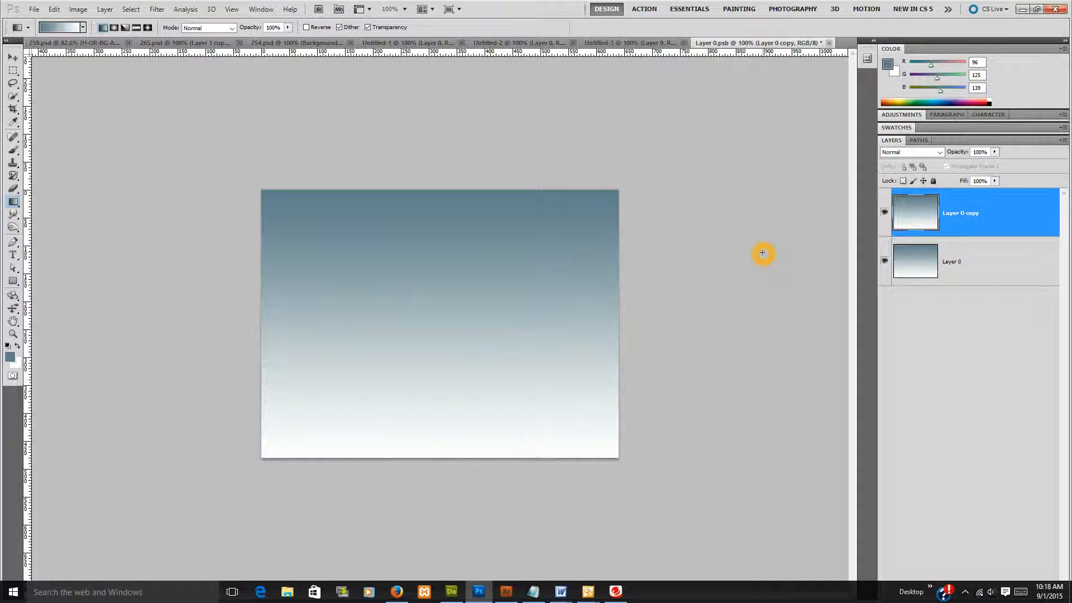
click(885, 267)
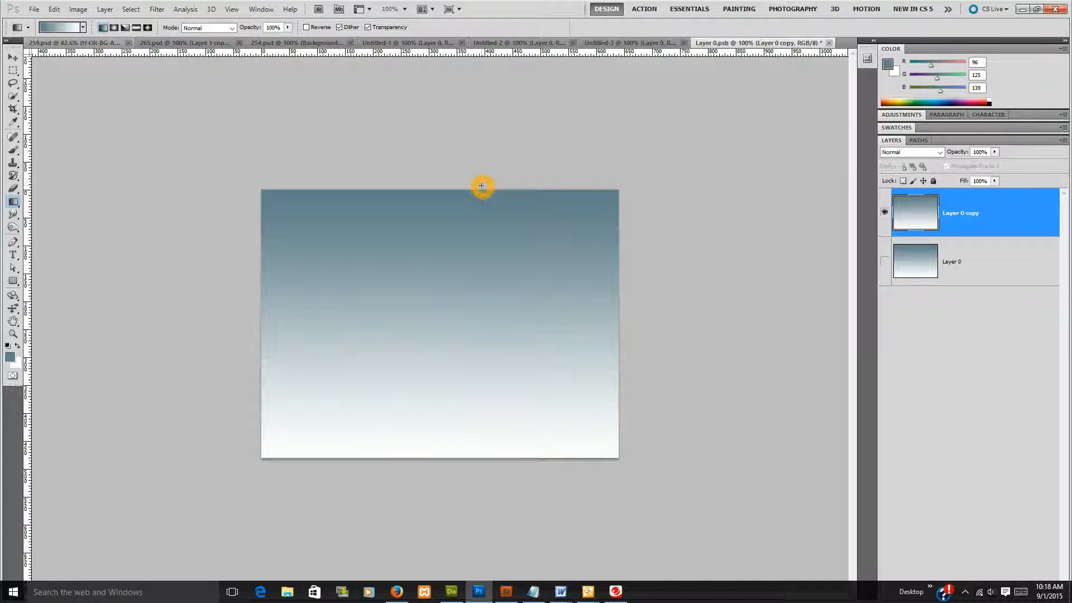
In the Gradient Editor, add a middle stop and make the end stop dark red
click(56, 27)
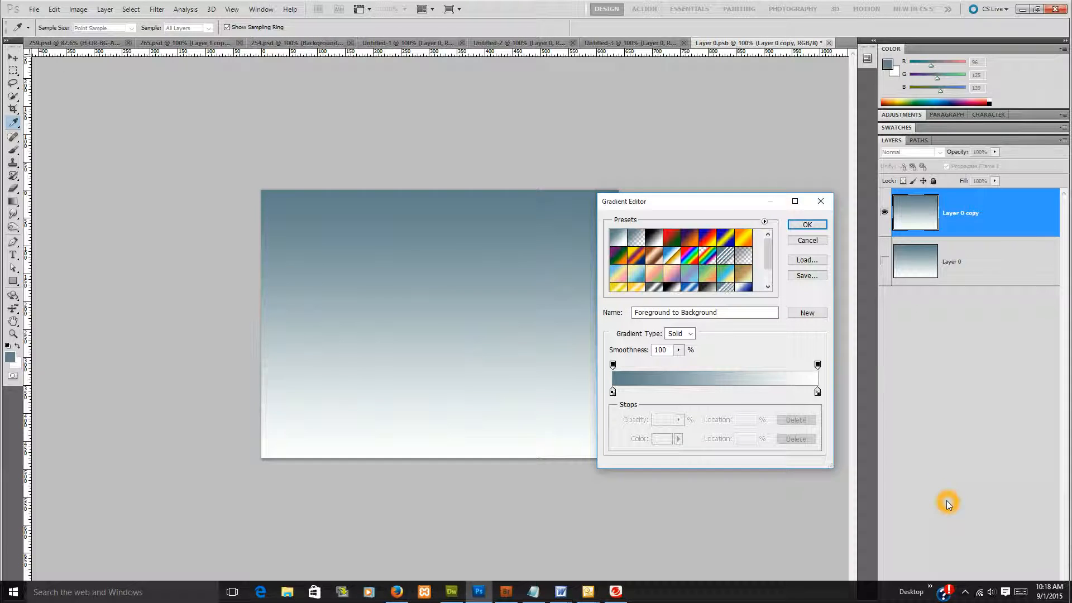
click(715, 392)
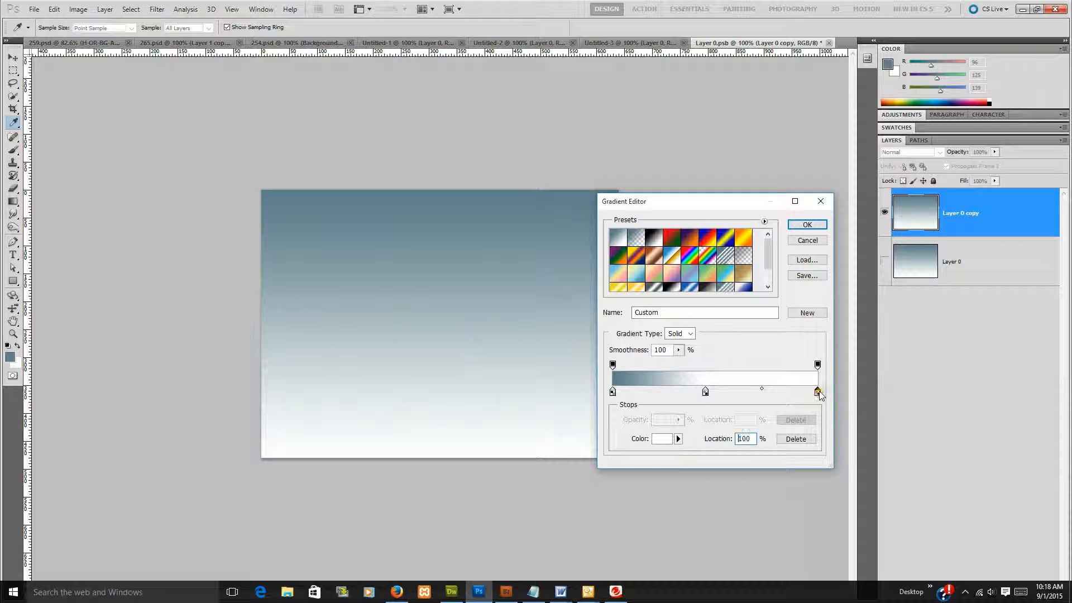
click(661, 438)
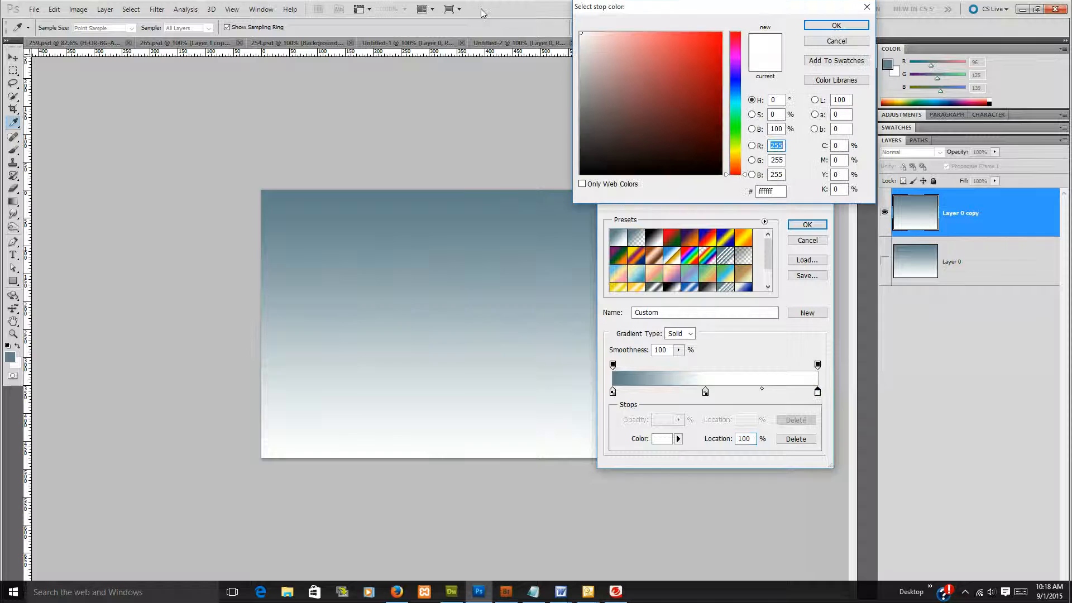
click(651, 62)
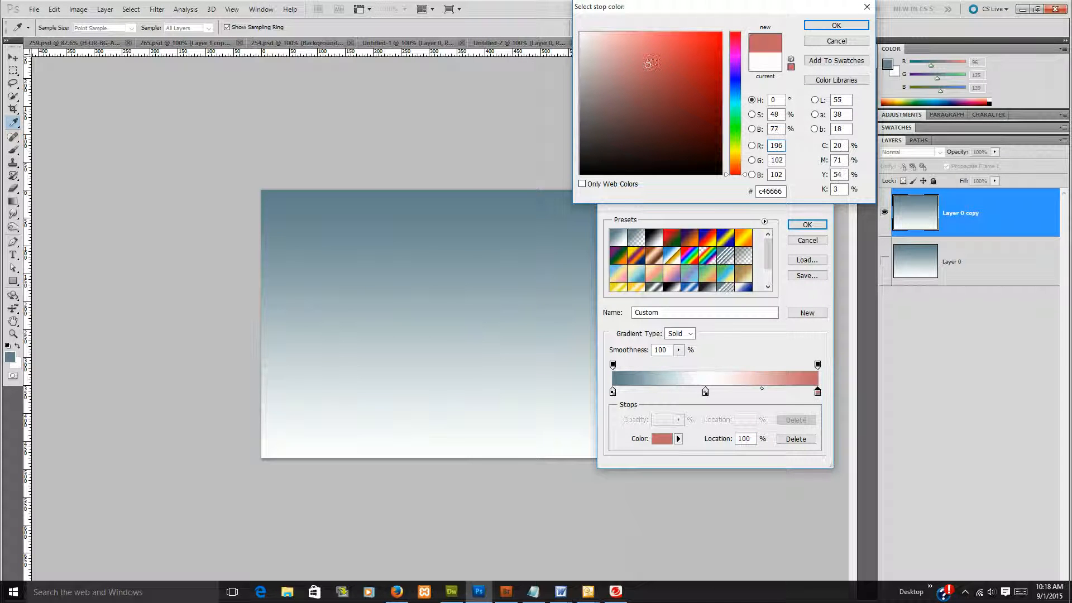
click(686, 48)
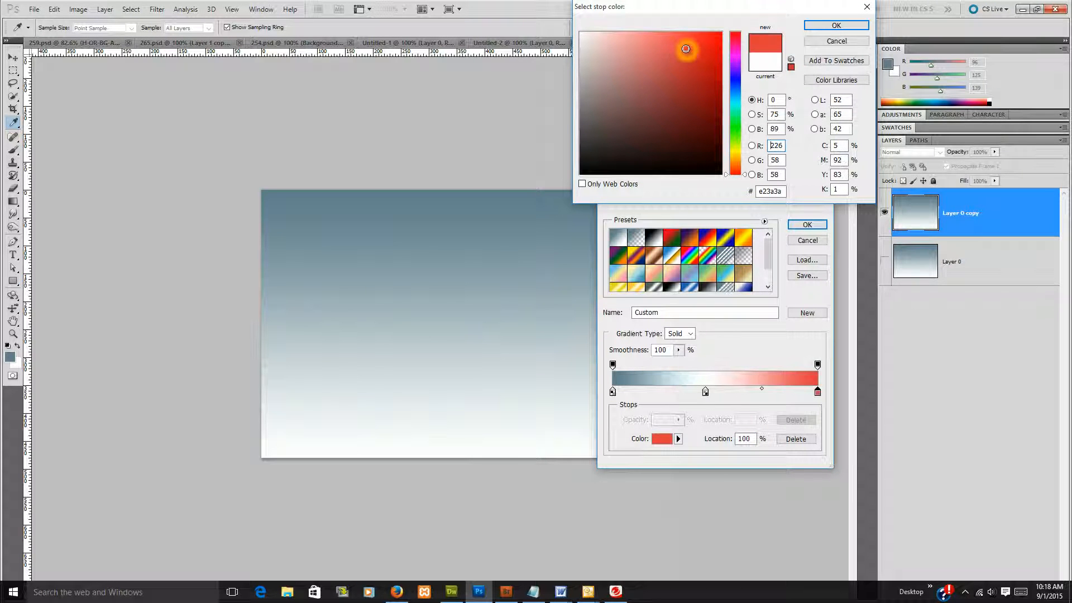
click(717, 85)
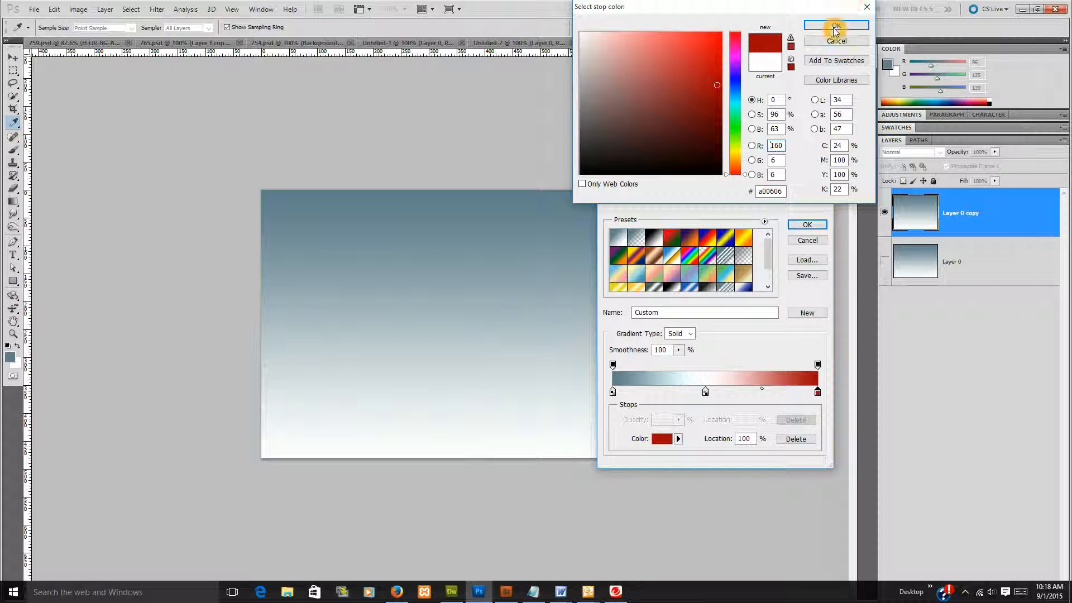
click(835, 27)
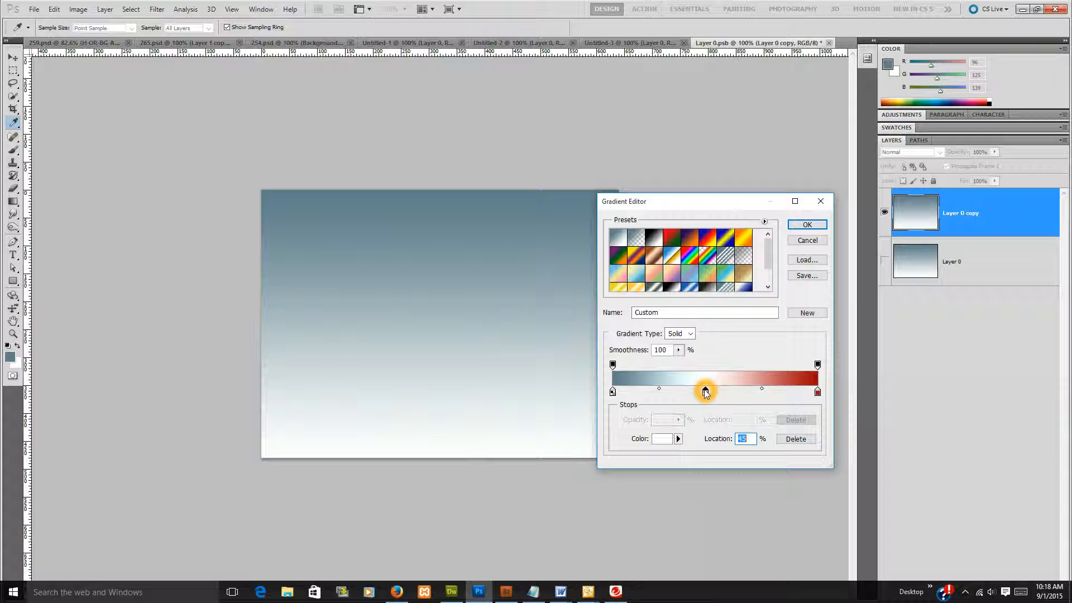
Set the middle stop to deep red near 54%, the end stop to orange, and accept the gradient
click(662, 438)
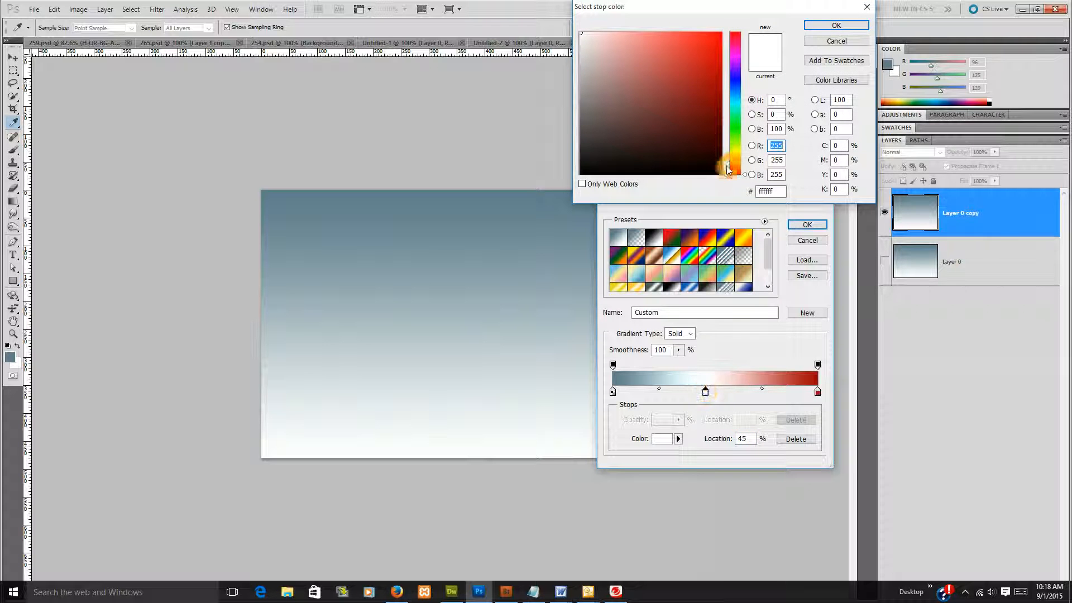
click(836, 25)
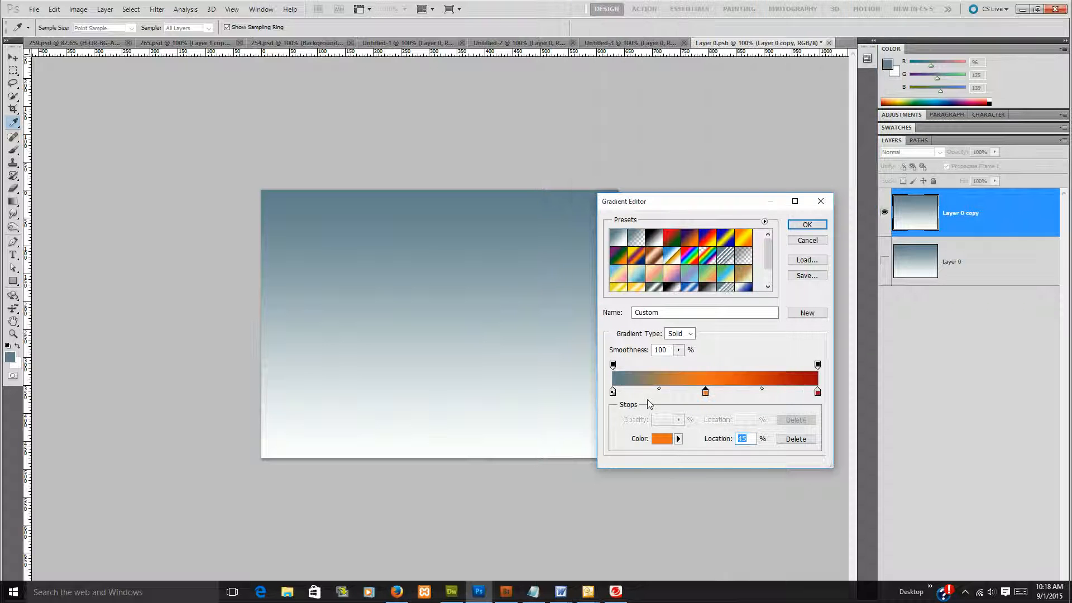
drag(705, 391, 717, 391)
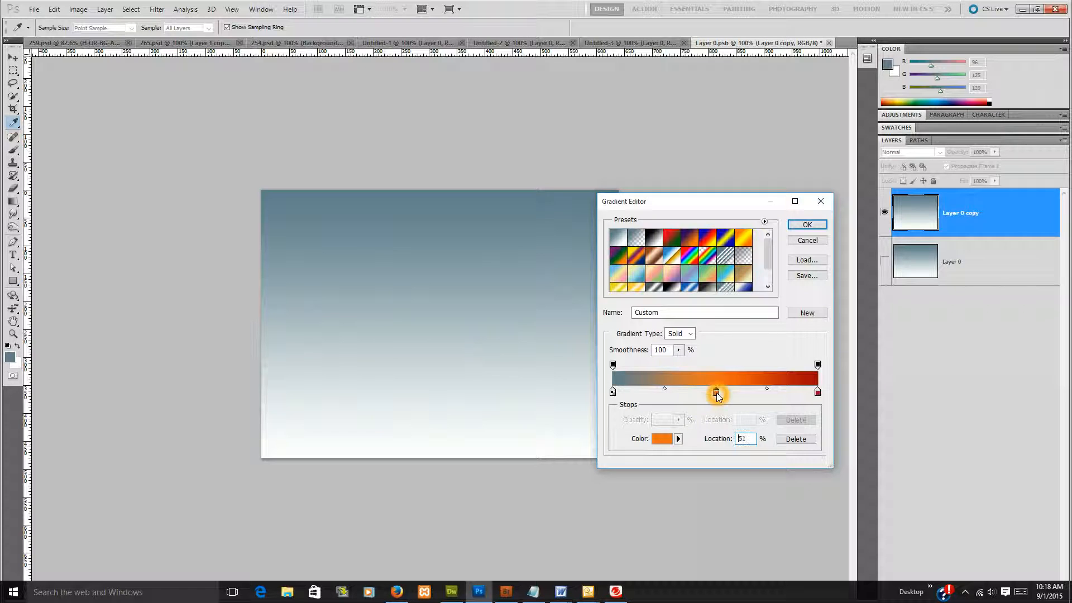
drag(717, 392, 727, 392)
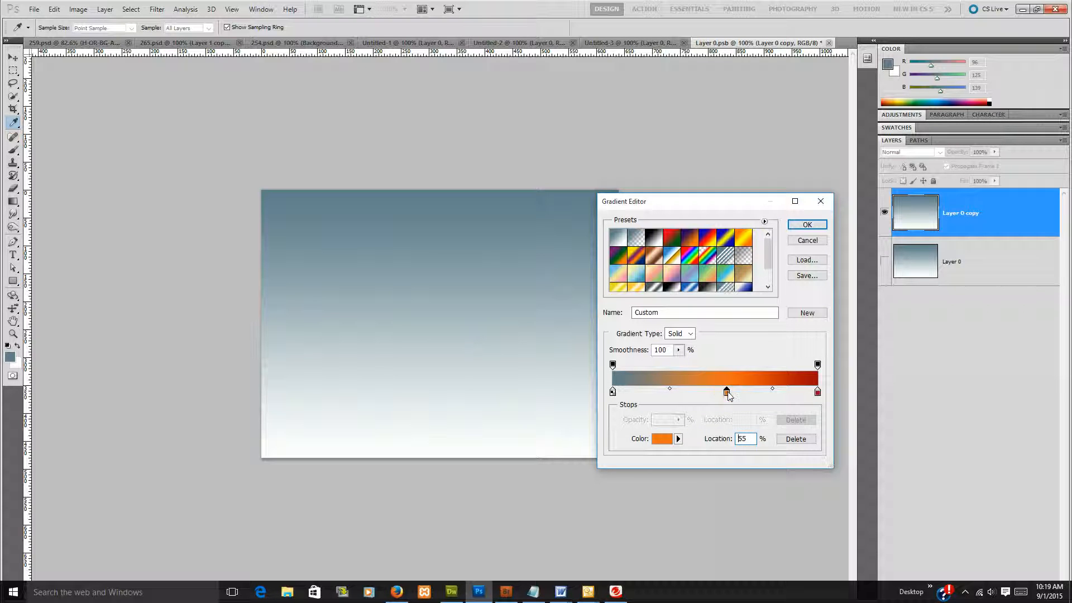
drag(726, 392, 724, 392)
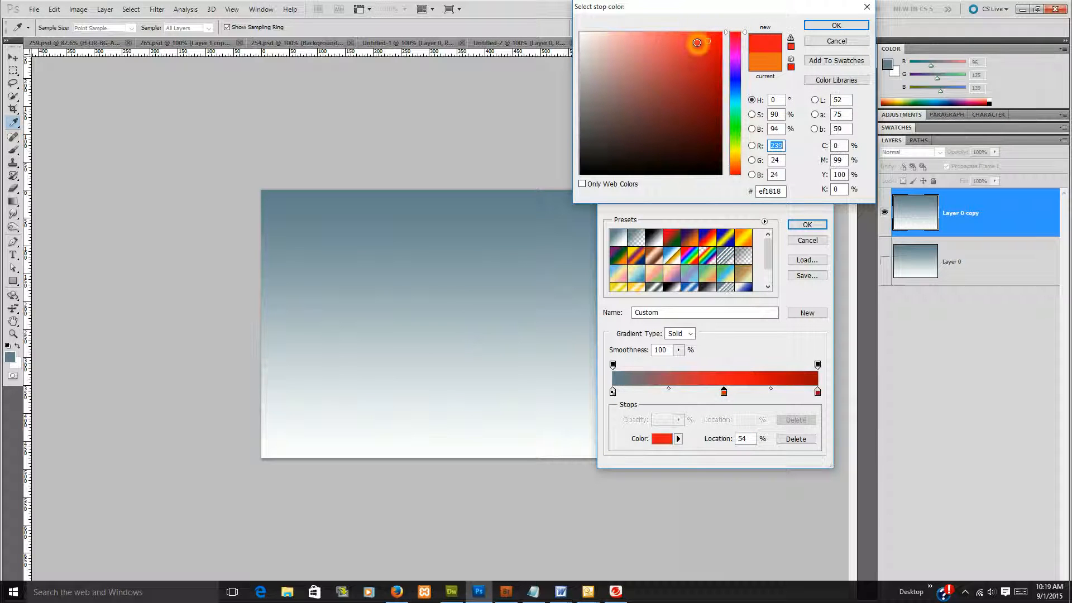
click(705, 86)
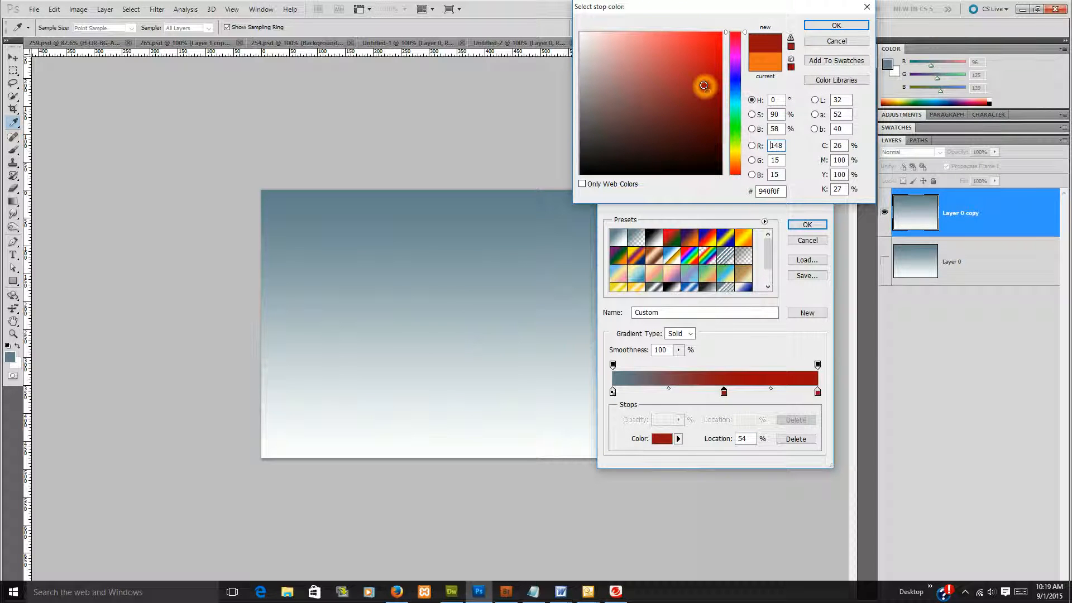
click(701, 77)
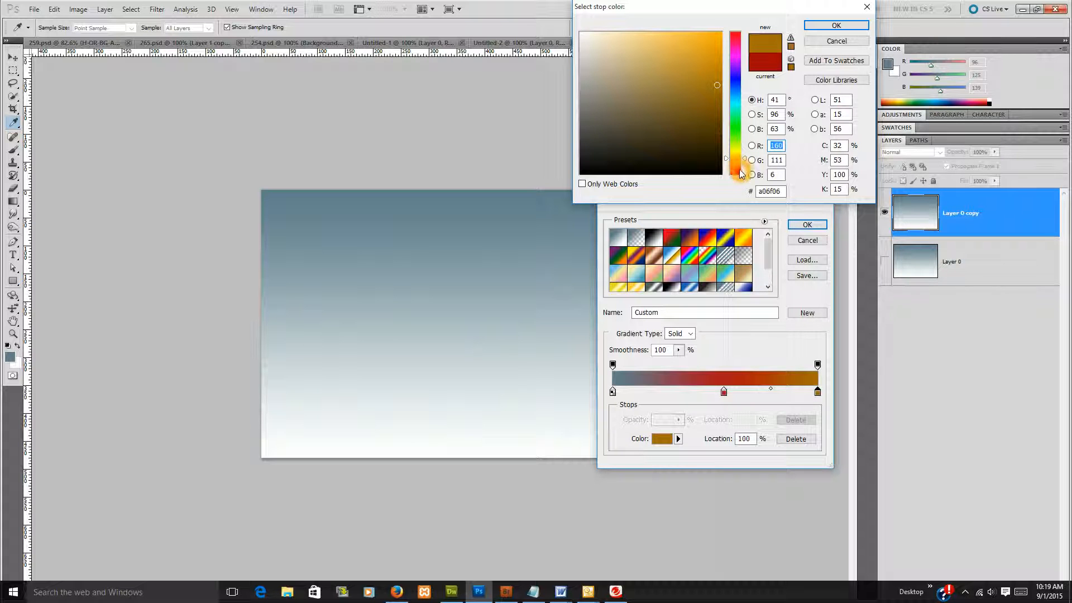
click(836, 25)
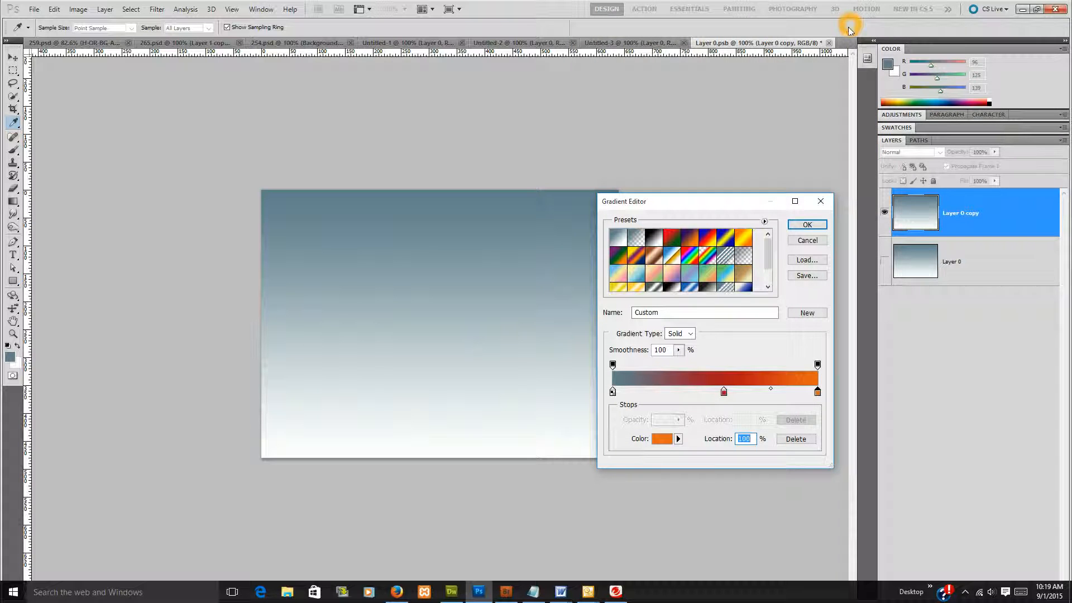
click(807, 224)
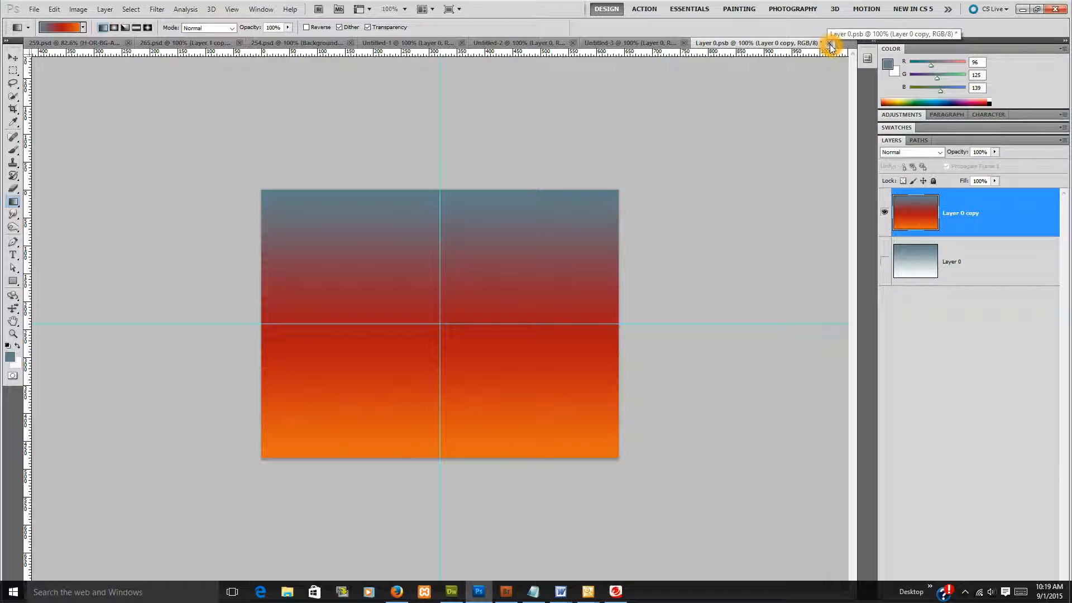
Close the smart object document, saving the new gradient fill
click(829, 43)
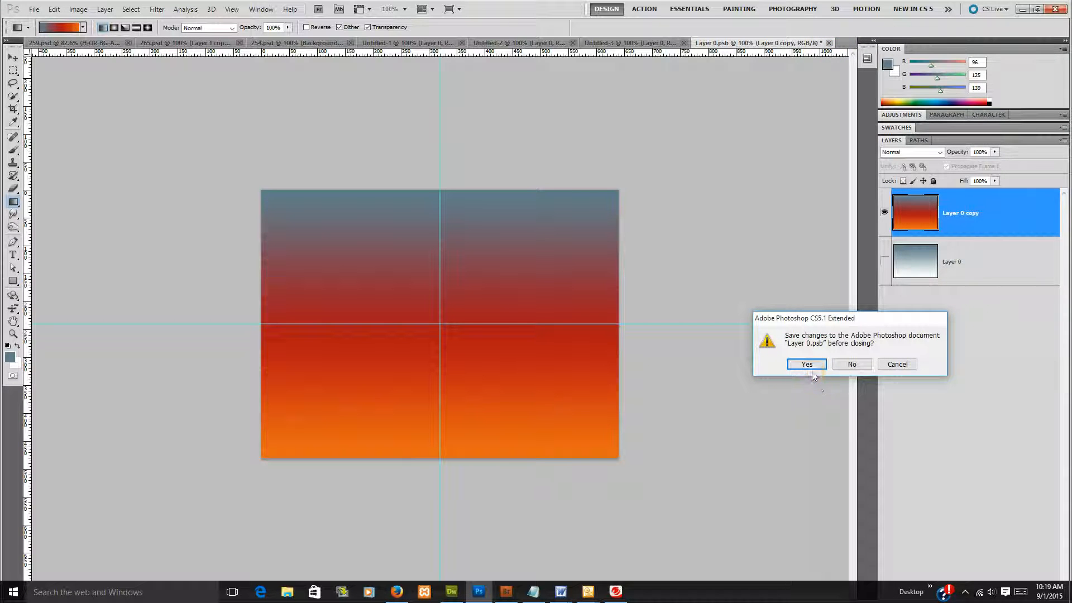
click(806, 364)
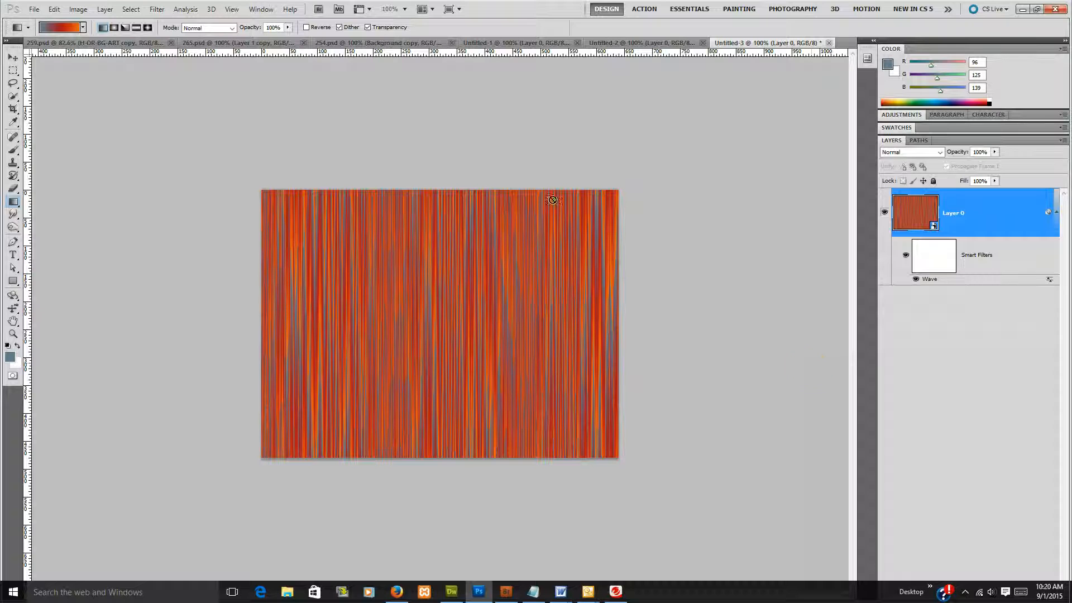
Cancel the brush preset and define the orange streaked image as a pattern
click(54, 9)
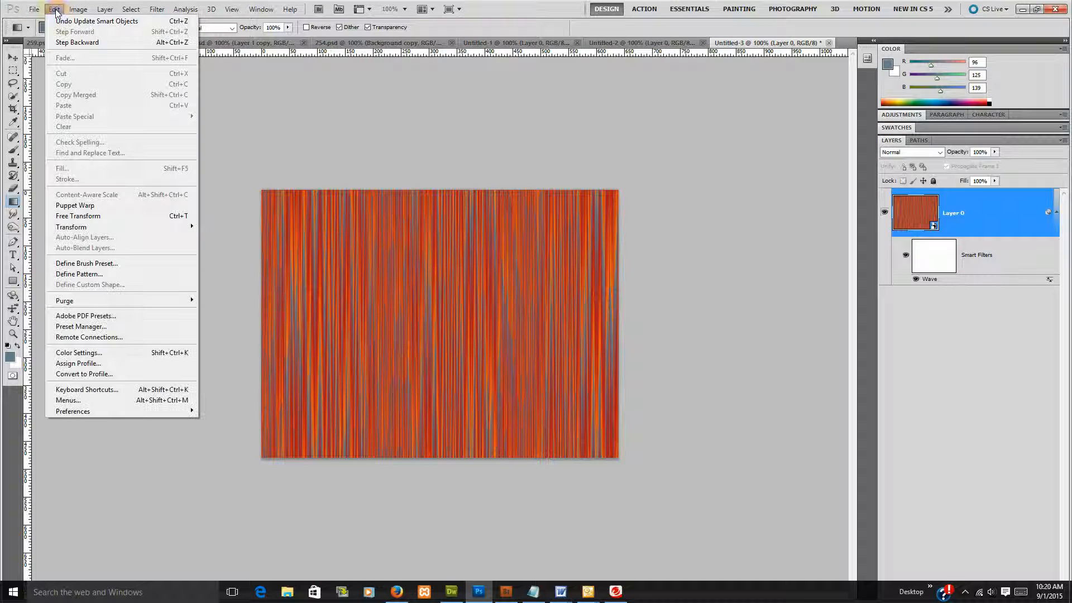
mouse_move(126, 285)
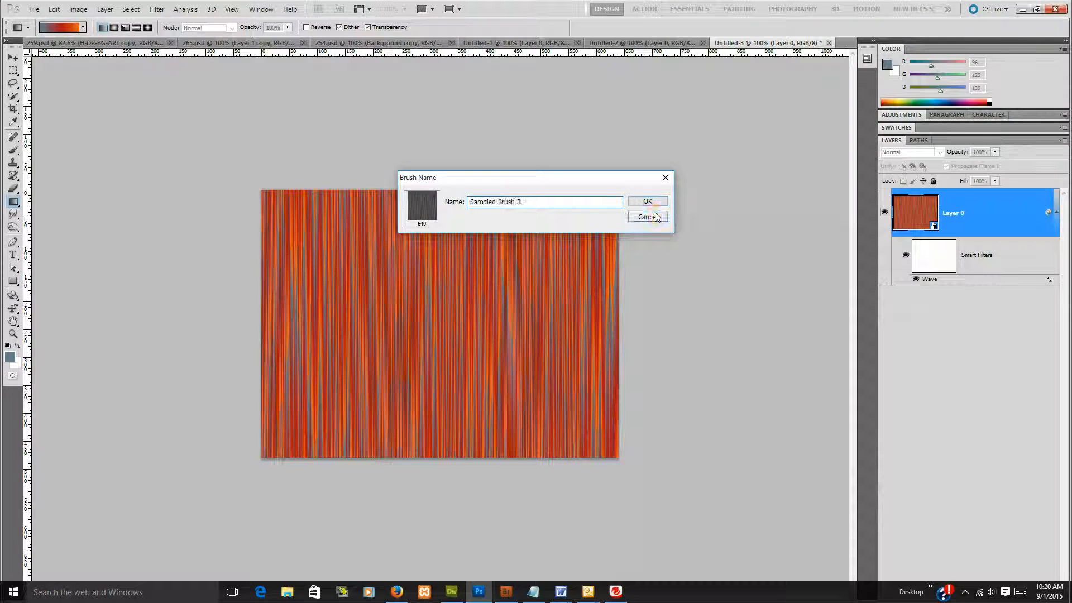
click(53, 9)
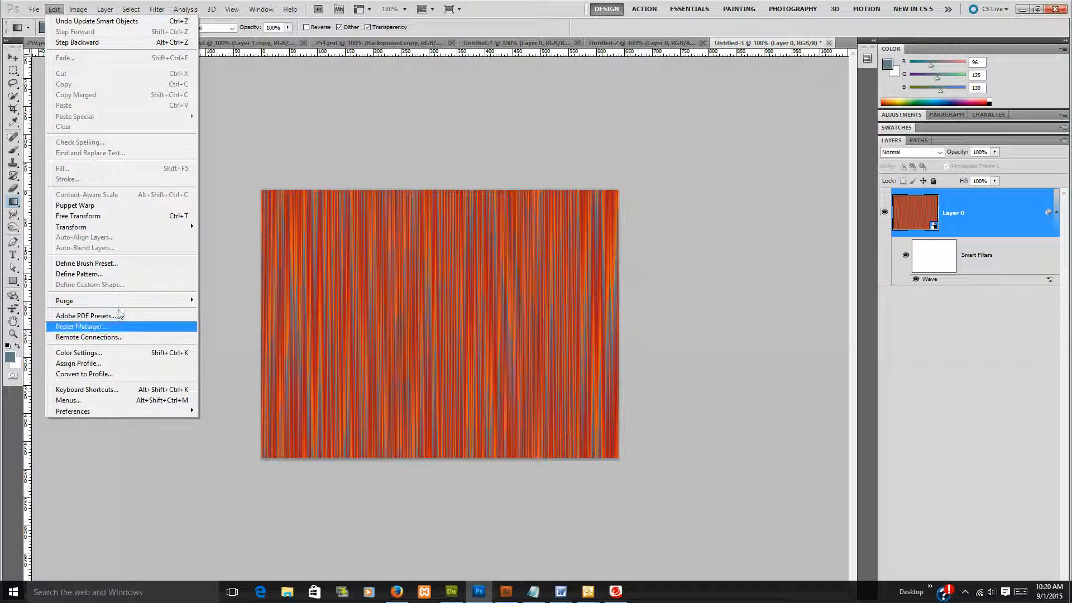
click(79, 275)
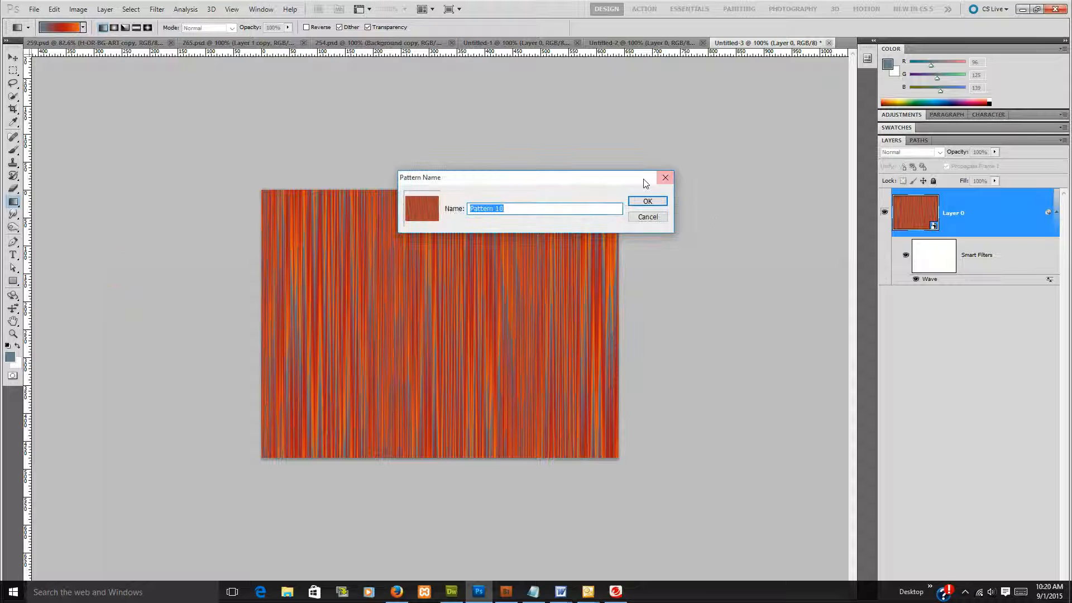
click(647, 200)
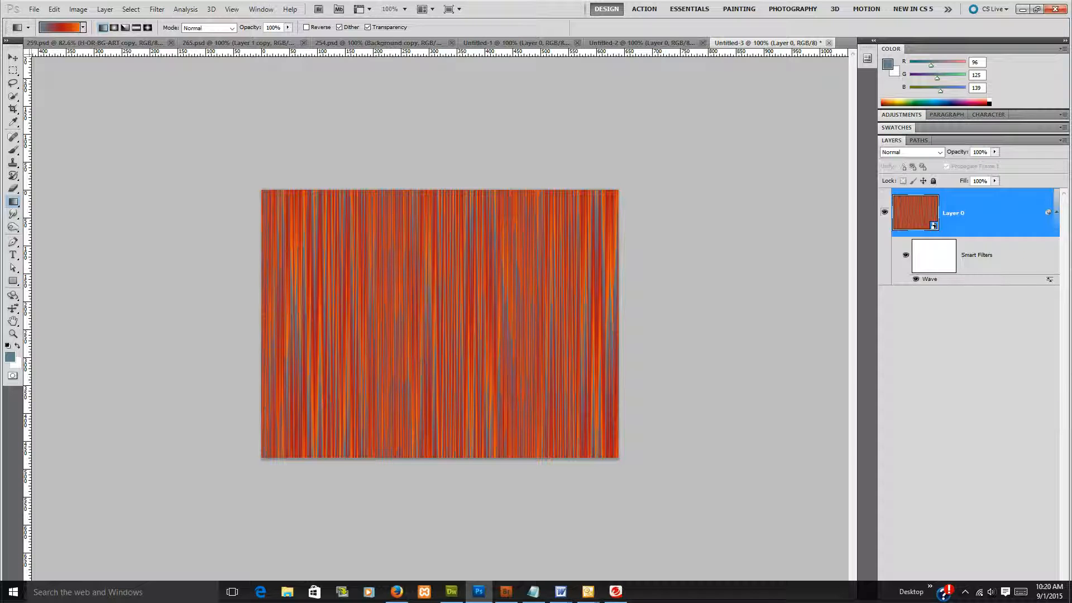
Reopen the smart object and change the gradient's first stop to white (#ffffff)
double_click(916, 212)
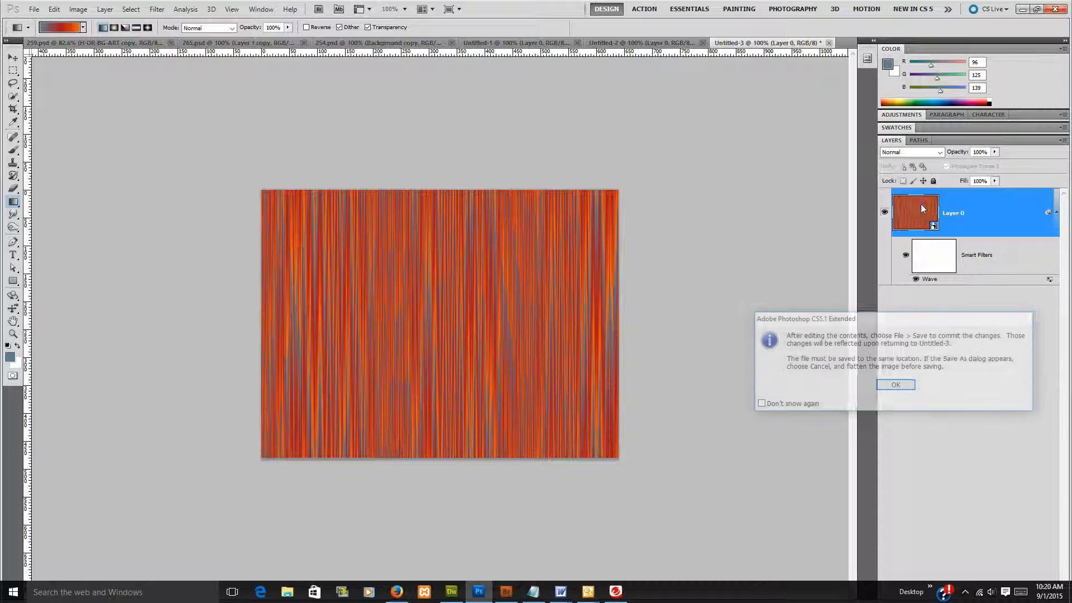
click(895, 385)
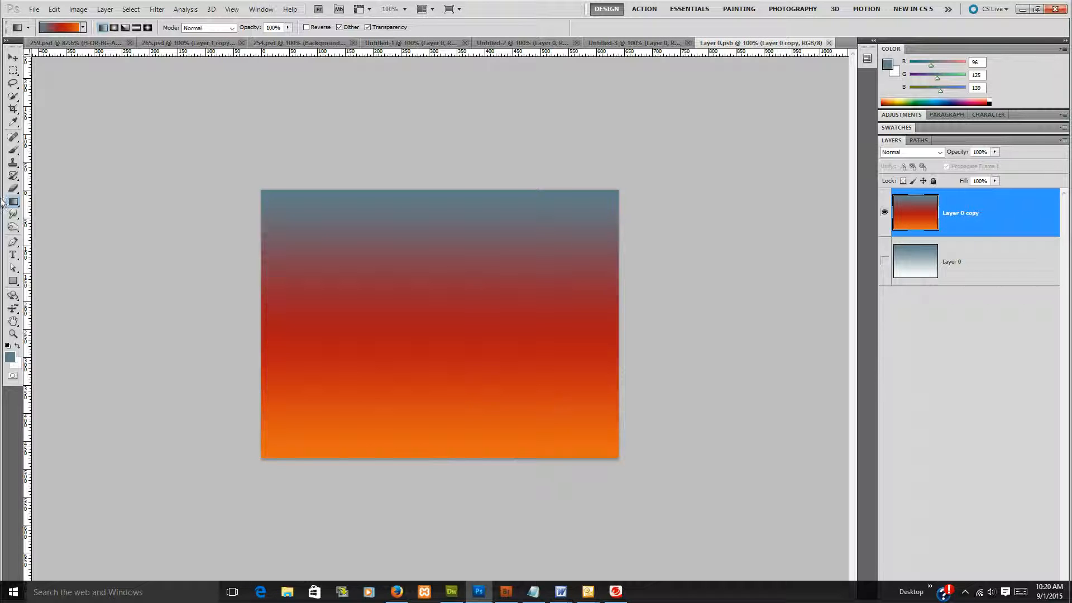
click(57, 27)
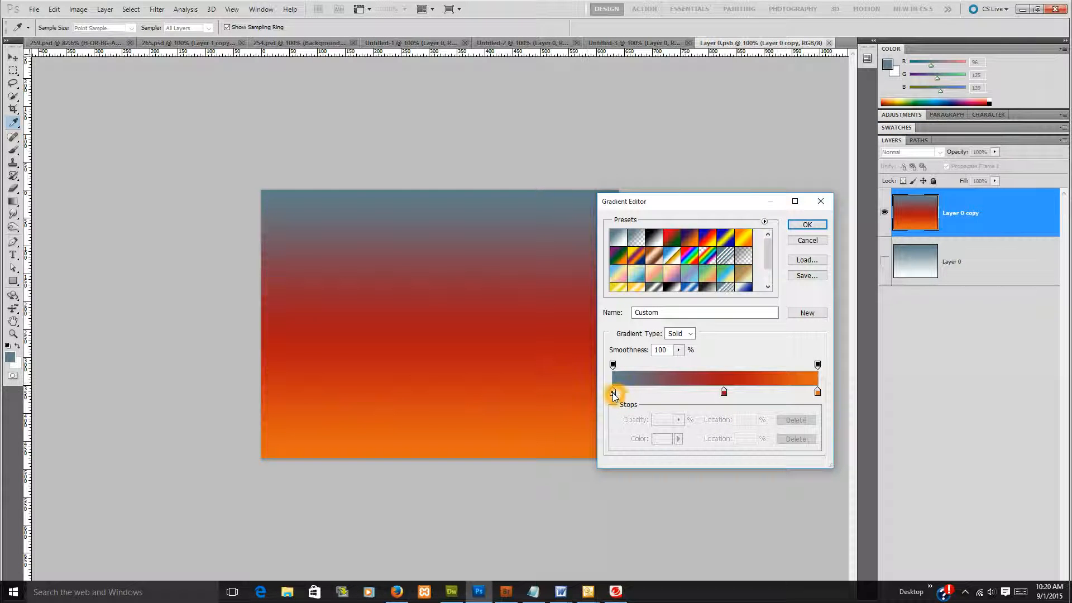
click(613, 391)
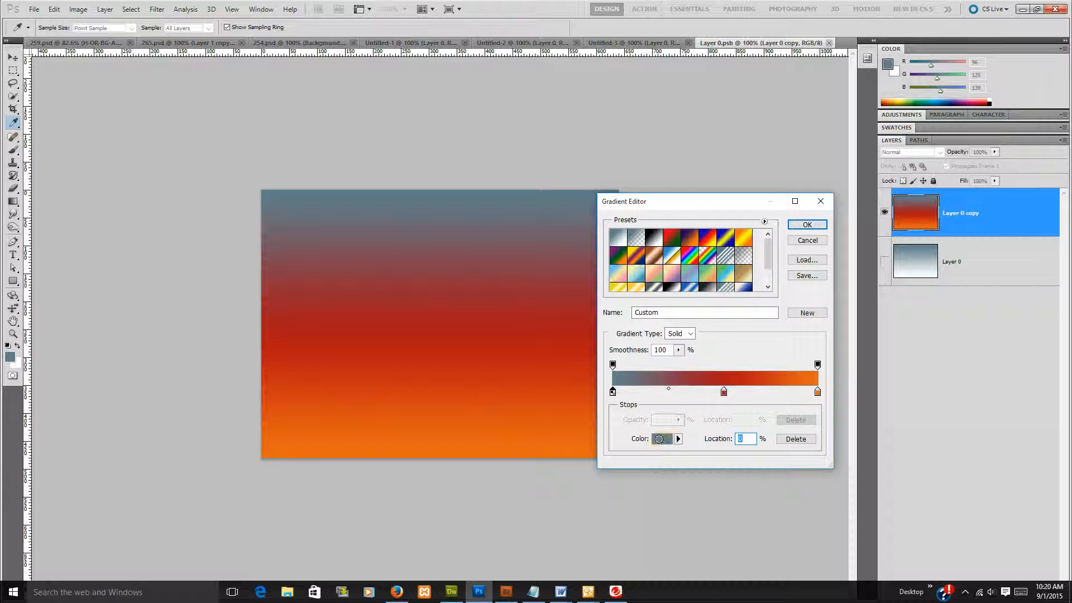
click(659, 439)
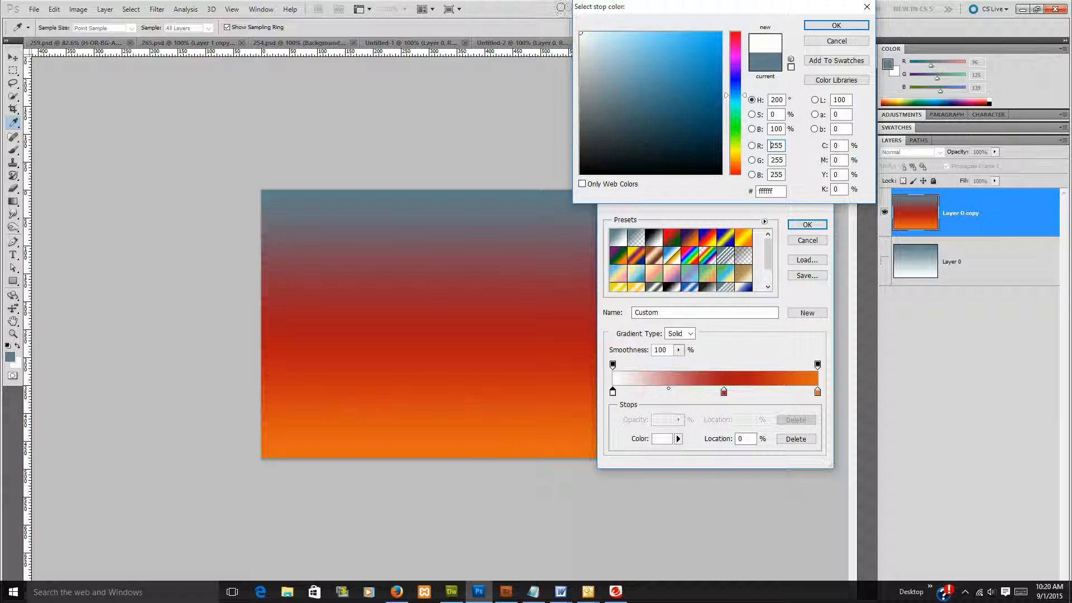
click(836, 26)
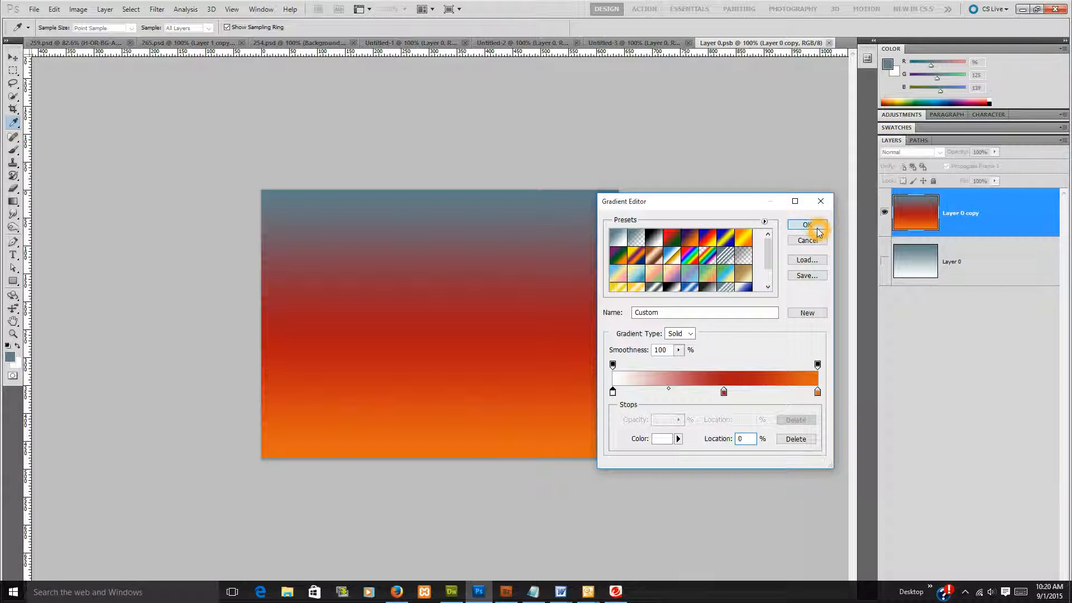
click(806, 225)
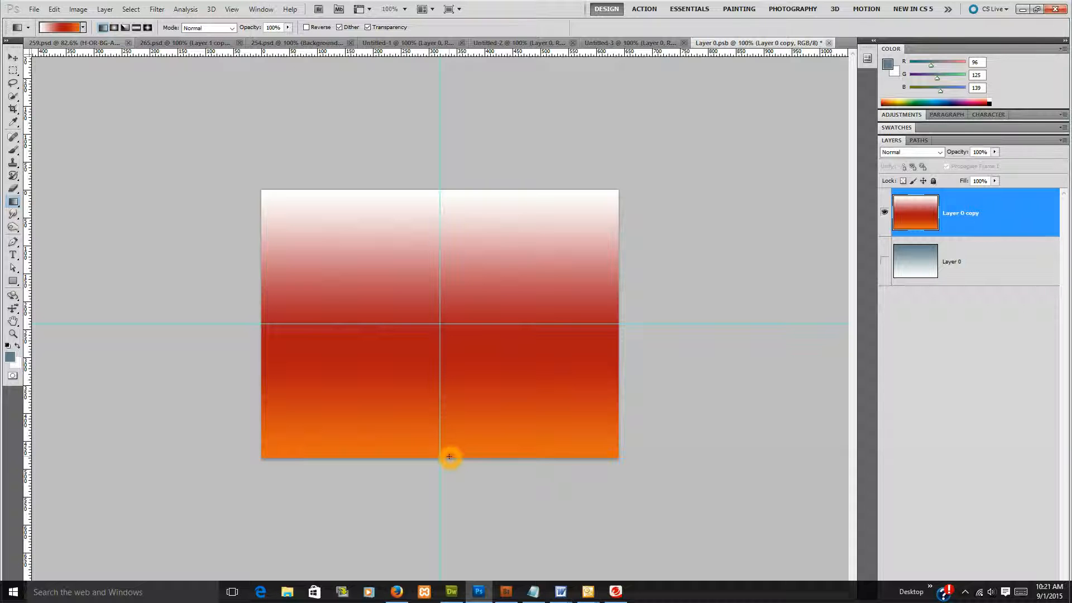
Close the smart object document after refilling with the white-red-orange gradient
click(829, 42)
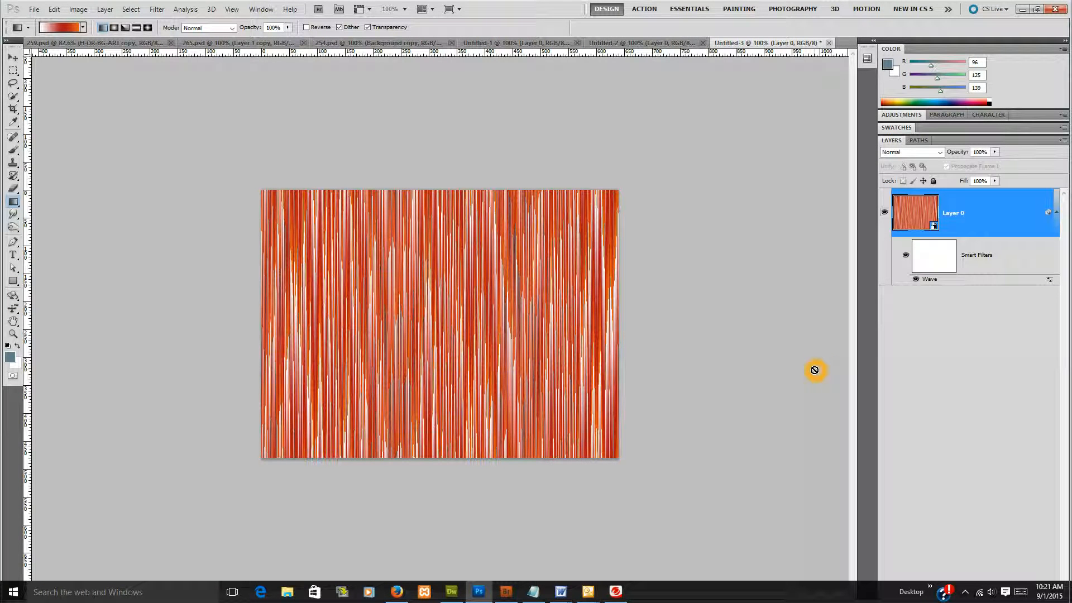
mouse_move(836, 433)
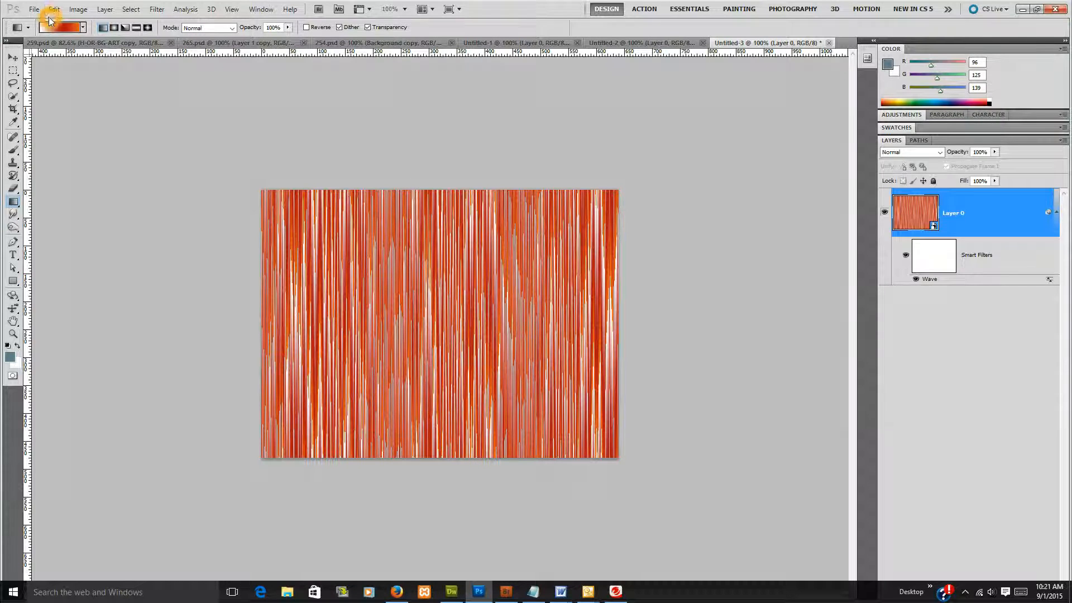
Define the white, red and orange streaked canvas as Pattern 11, then revisit the Wave filter settings
click(53, 9)
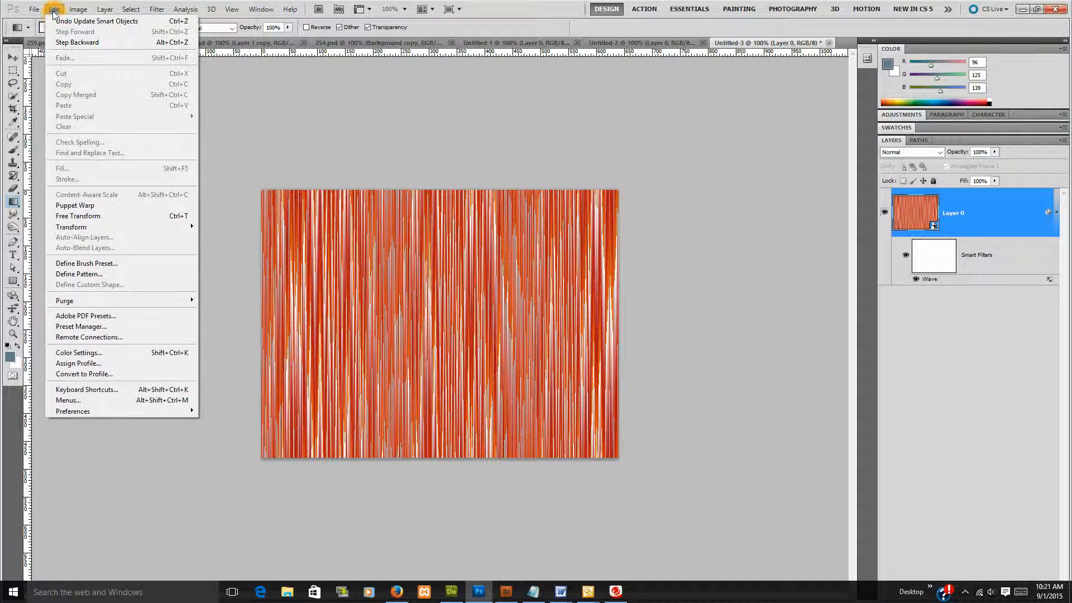
mouse_move(78, 274)
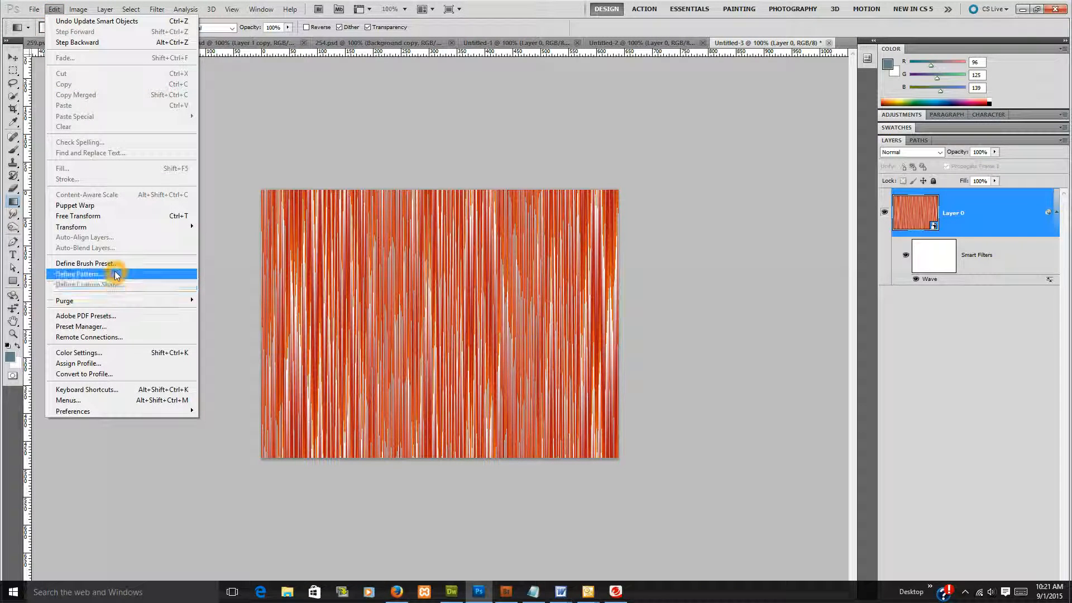
click(78, 273)
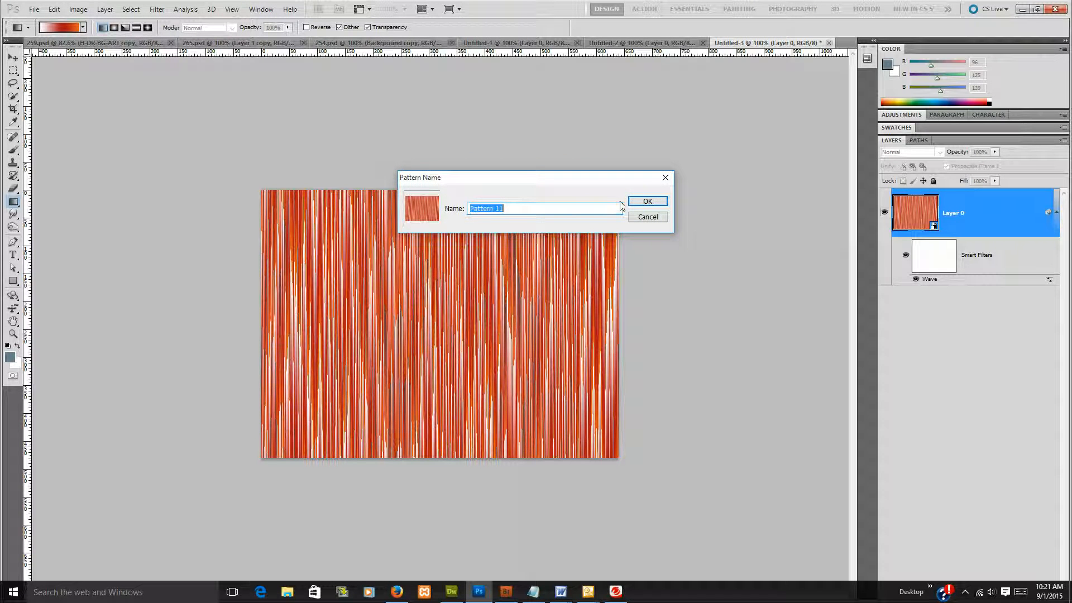
click(646, 201)
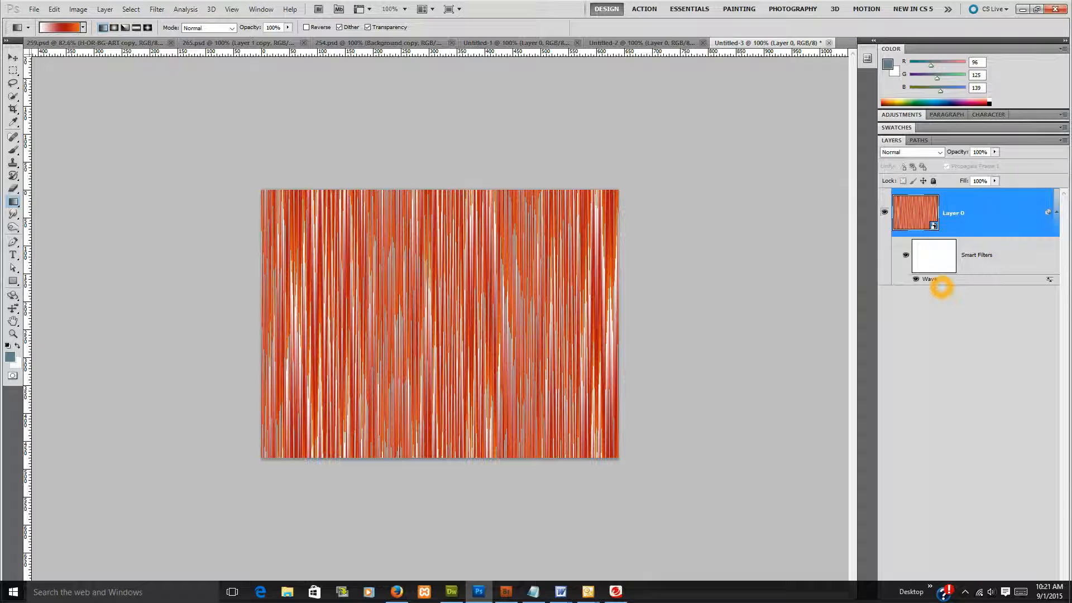
double_click(928, 279)
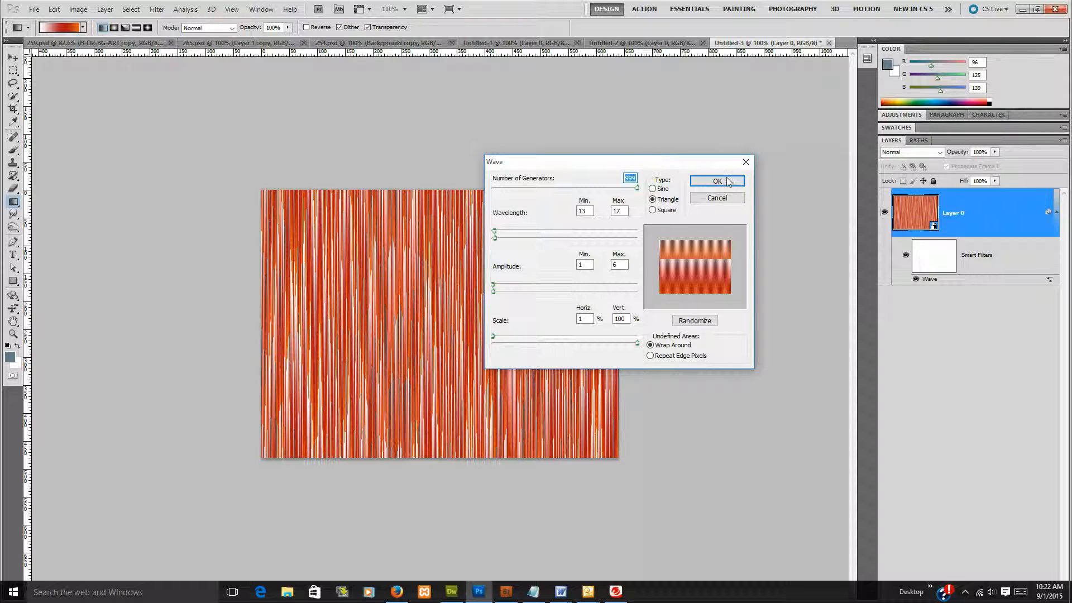
click(32, 9)
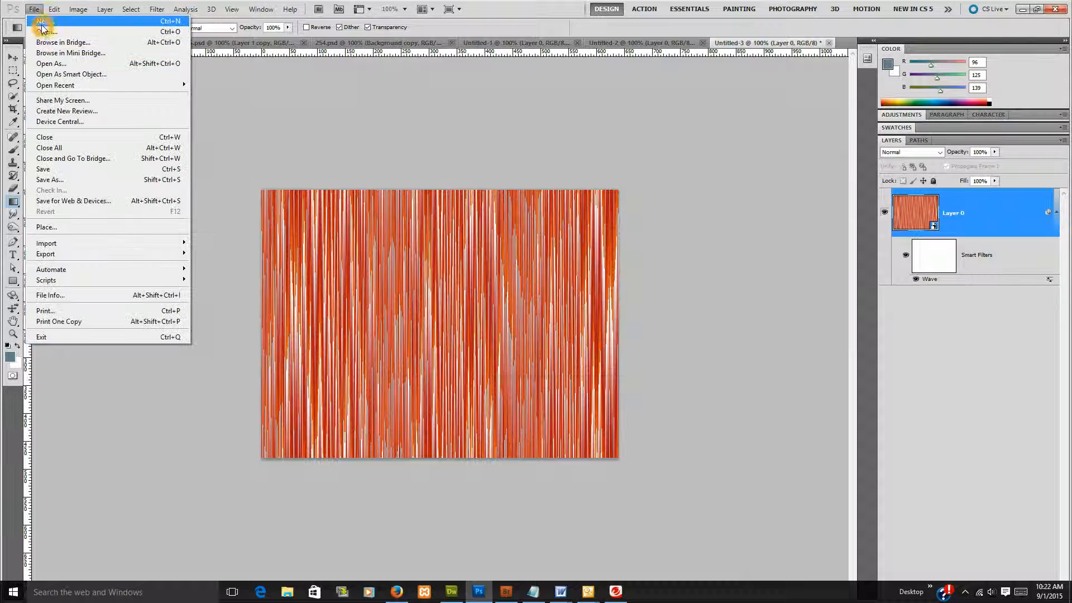
Create a new blank 640 x 480 document, Untitled-4
click(45, 31)
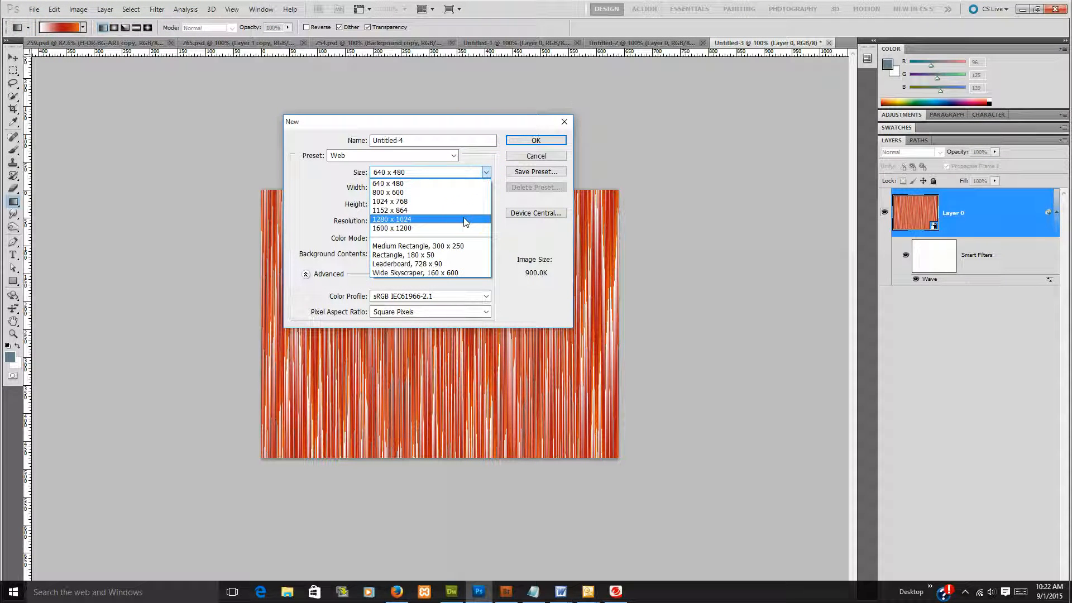
click(536, 141)
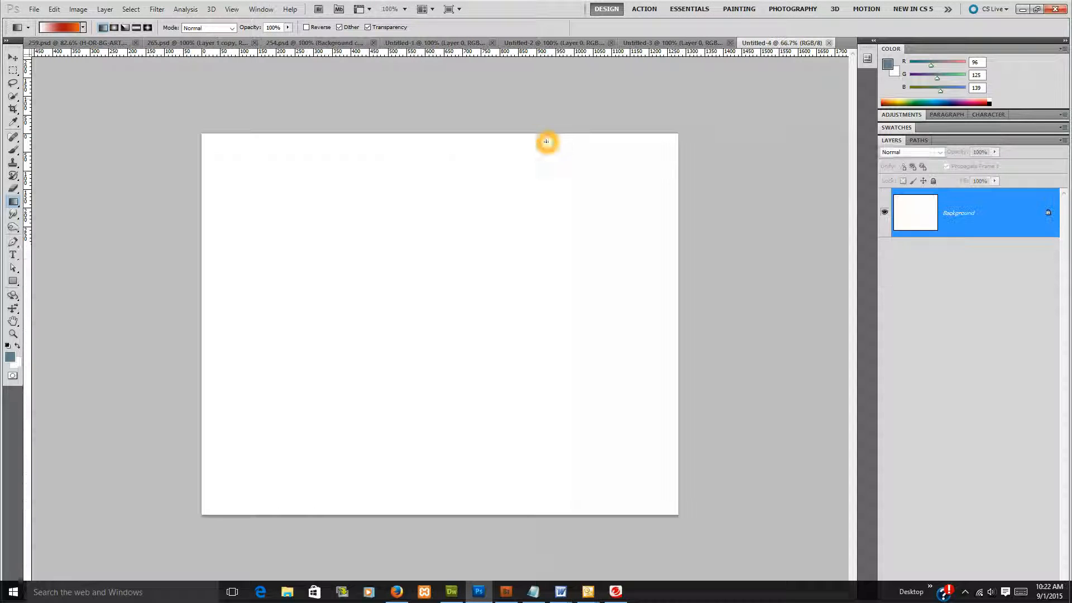
click(12, 57)
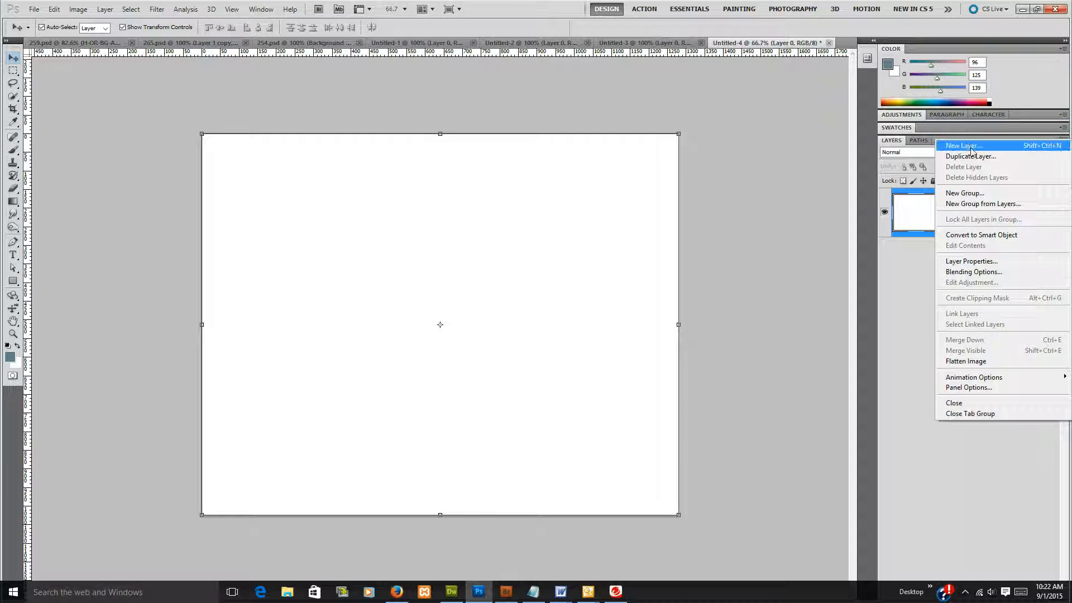
Add Layer 1 above the base layer and select a band across the top of the page
click(962, 145)
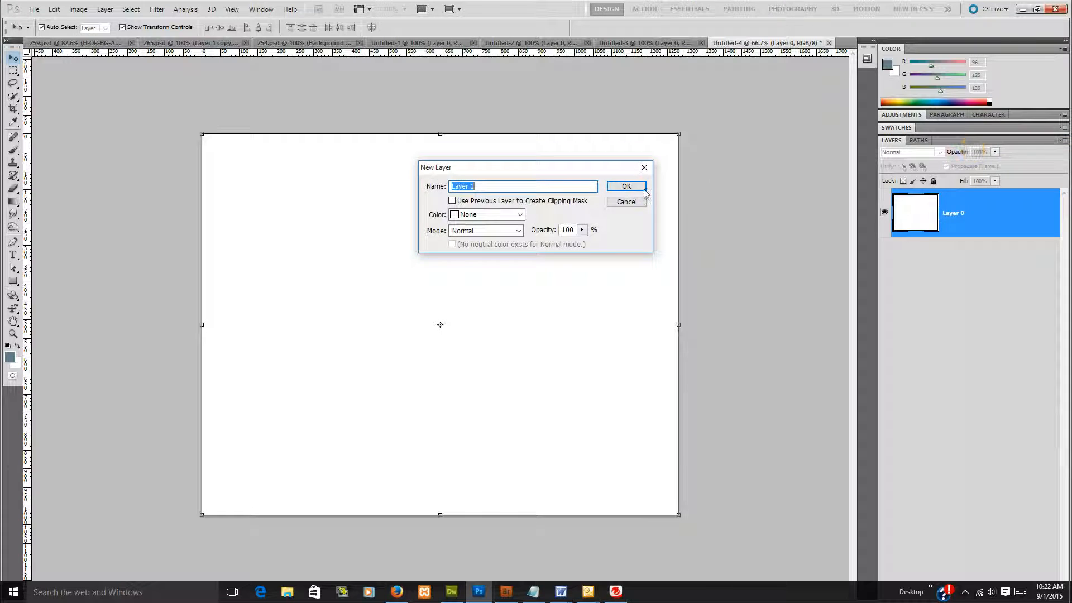
click(625, 186)
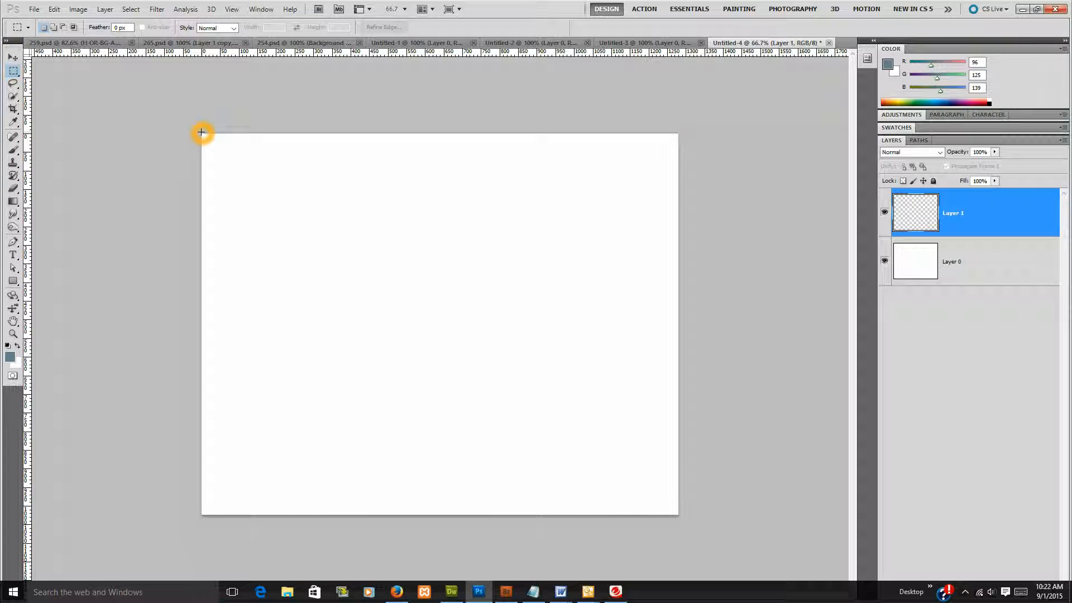
drag(202, 132, 677, 170)
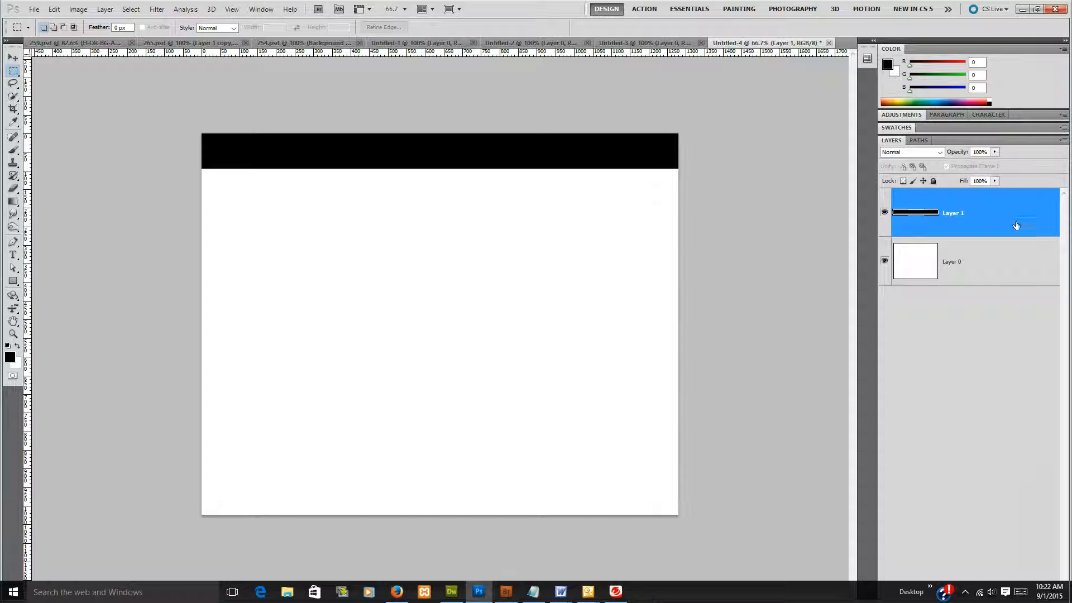
Bring up the layer commands for the black header bar's Layer 1
right_click(953, 212)
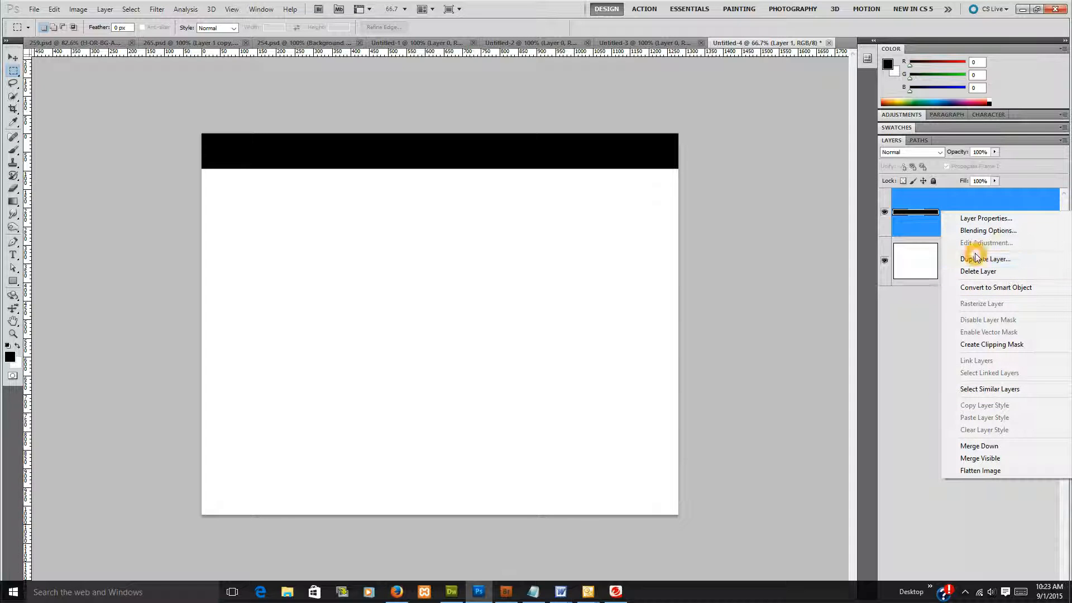
Enter the Layer Style dialog for the black header bar via Blending Options
click(1007, 294)
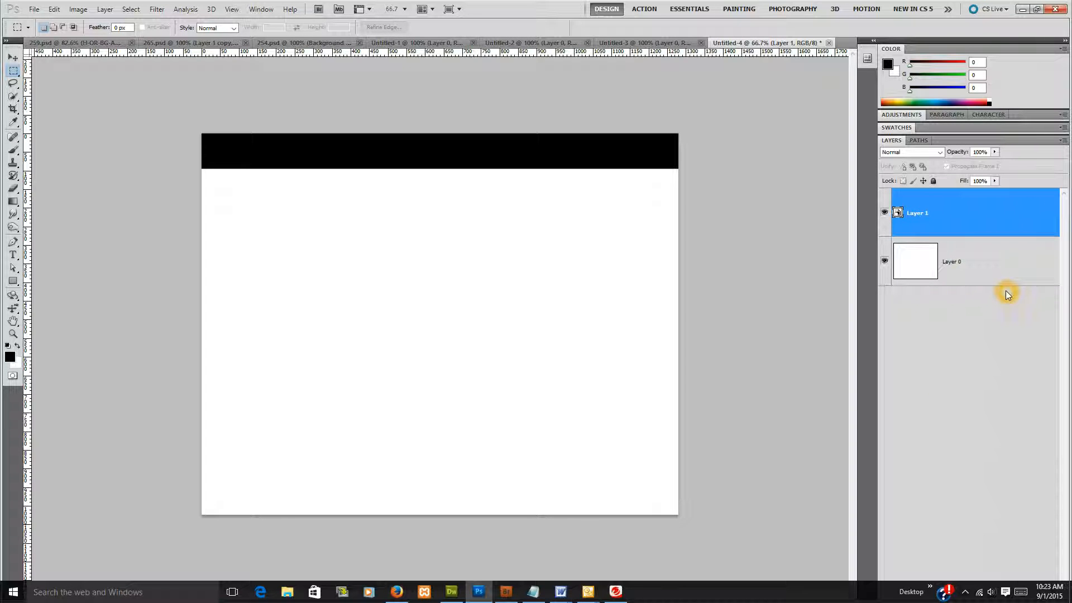
mouse_move(1003, 296)
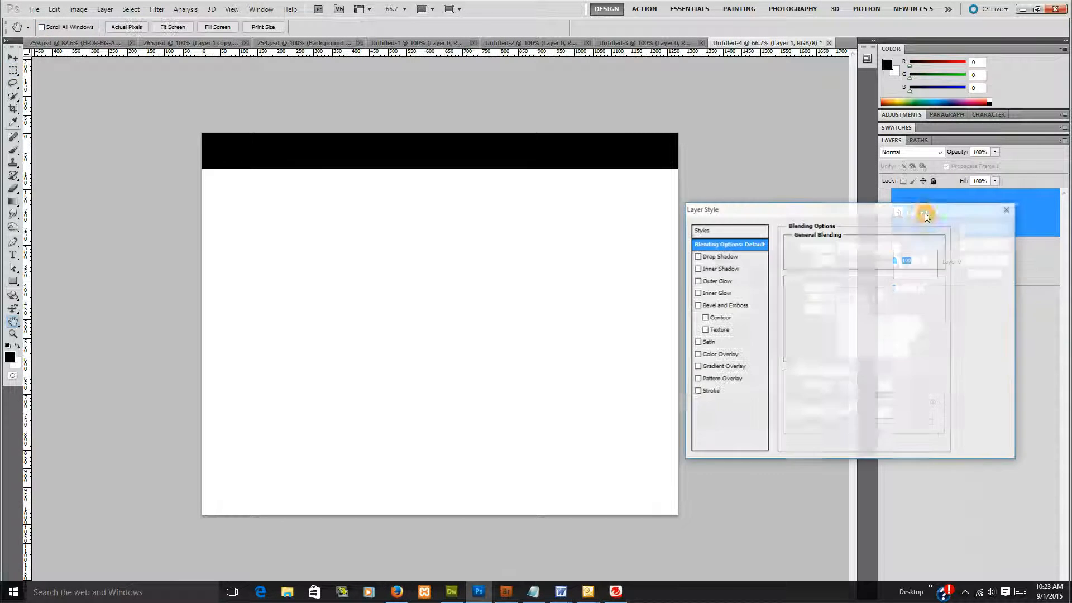
Apply a Pattern Overlay of the orange streak Pattern 11 to the black header bar
click(724, 379)
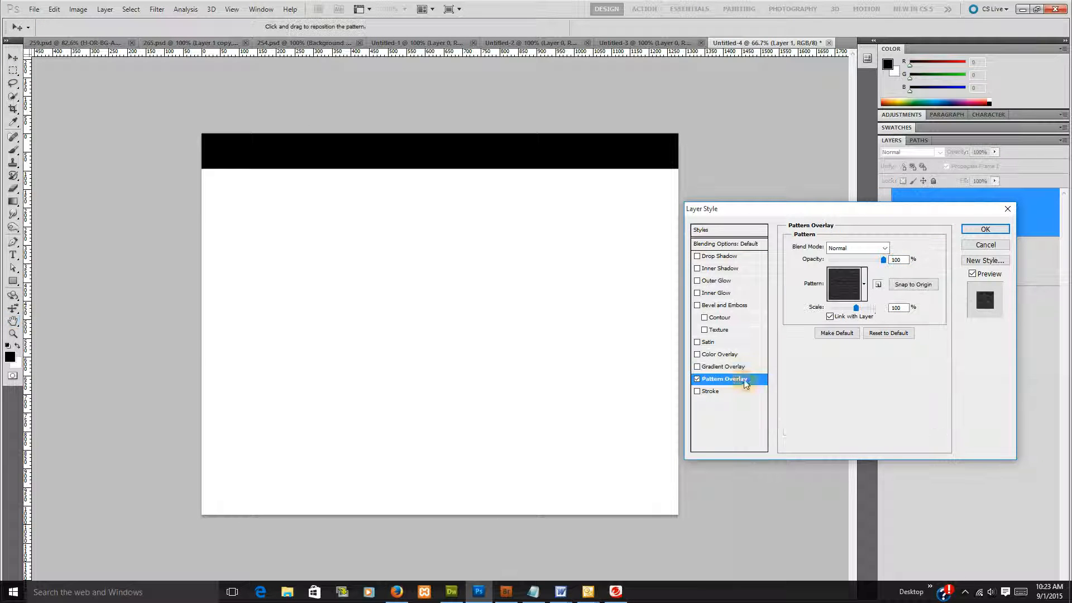
click(863, 283)
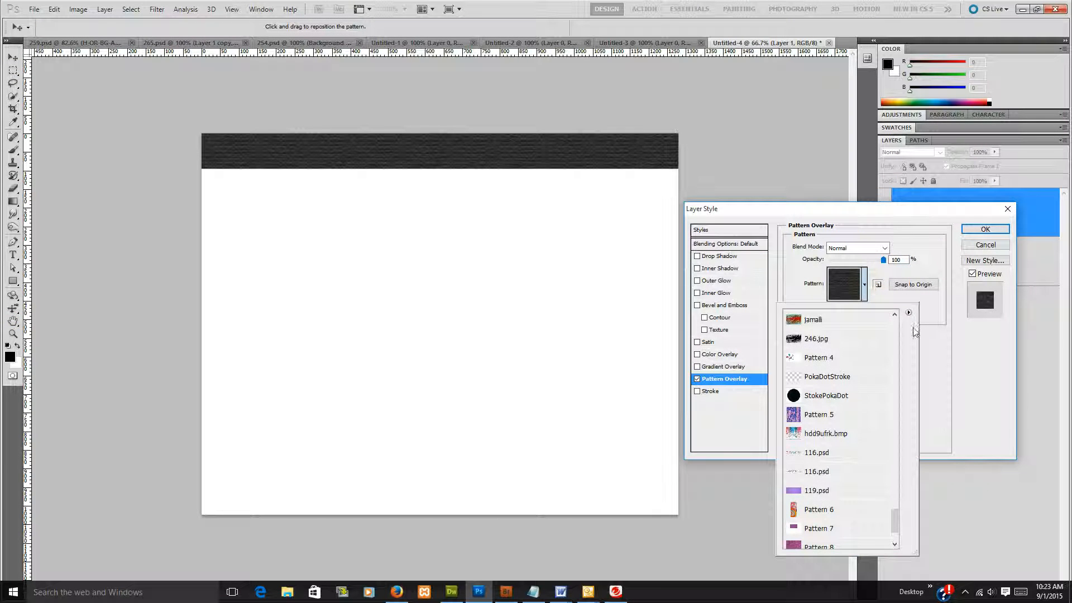
scroll(down, 3)
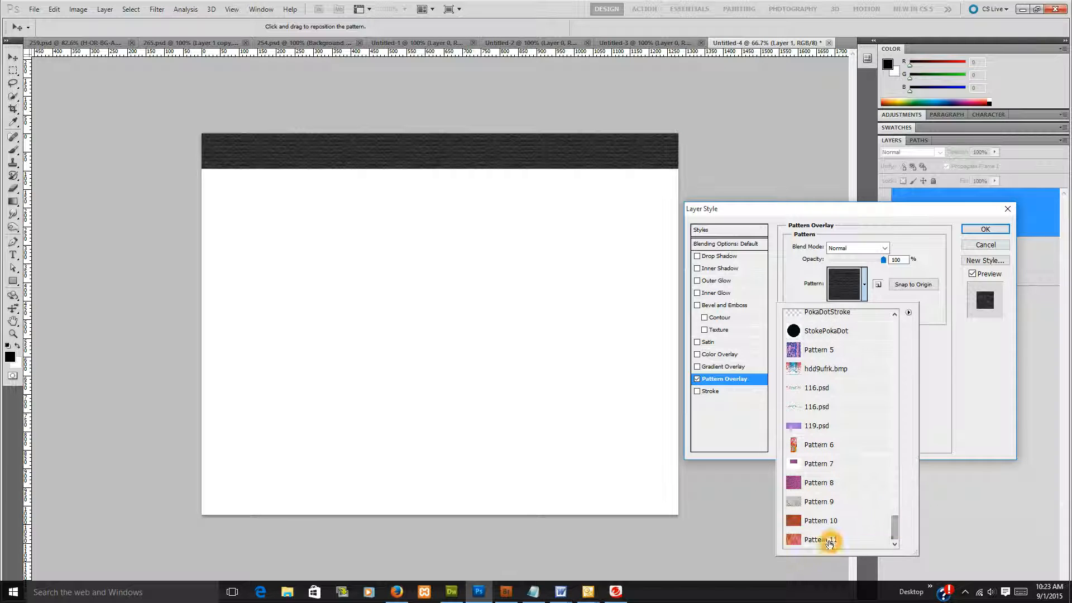
click(821, 540)
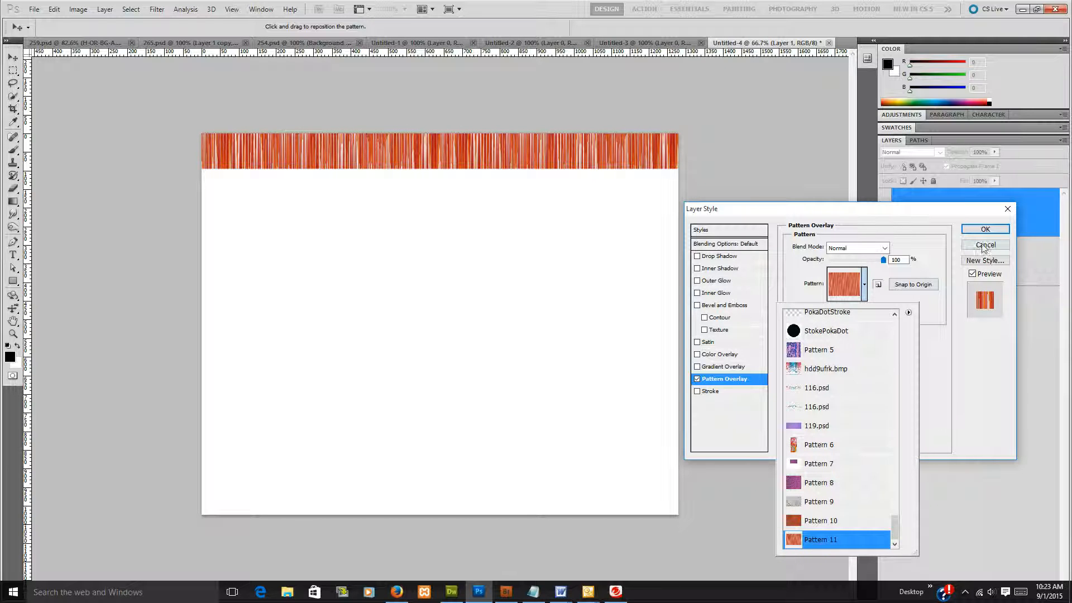
click(985, 229)
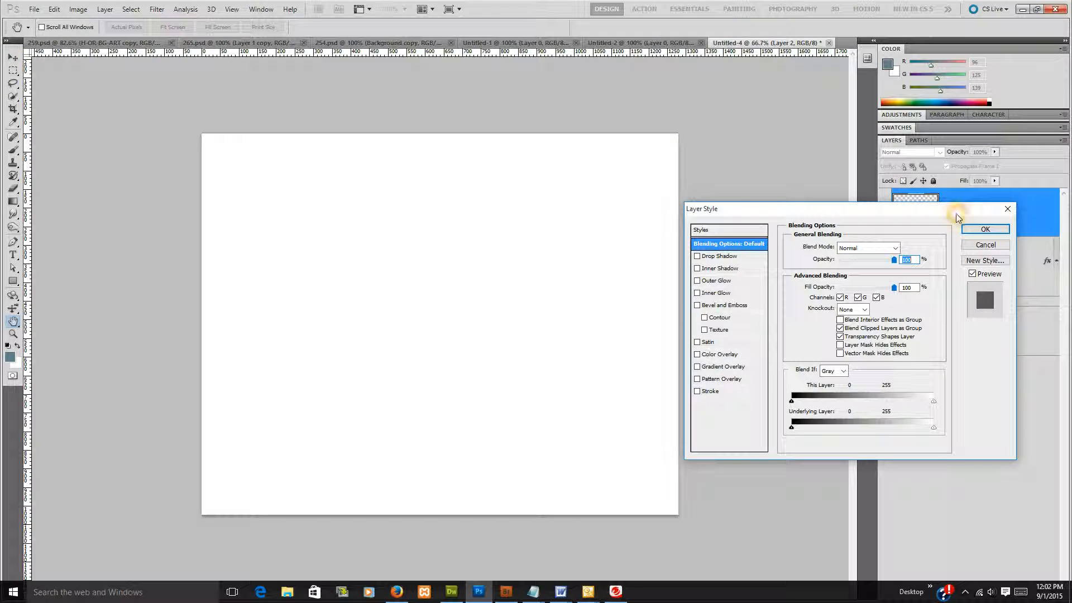
Apply a Pattern Overlay of the red-and-turquoise painted texture to Layer 2
click(724, 378)
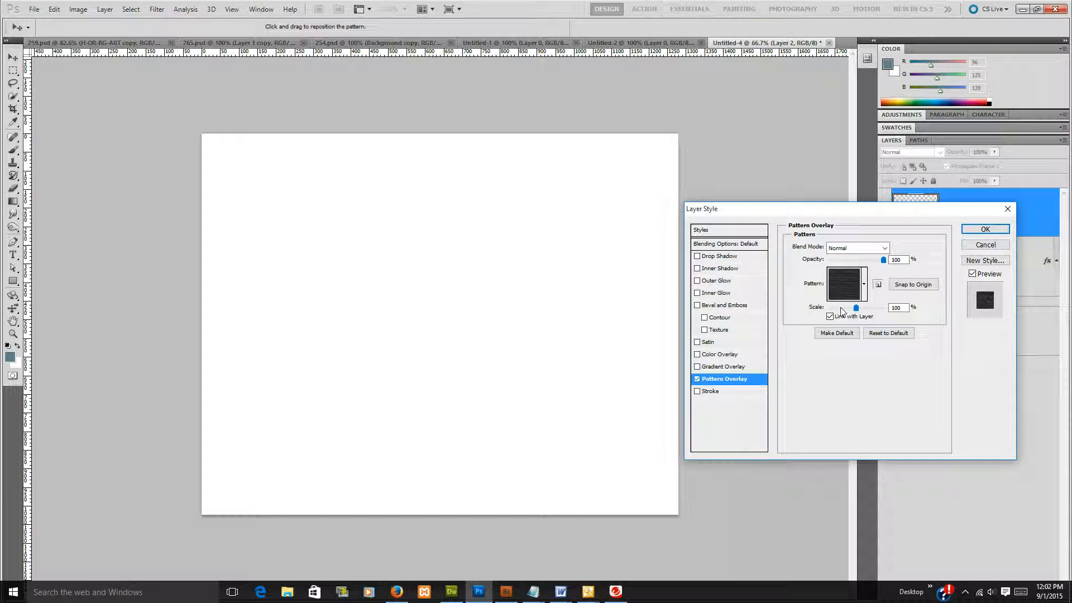
click(863, 284)
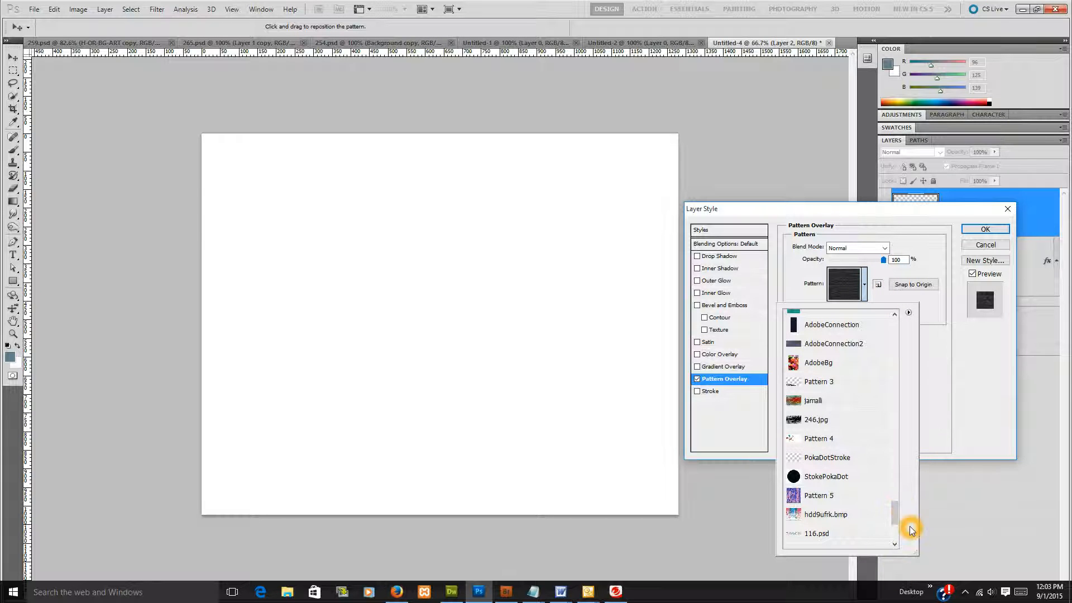
click(813, 400)
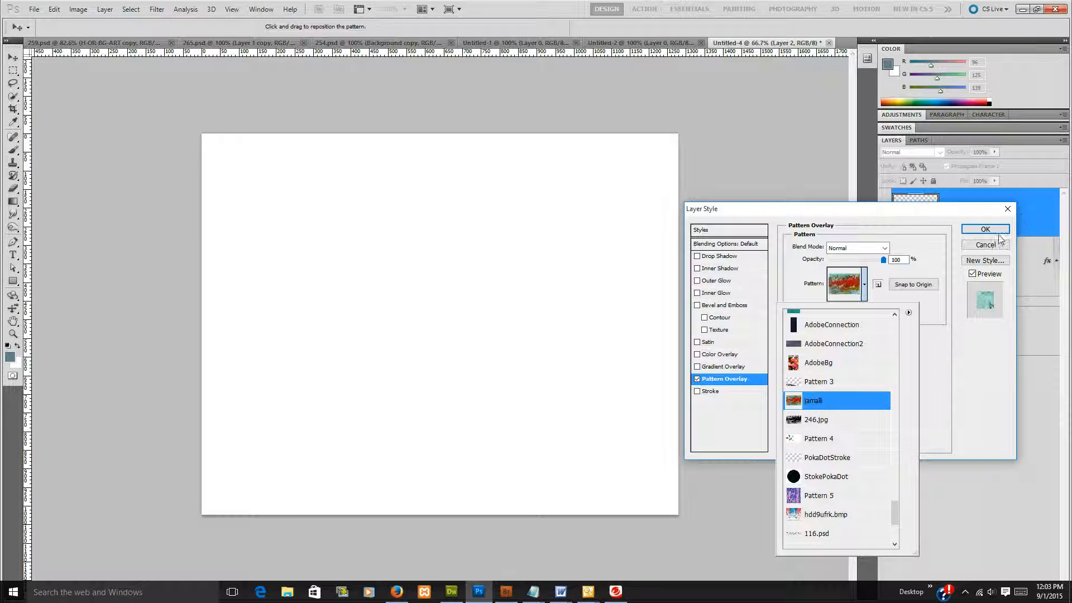
click(985, 229)
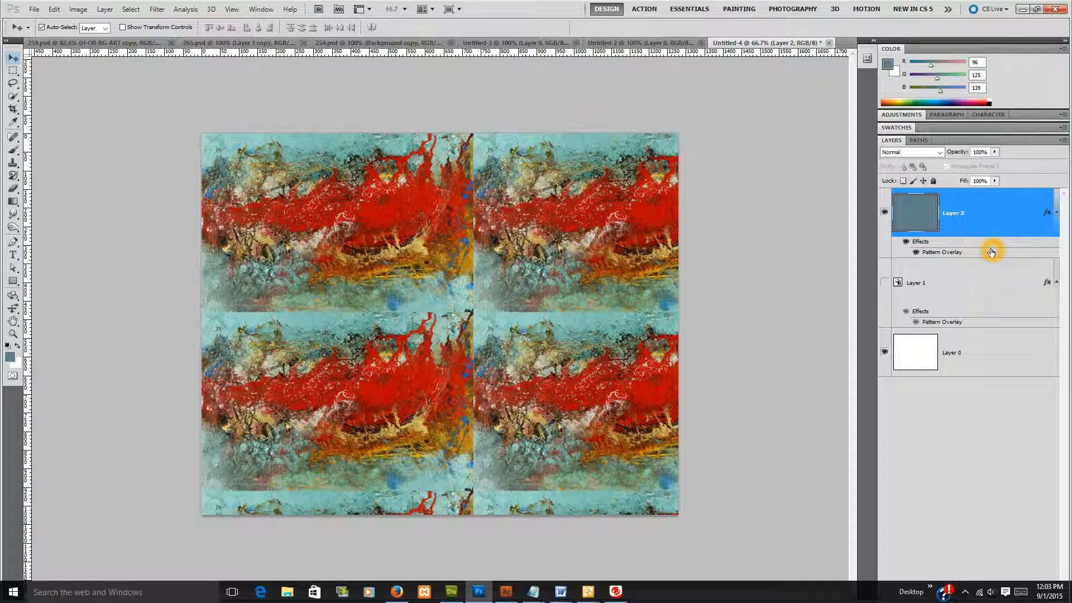
Reposition and enlarge the painted texture overlay so one large red painting fills the page
double_click(943, 251)
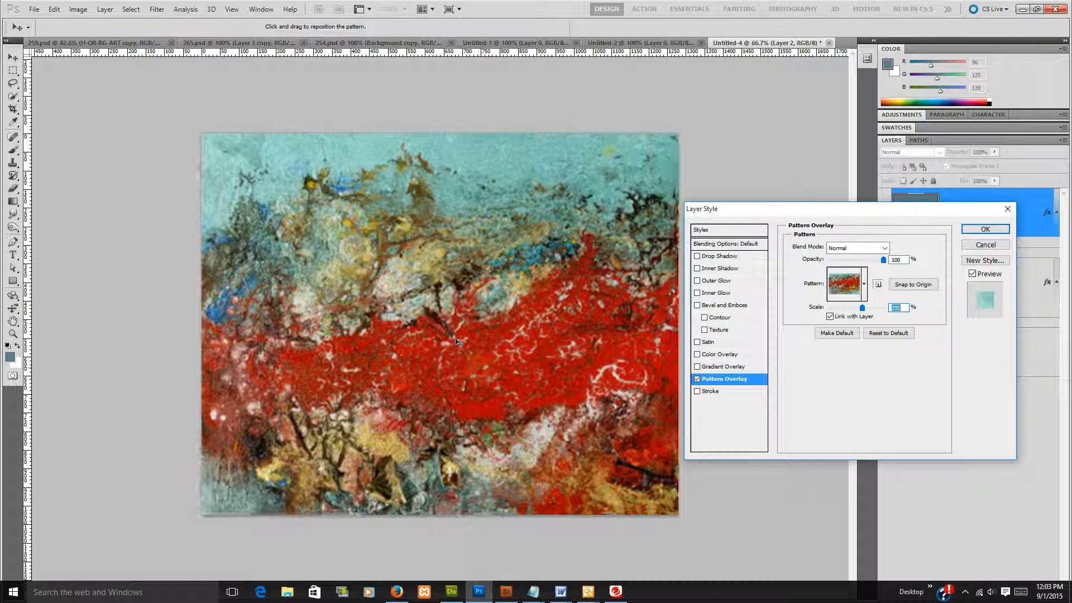
drag(457, 341, 266, 272)
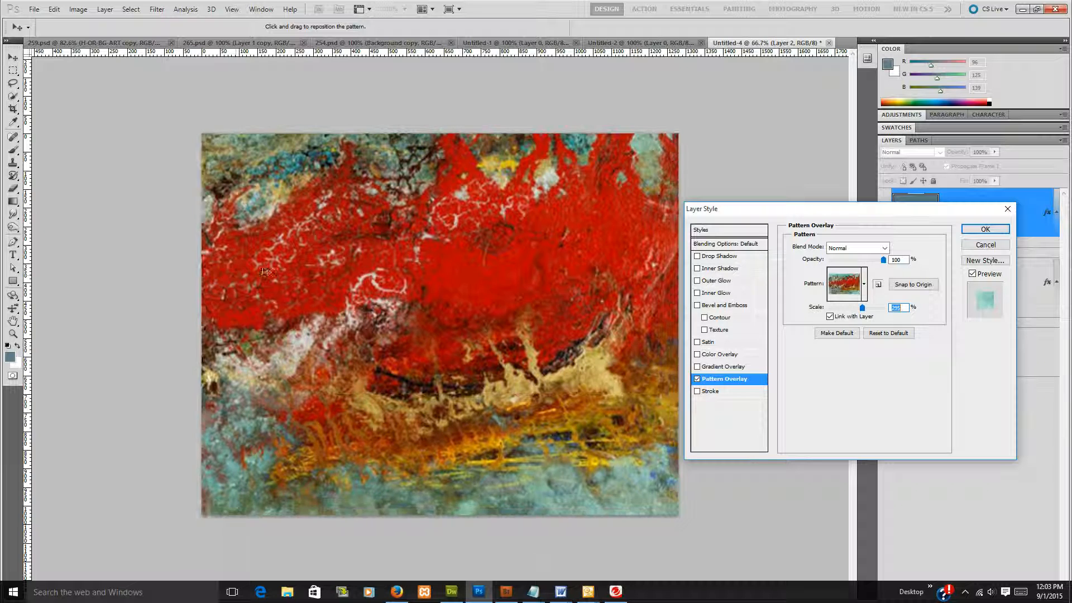
drag(266, 271, 486, 310)
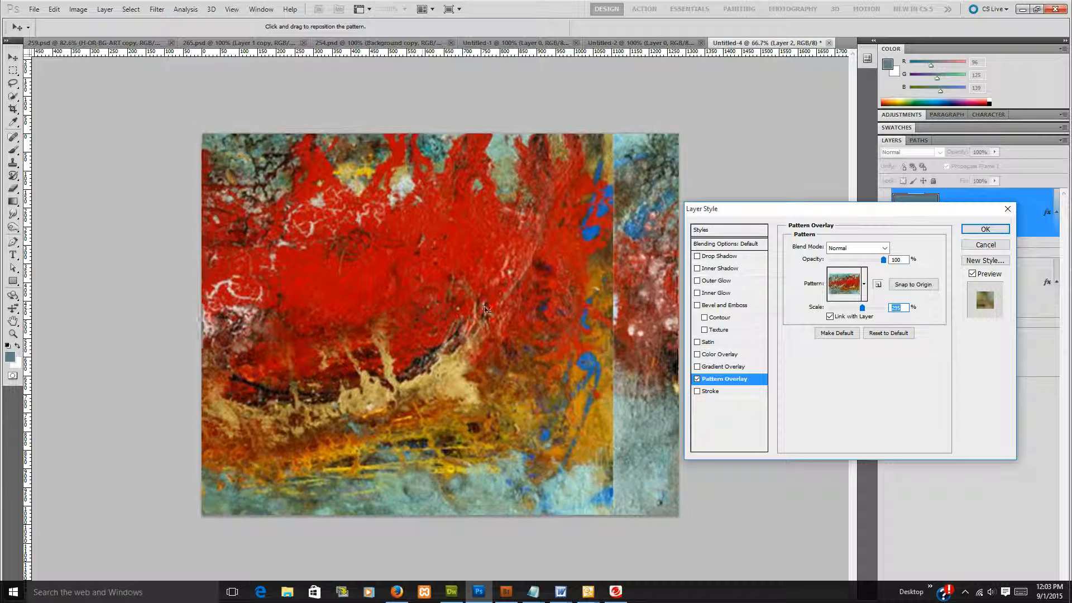
drag(486, 311, 604, 333)
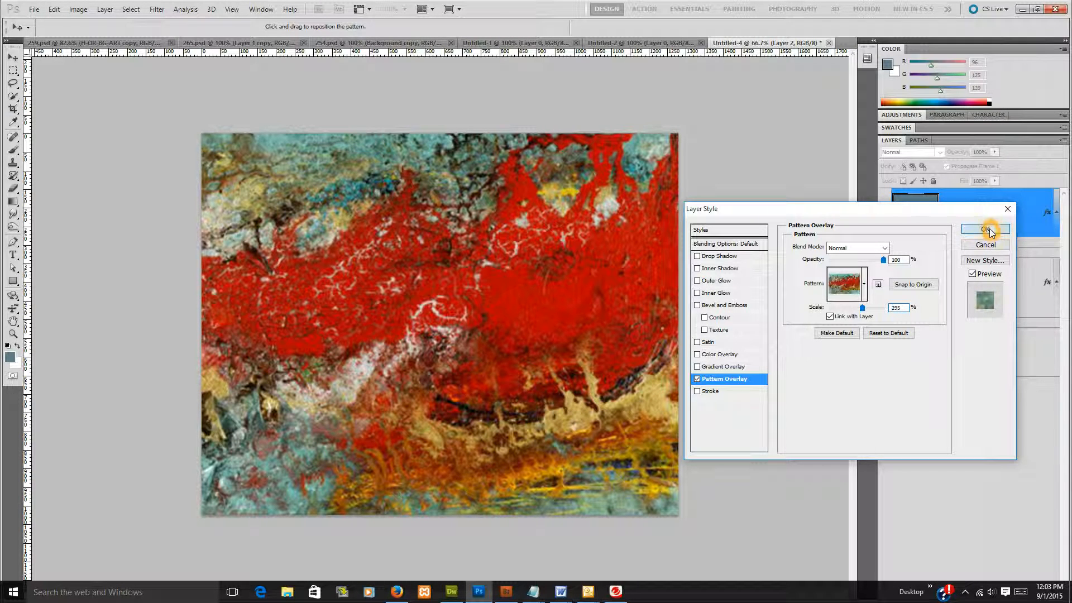
click(986, 229)
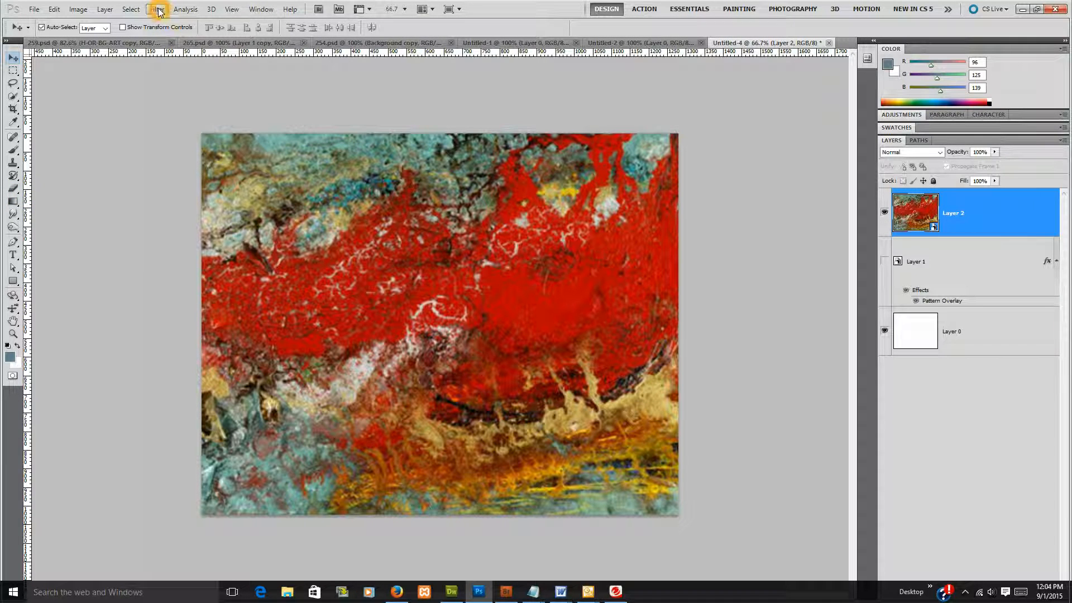
Apply a Wave distortion to Layer 2 and adjust its number of generators for vertical streaks
click(157, 9)
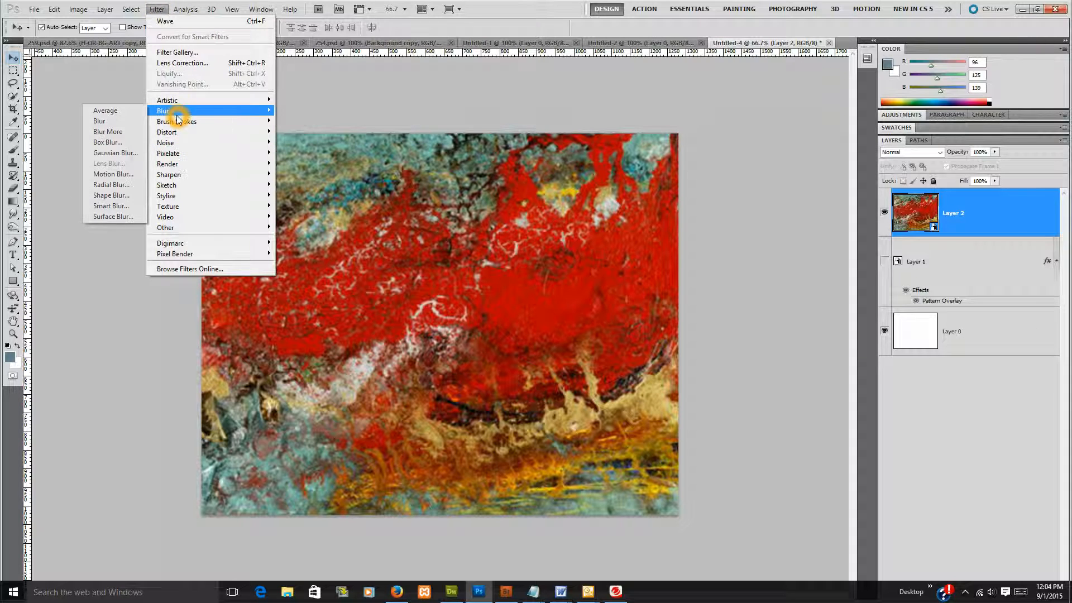
mouse_move(167, 132)
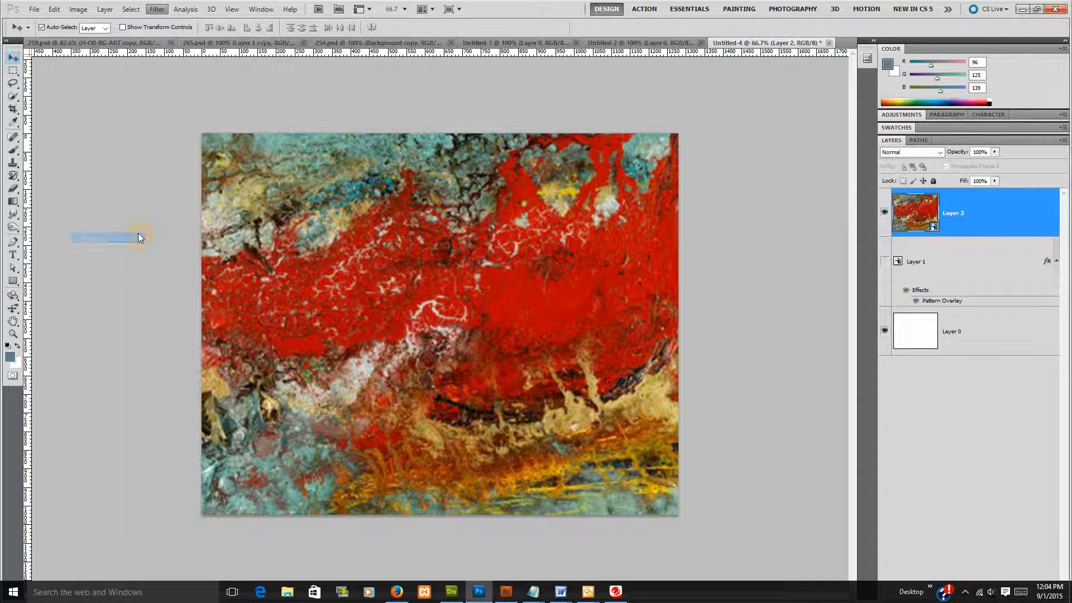
click(157, 9)
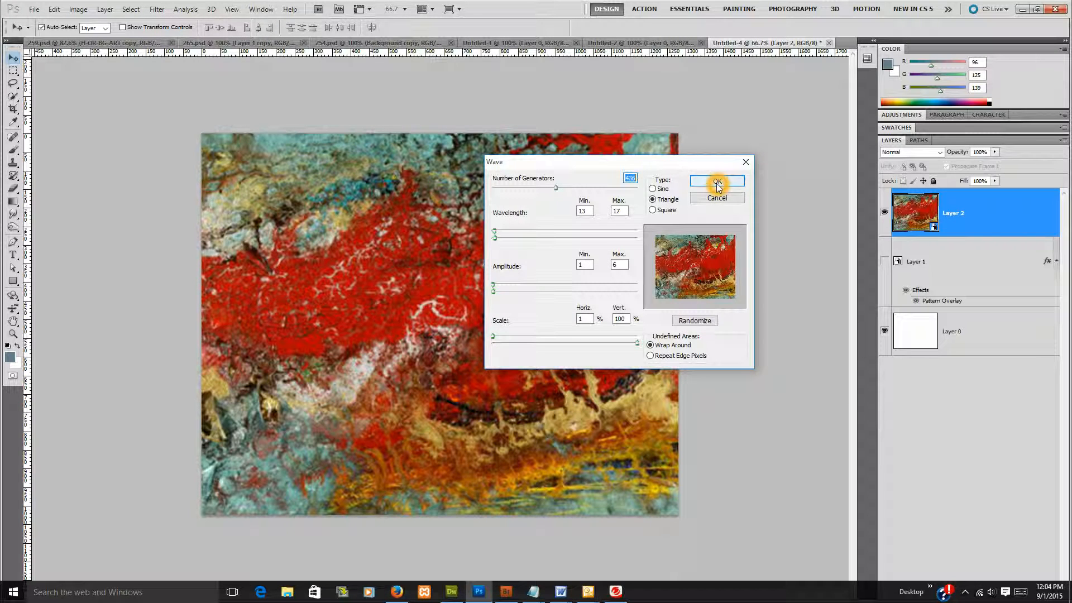
click(717, 182)
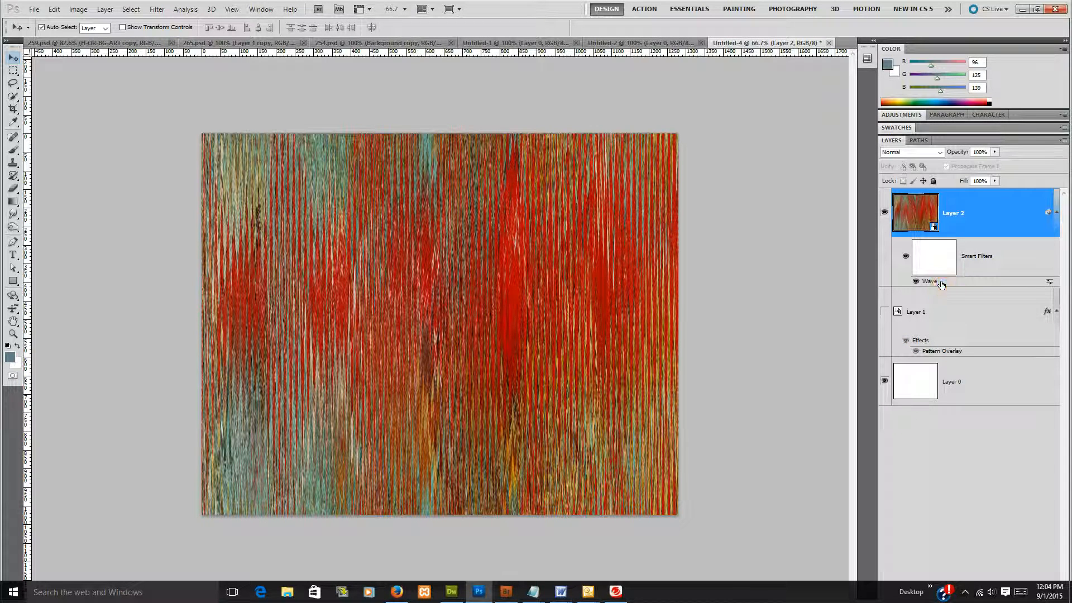
double_click(930, 282)
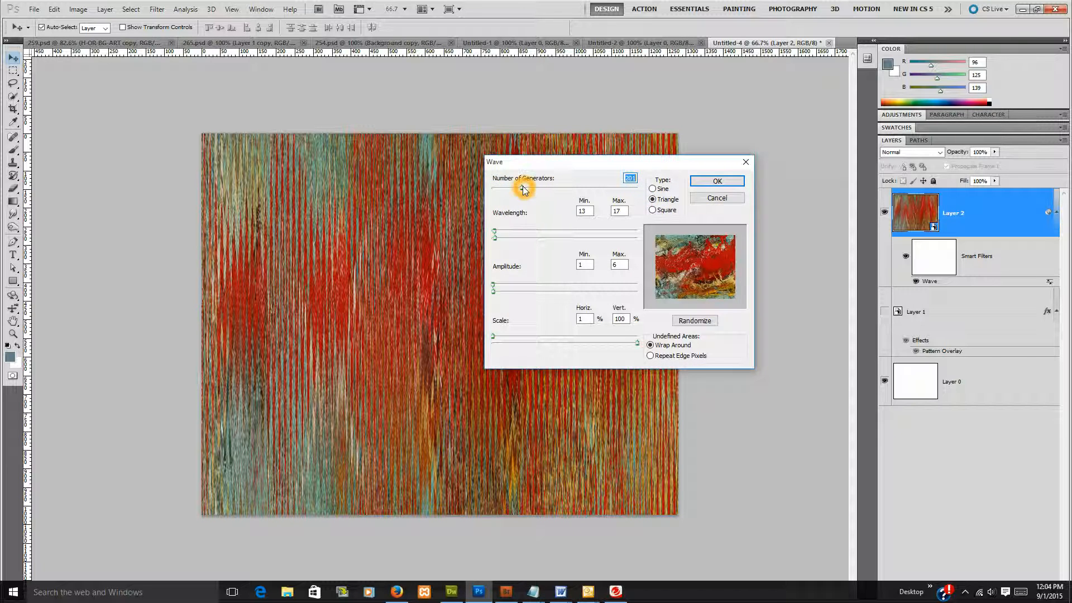
click(716, 181)
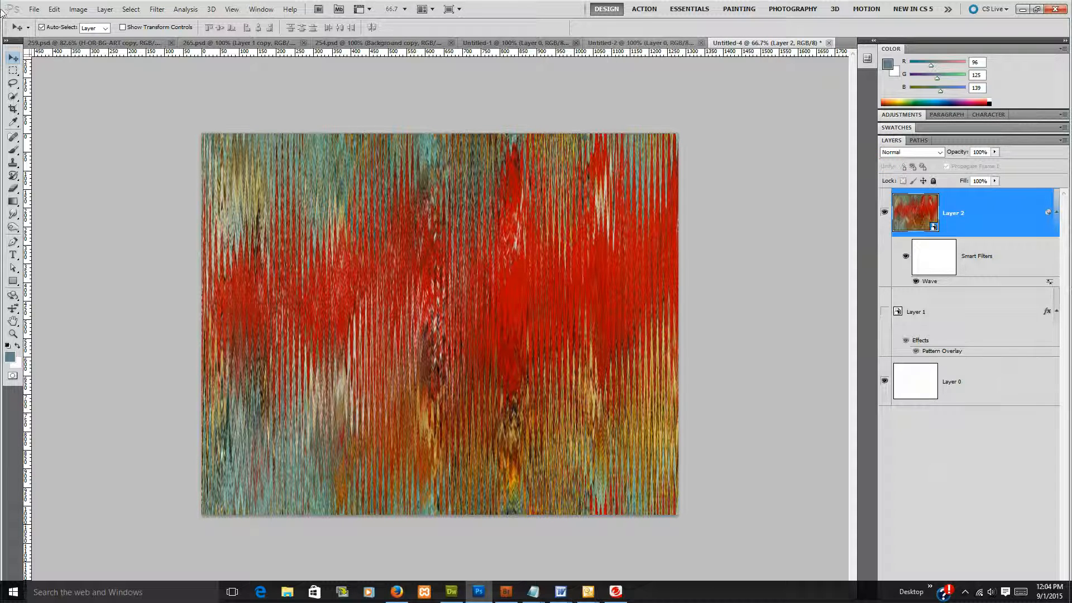
Define the red-streaked wave texture as a new pattern and hide Layer 1, leaving a white canvas
click(54, 9)
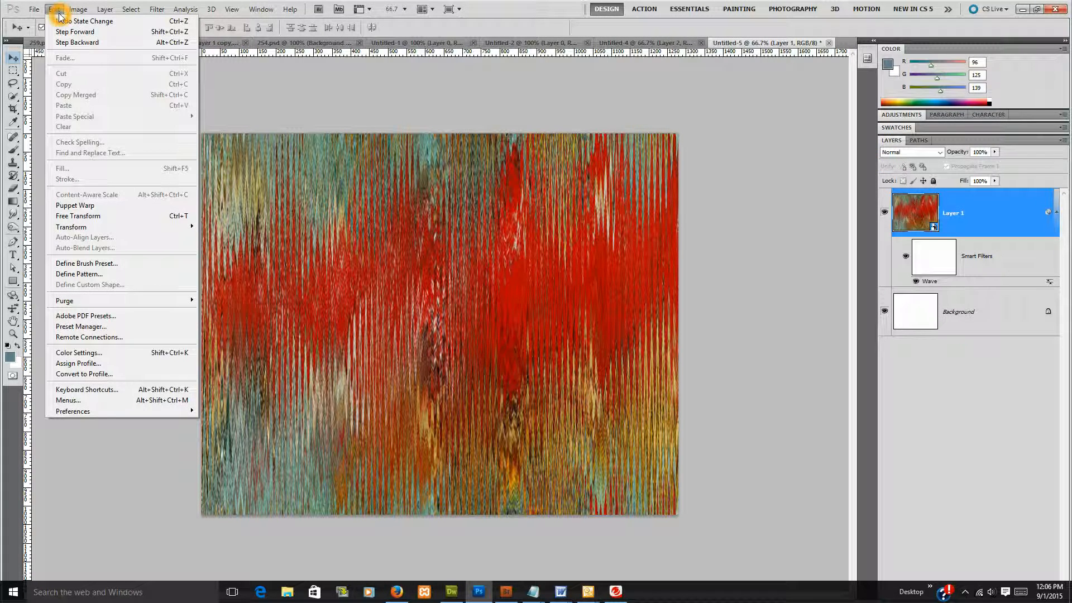
mouse_move(65, 301)
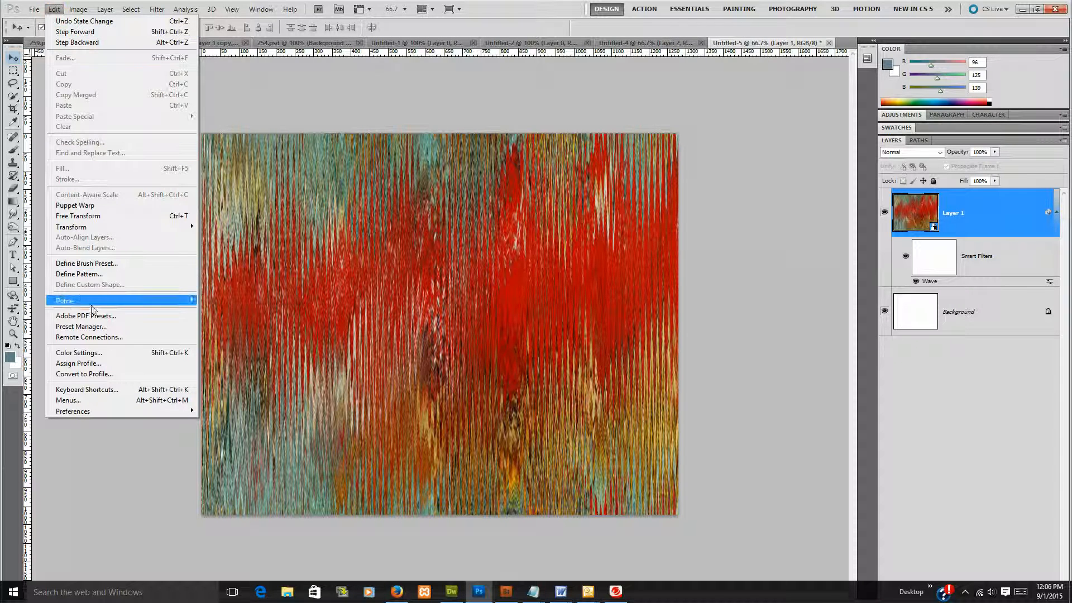
click(78, 275)
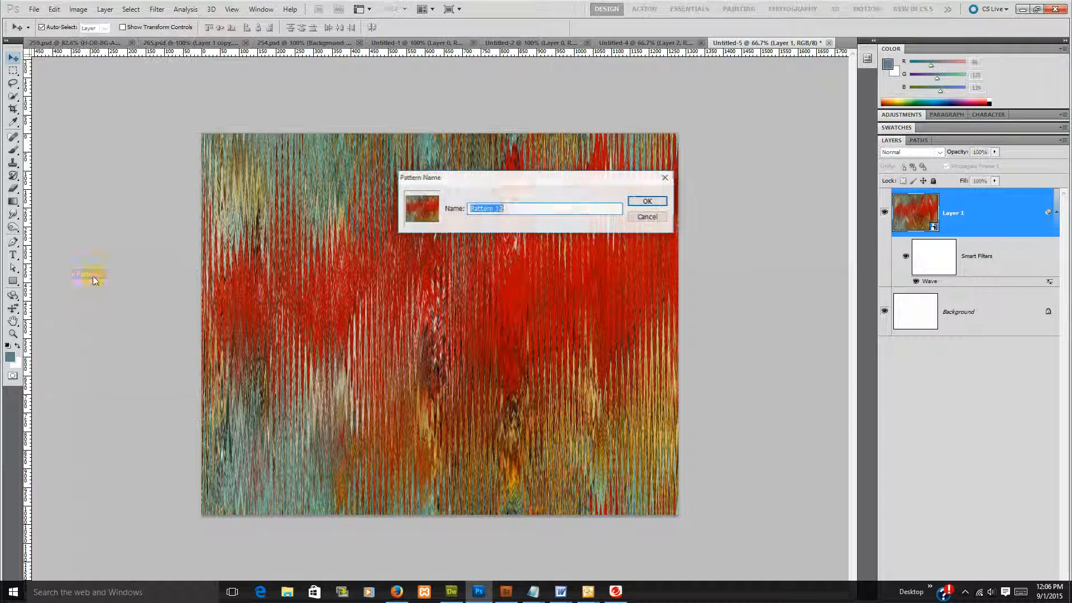
click(647, 200)
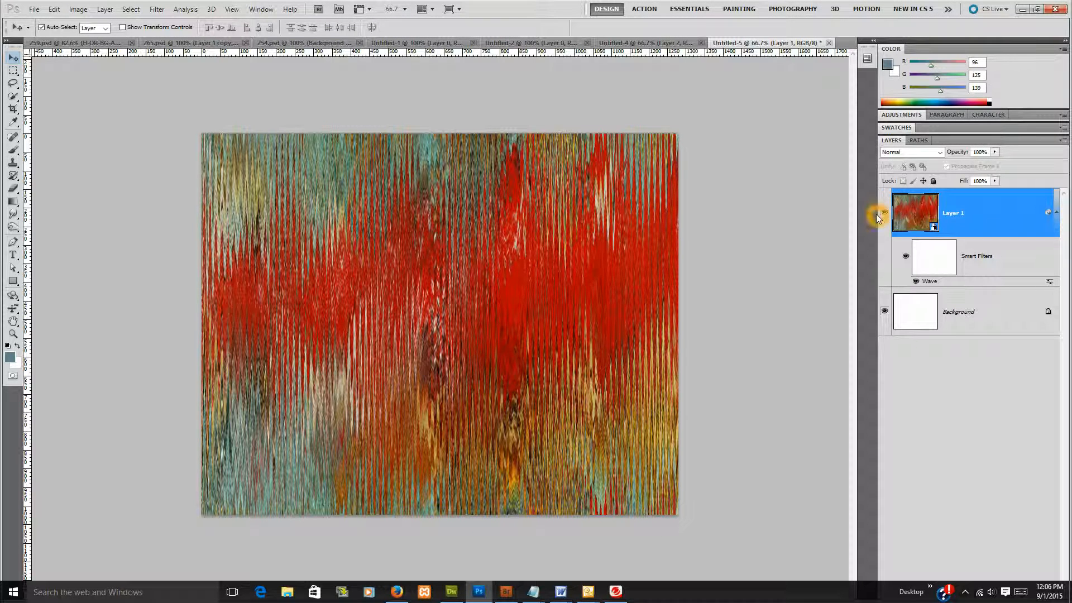
click(885, 212)
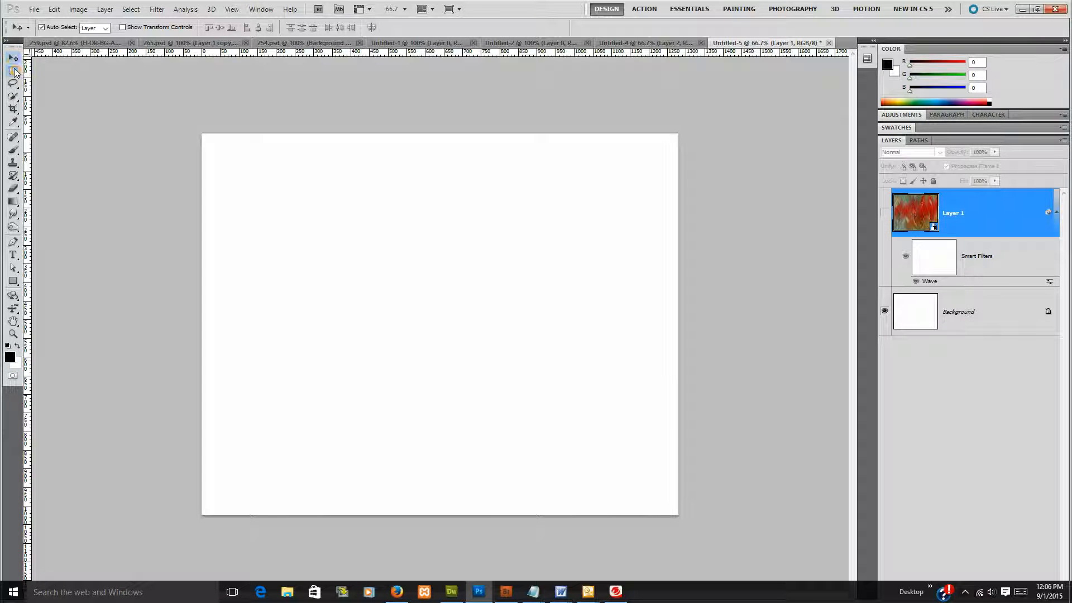
Select a band across the top of the page and create a new Layer 2 for it
click(12, 71)
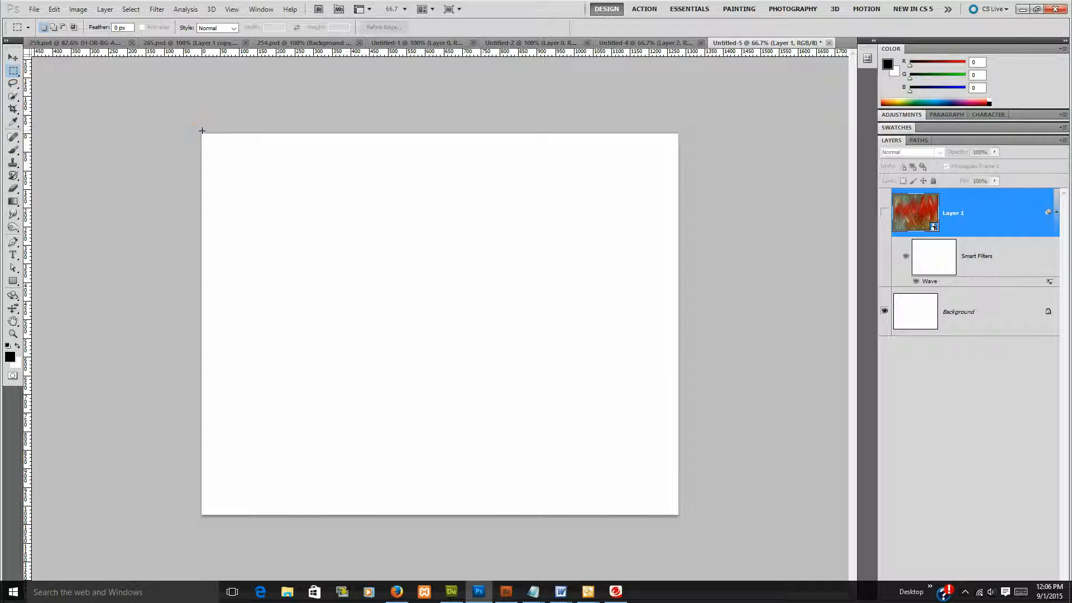
drag(202, 132, 678, 203)
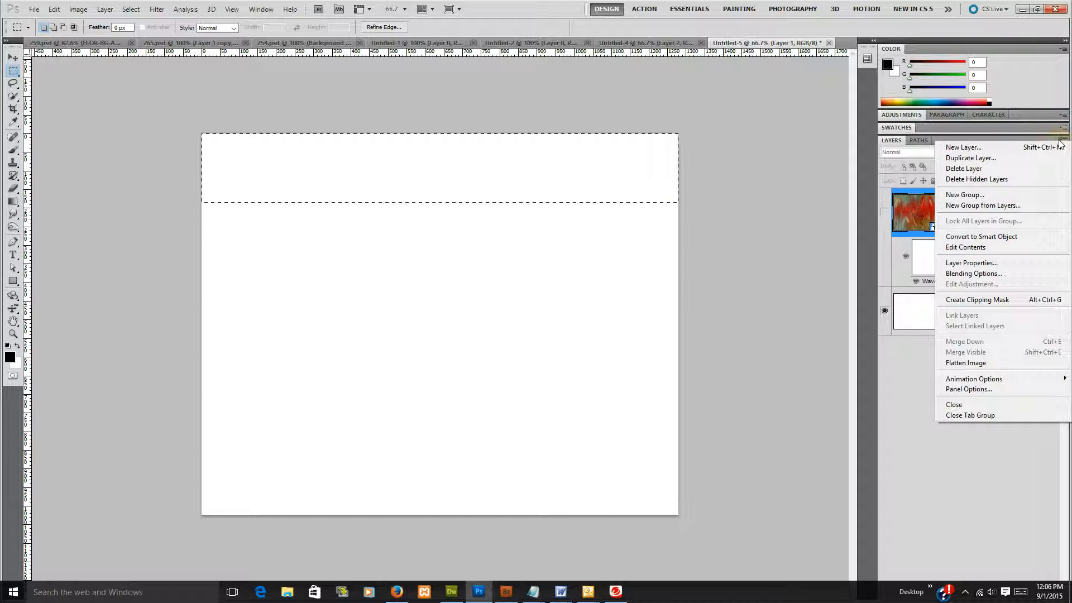
click(963, 147)
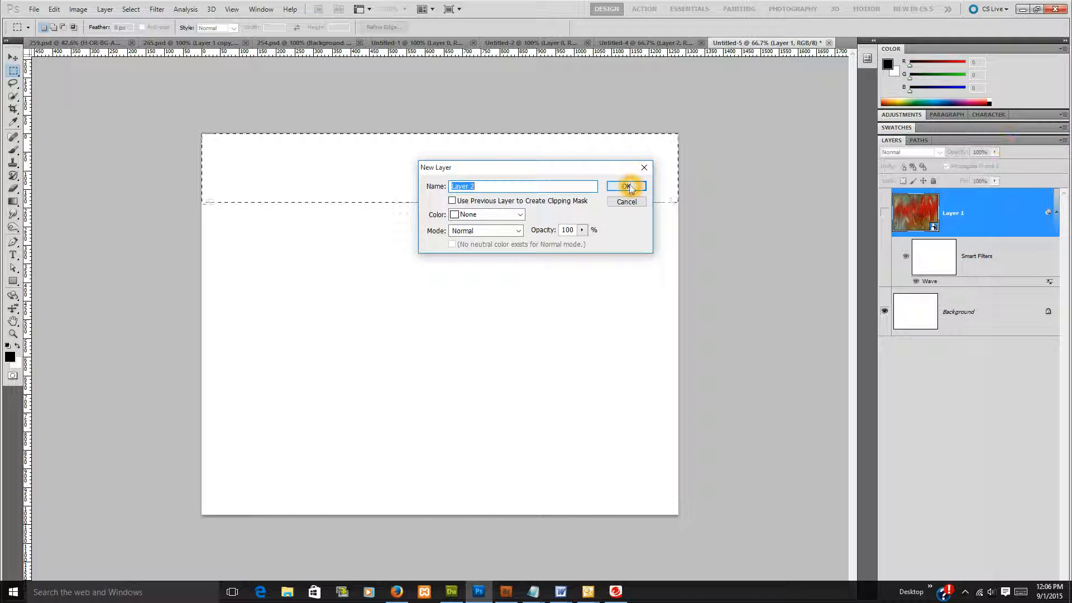
click(627, 186)
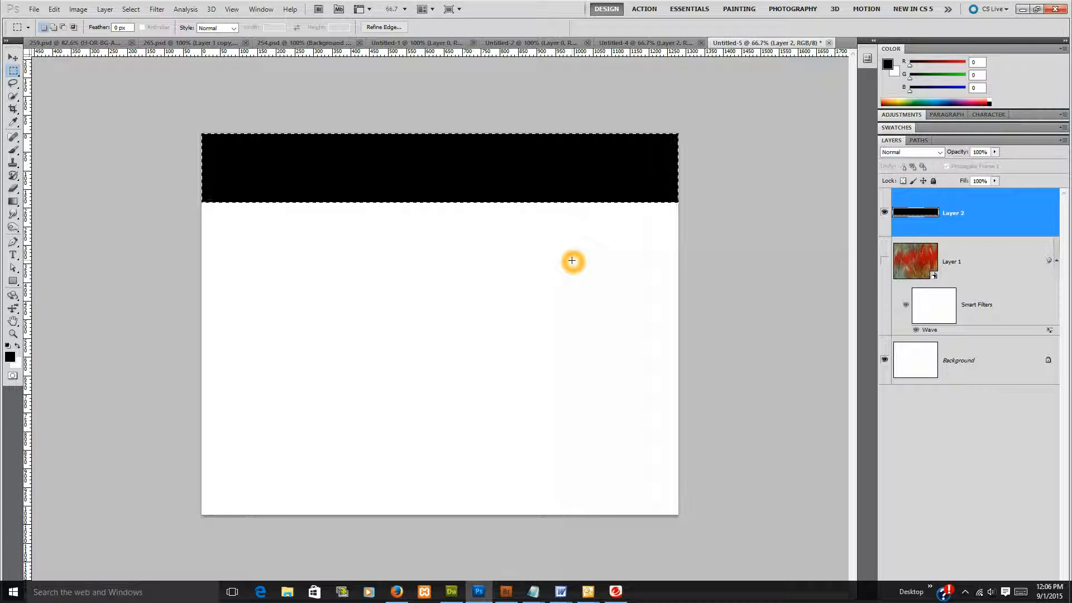
mouse_move(470, 174)
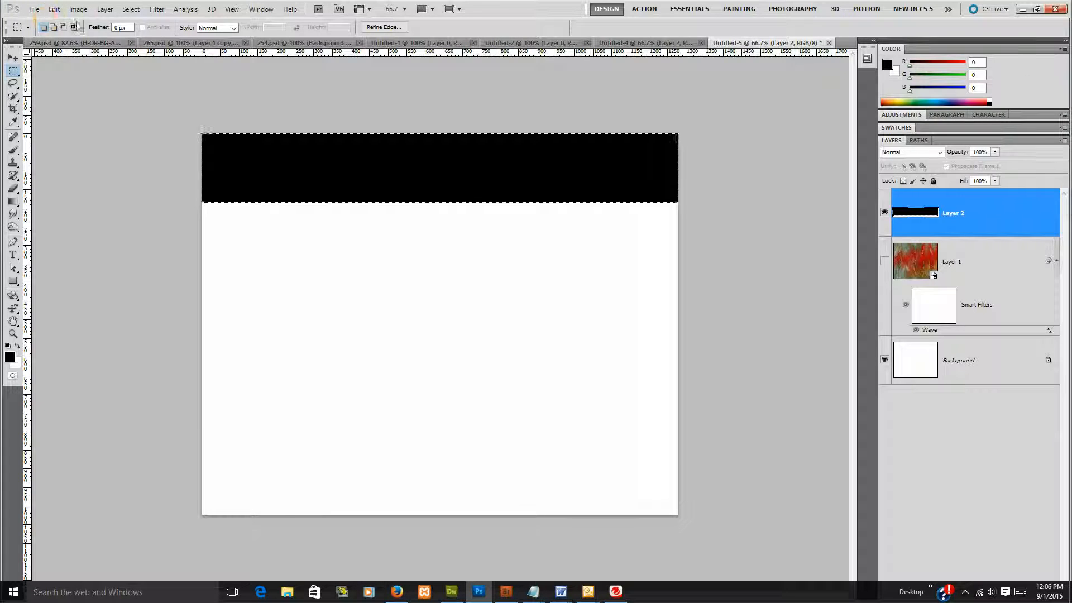
Start Define Pattern from the black bar, then cancel it without saving
click(54, 9)
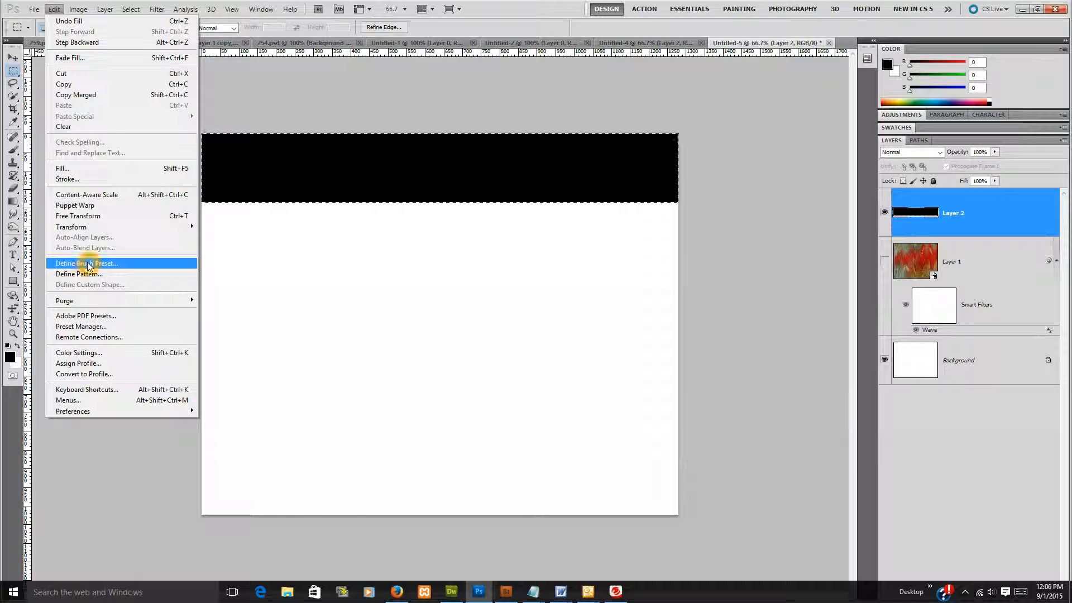
click(78, 275)
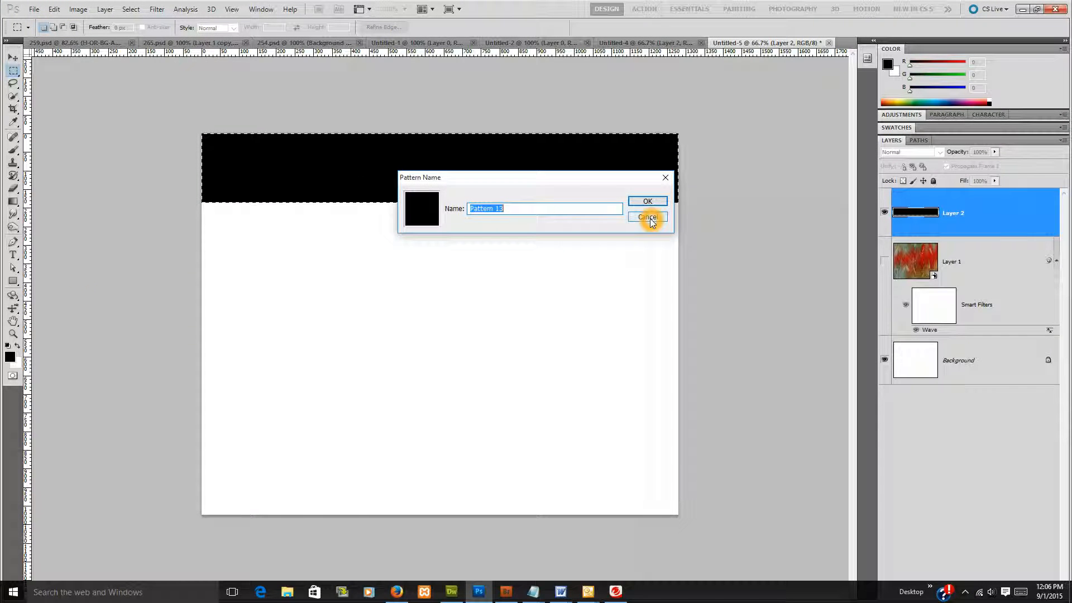
click(647, 217)
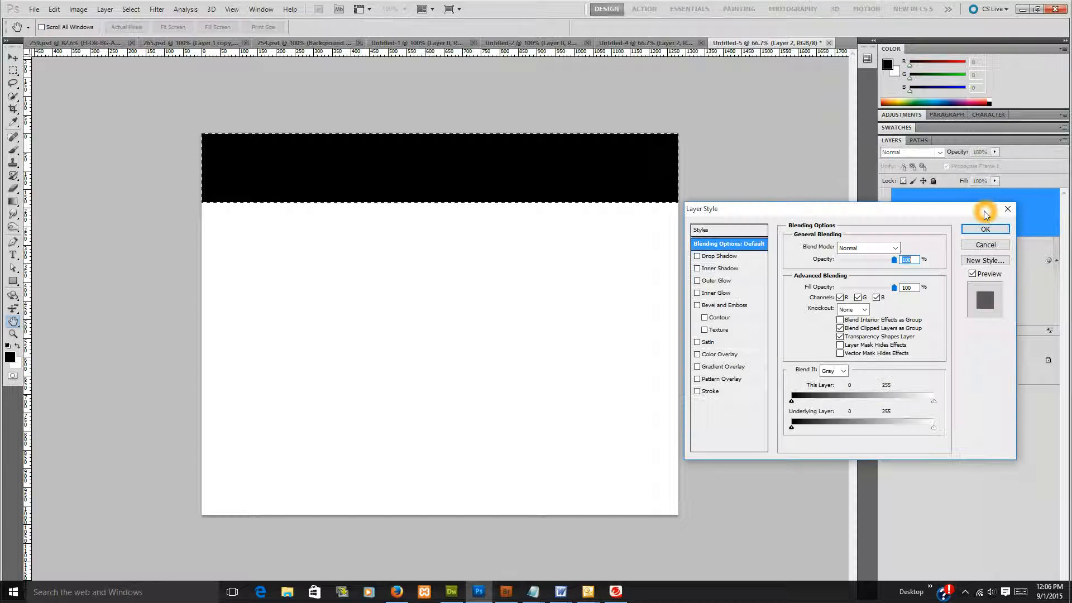
Apply a Pattern Overlay with the red-streaked Pattern 12 to Layer 2's black header band
click(697, 379)
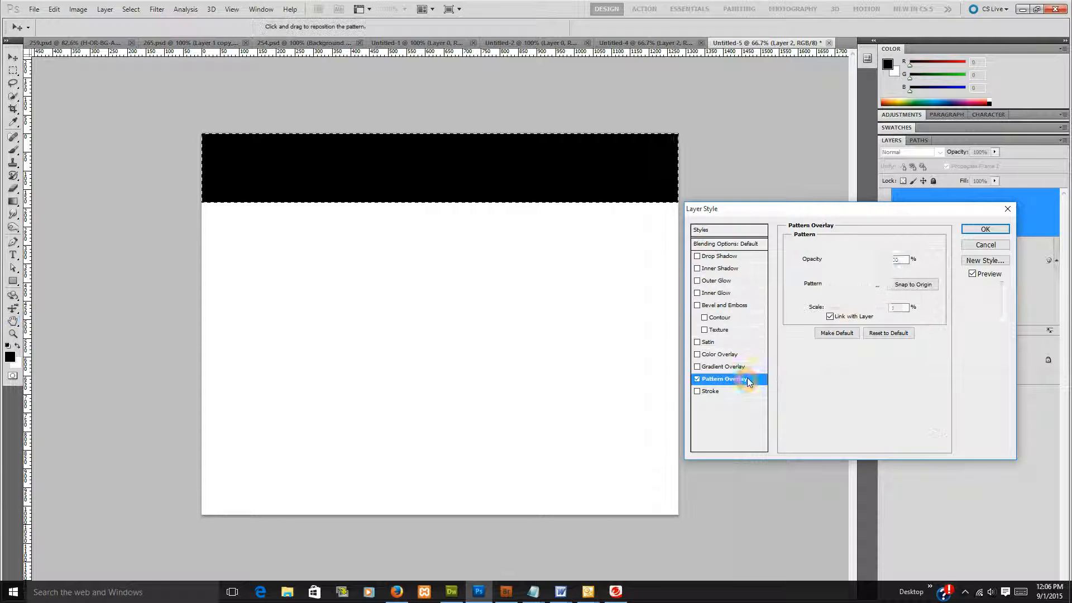
click(865, 285)
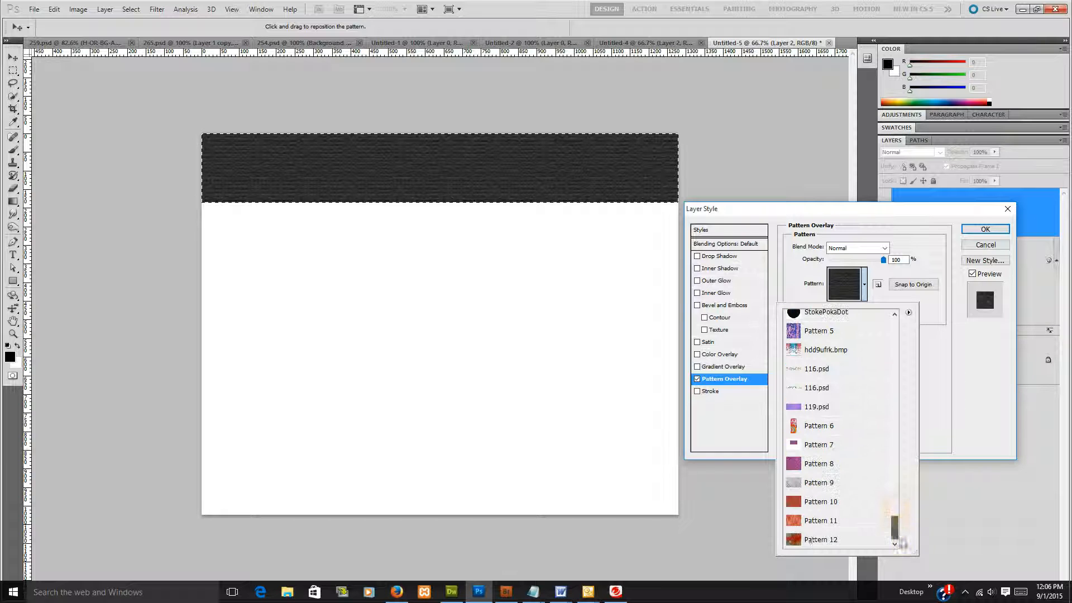
click(820, 539)
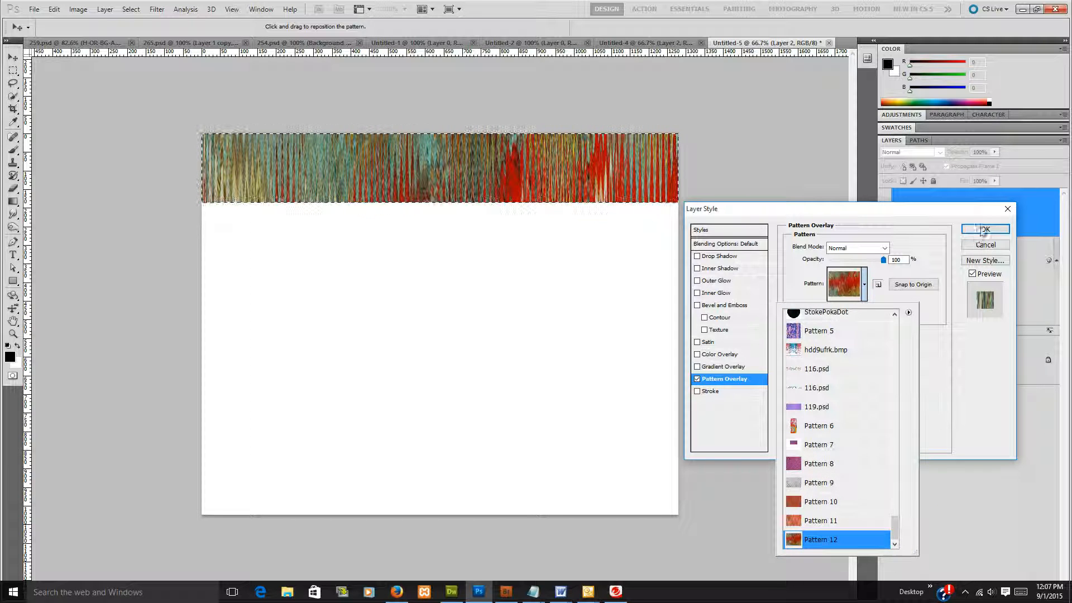
click(986, 229)
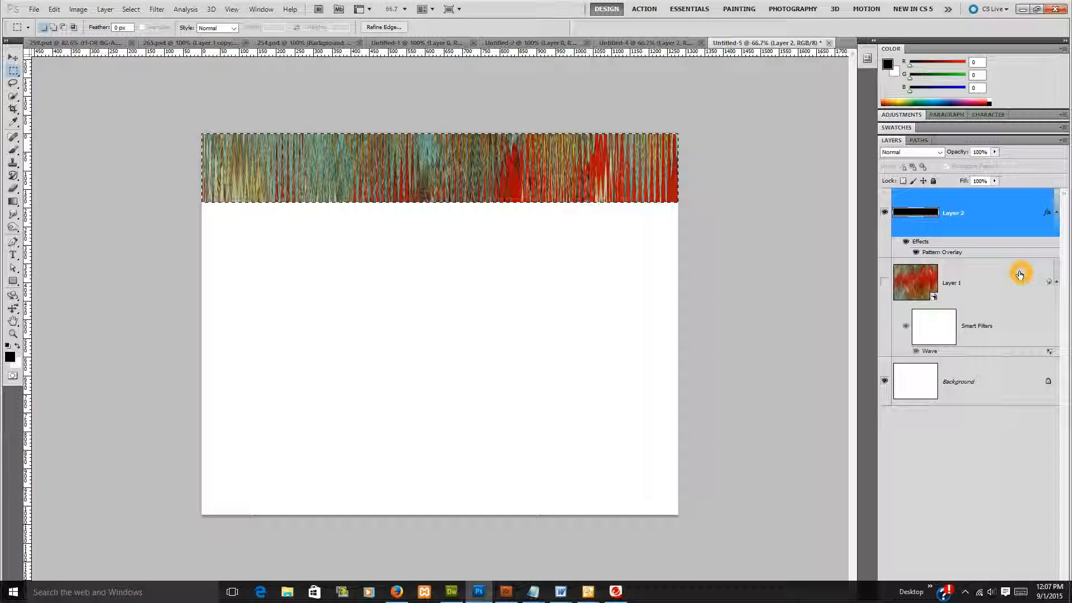